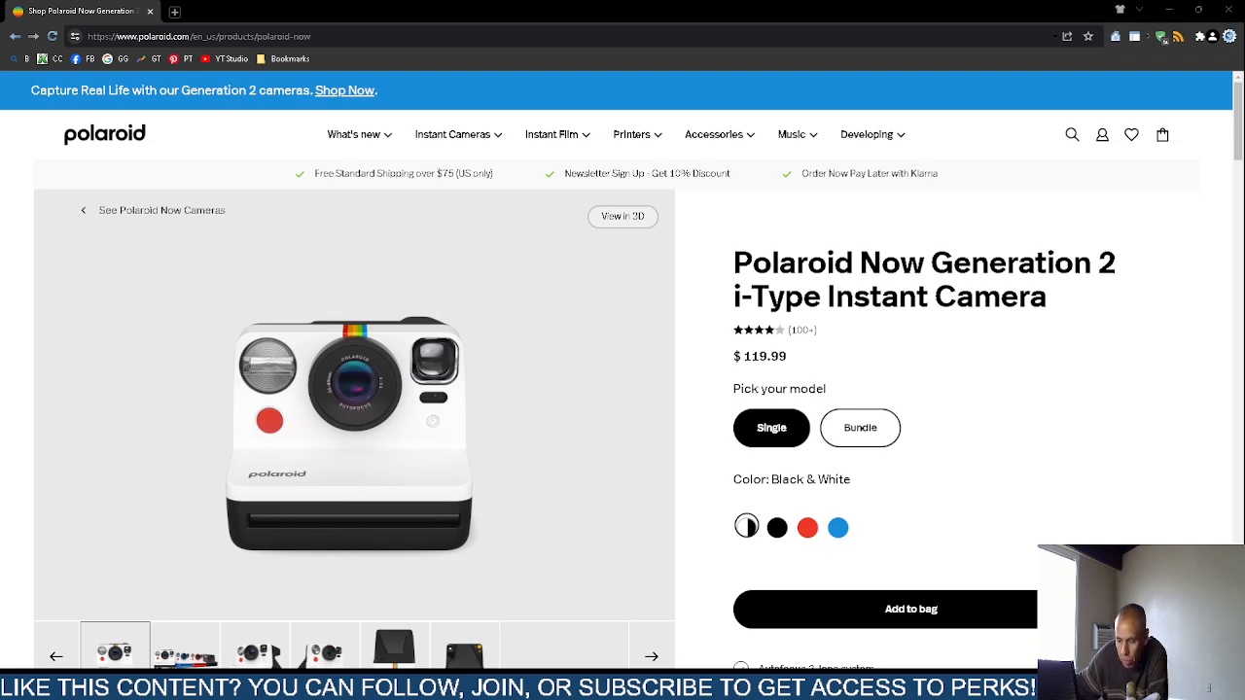
mouse_move(225, 177)
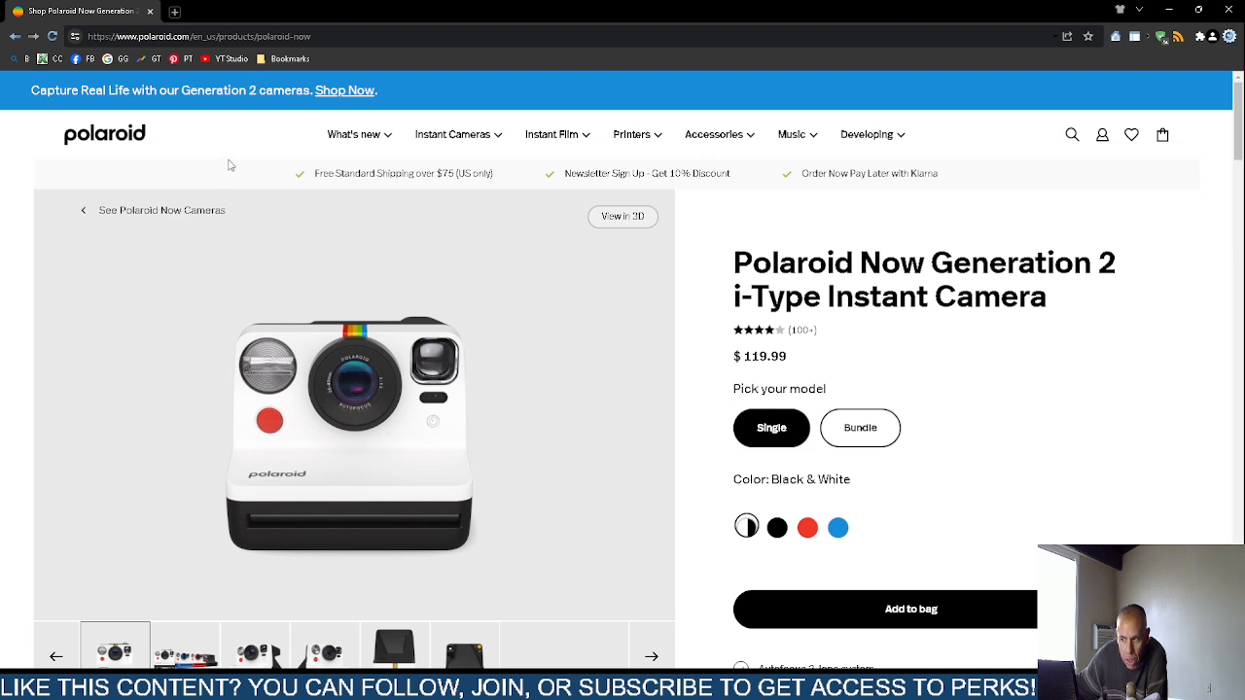
mouse_move(199, 98)
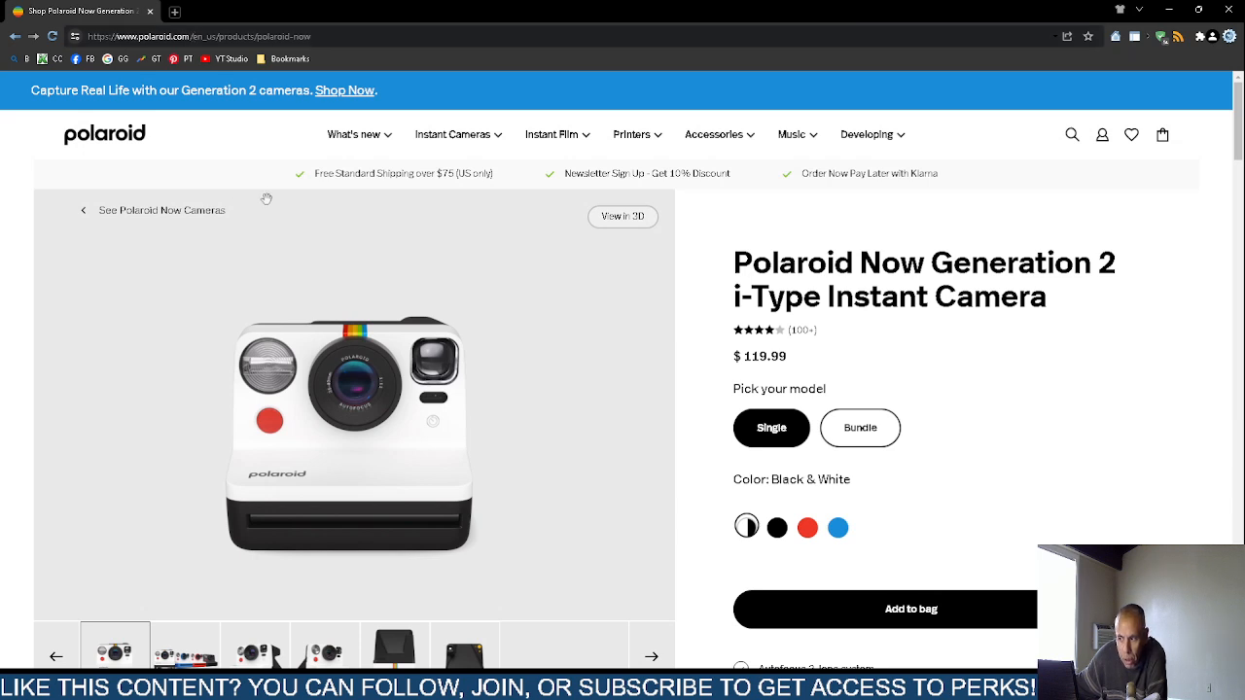
mouse_move(292, 196)
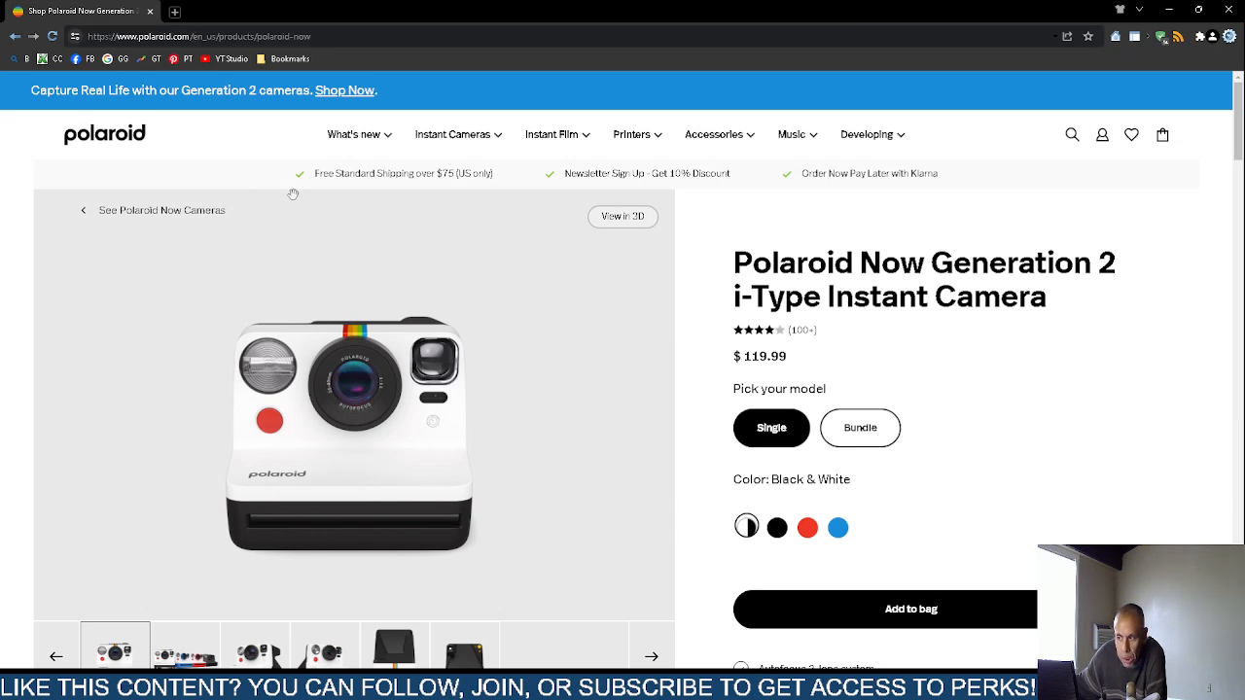
mouse_move(529, 271)
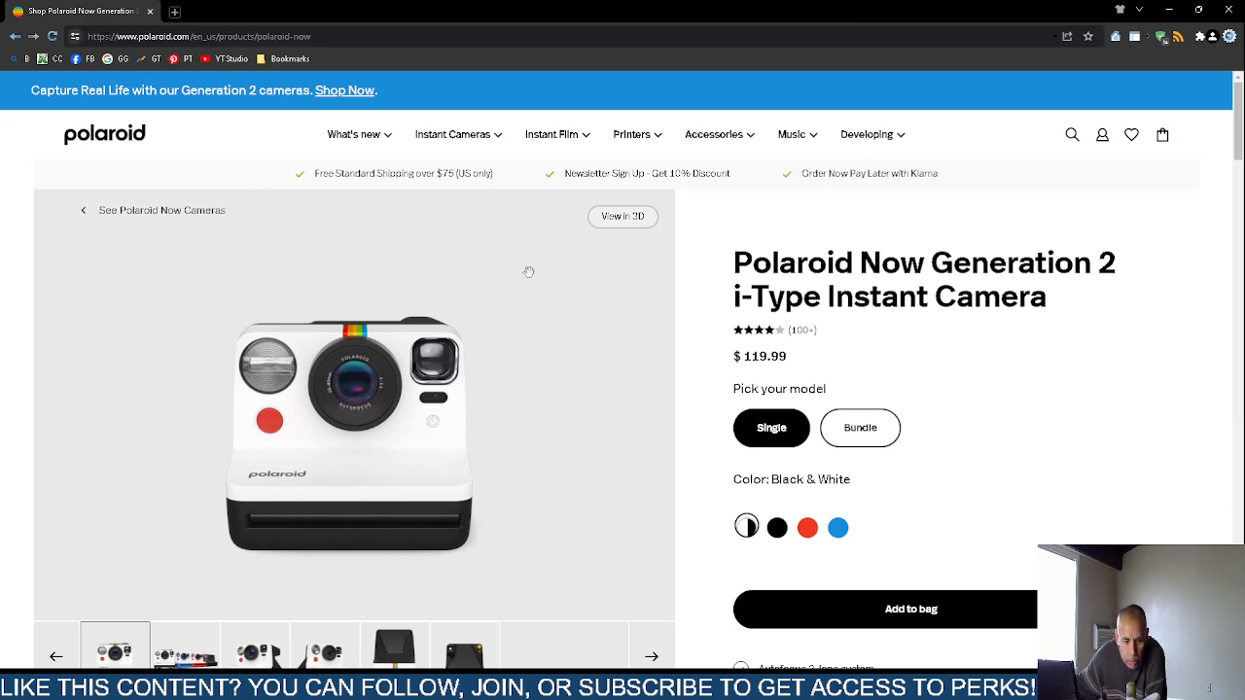
mouse_move(543, 271)
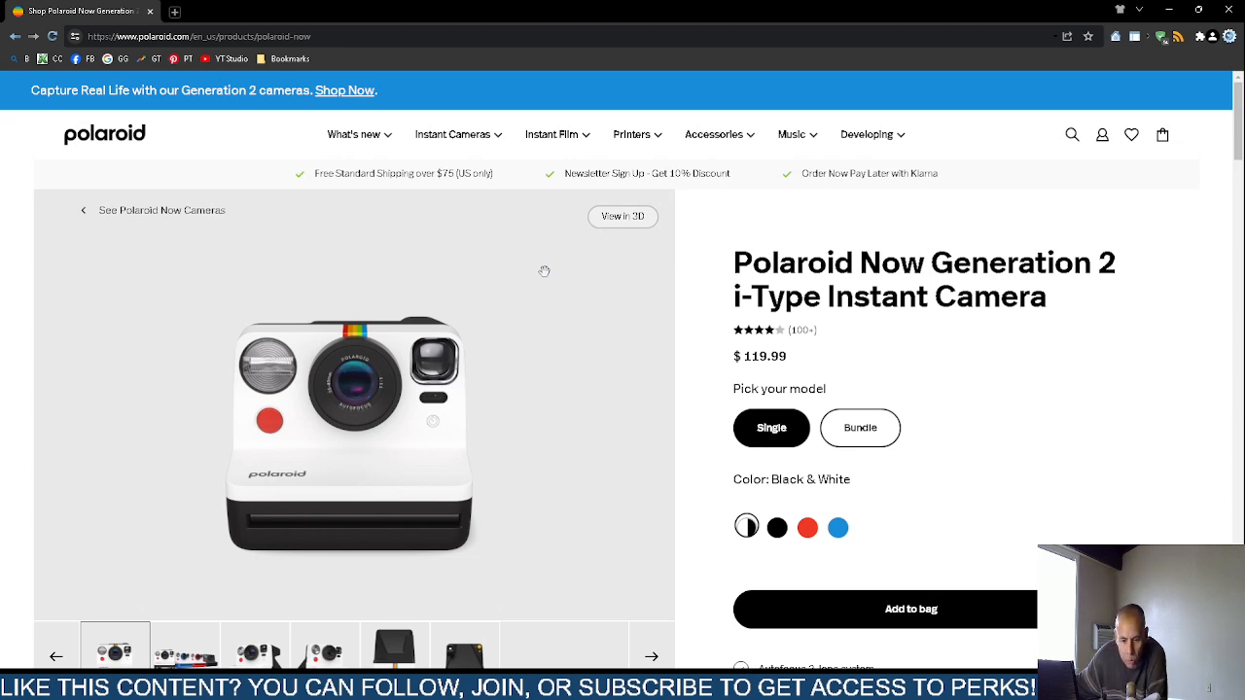
mouse_move(660, 327)
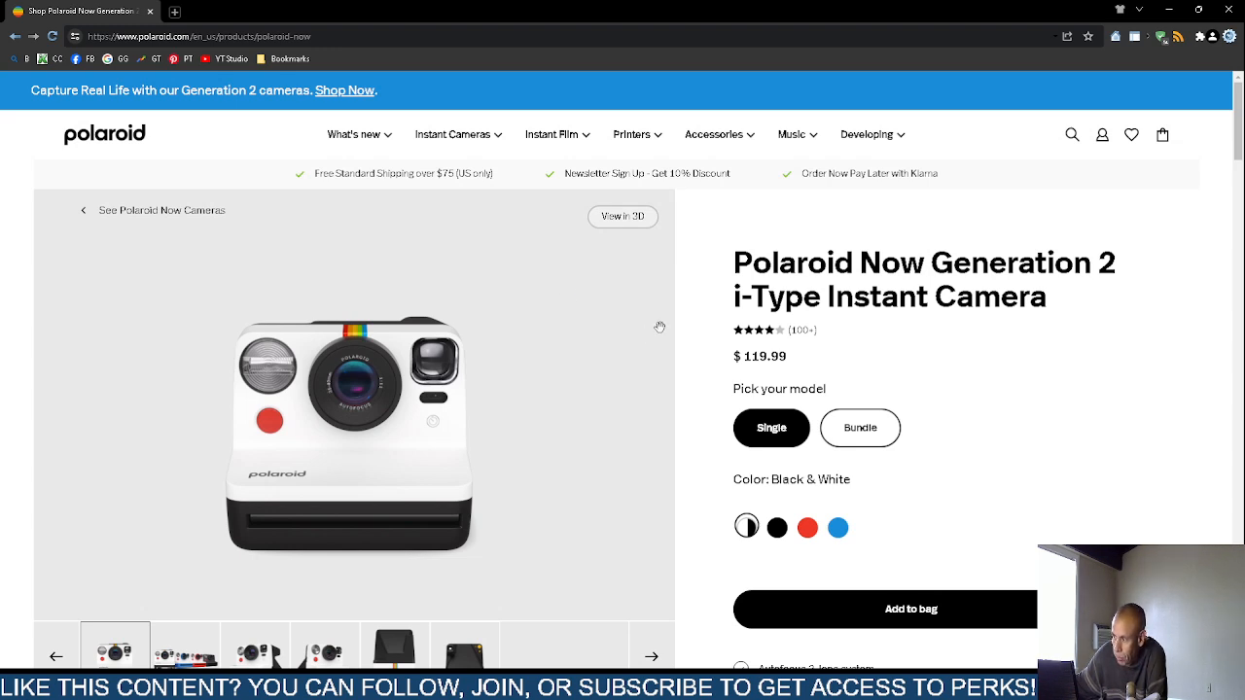
mouse_move(684, 334)
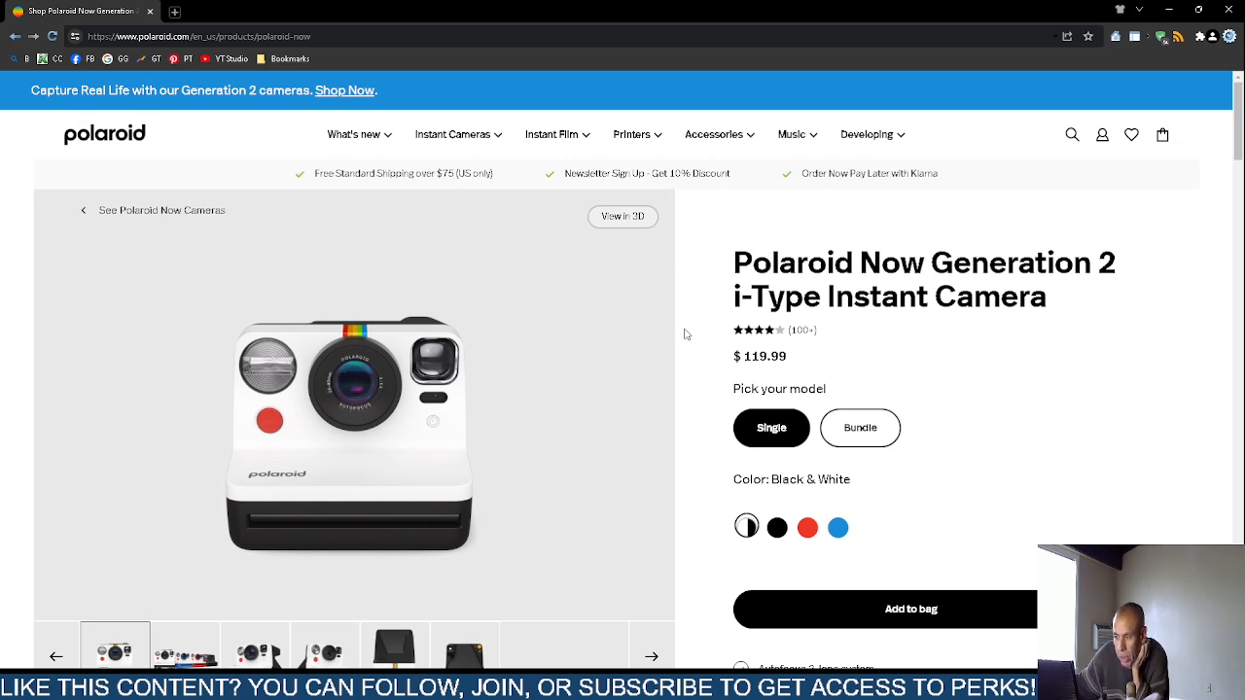
mouse_move(717, 413)
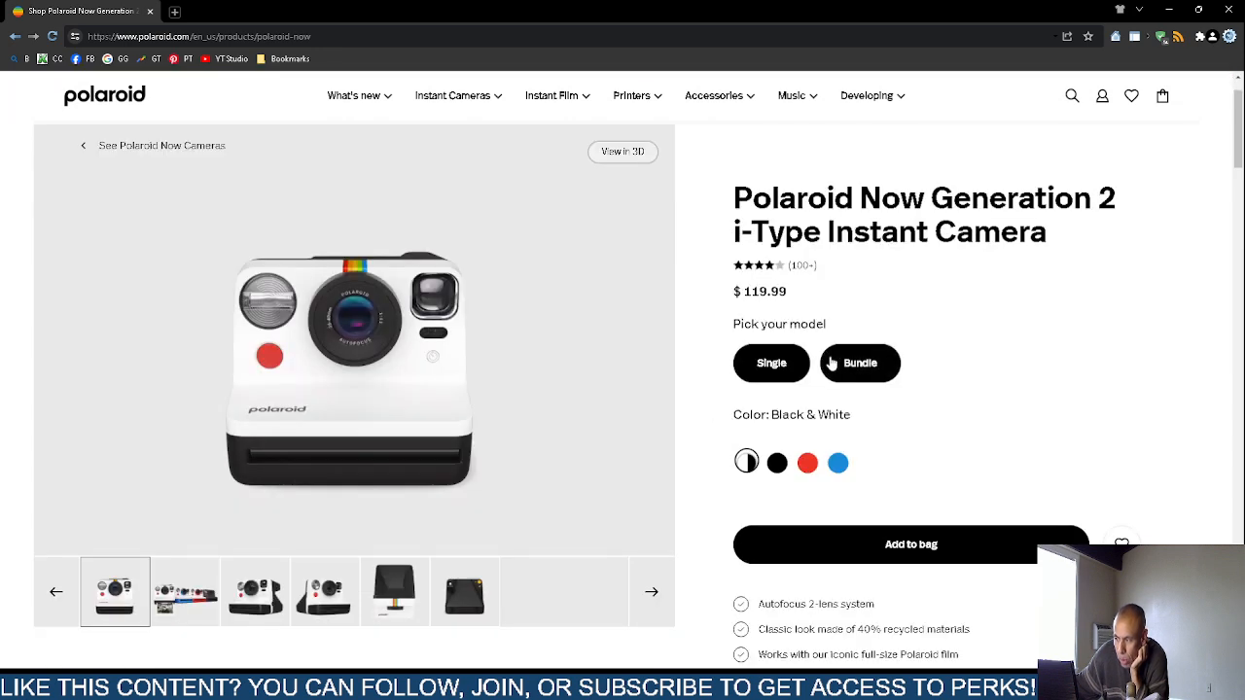
- Select the $149.99 Starter Set bundle and view its camera, colour film and strap contents
click(859, 363)
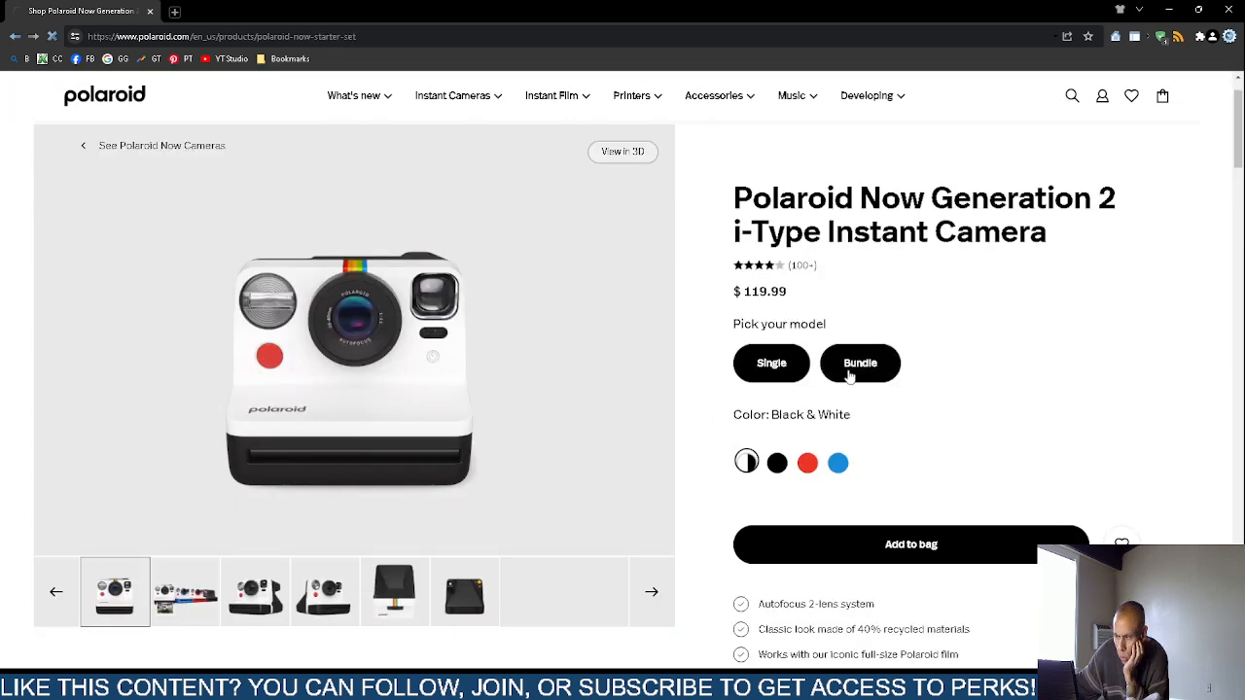
click(771, 362)
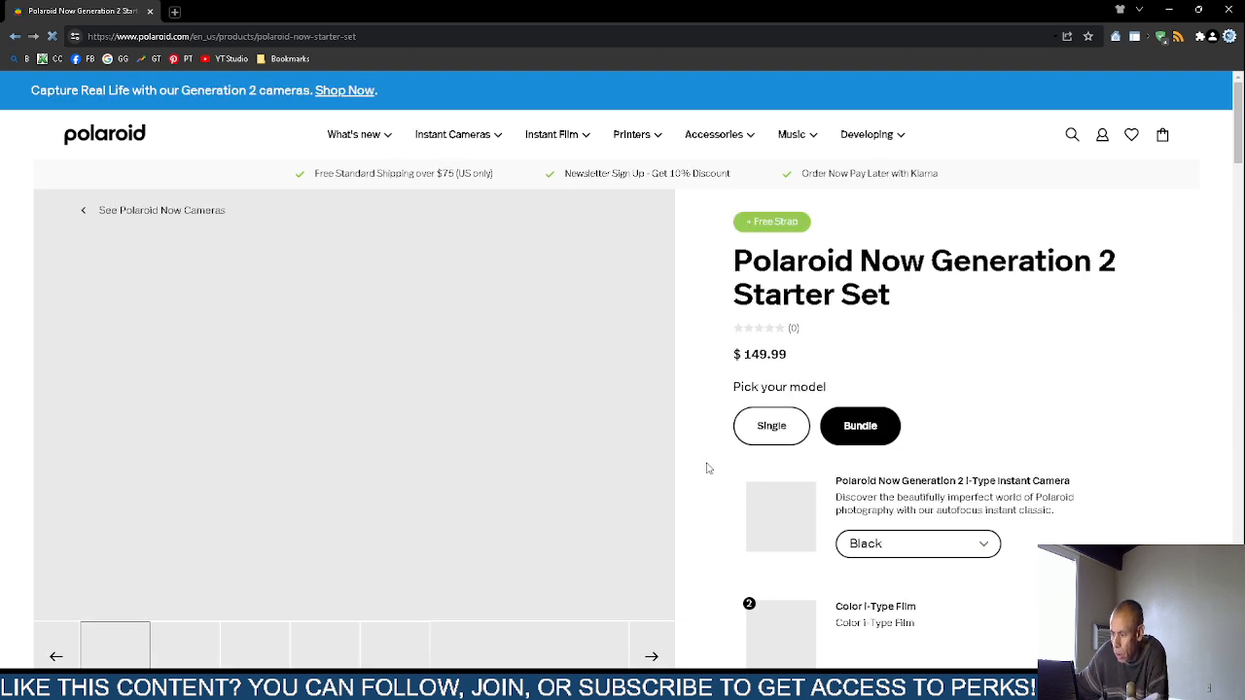
scroll(down, 3)
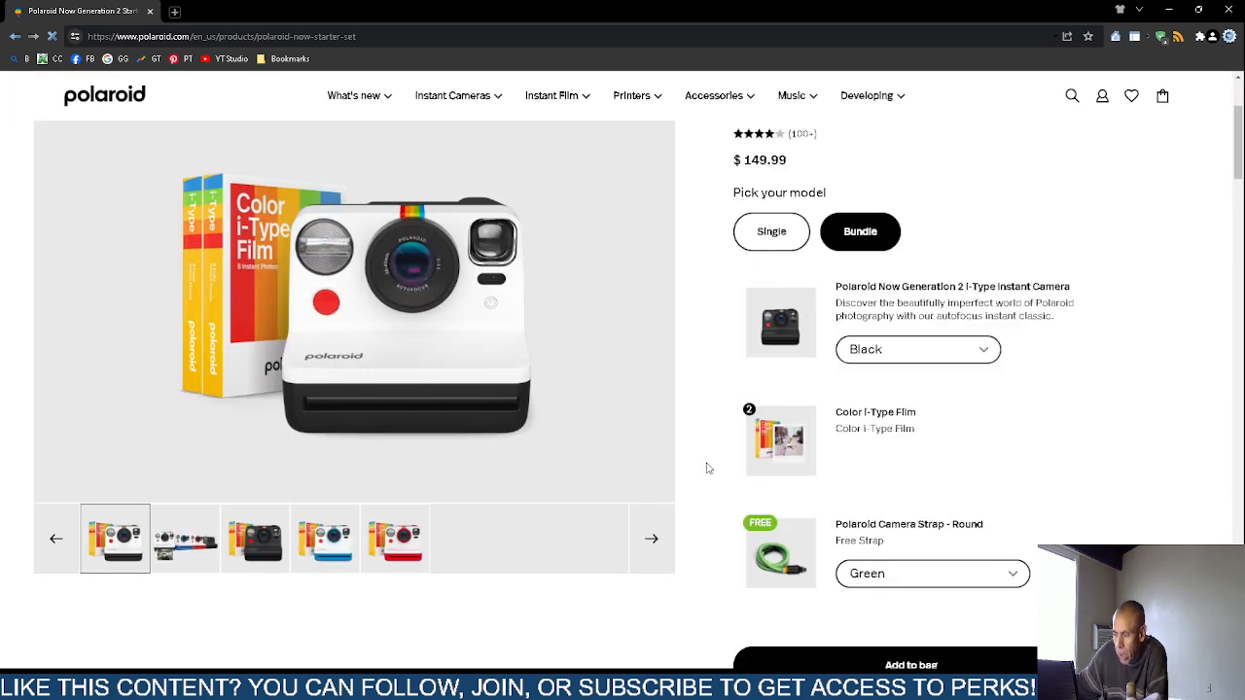
mouse_move(896, 538)
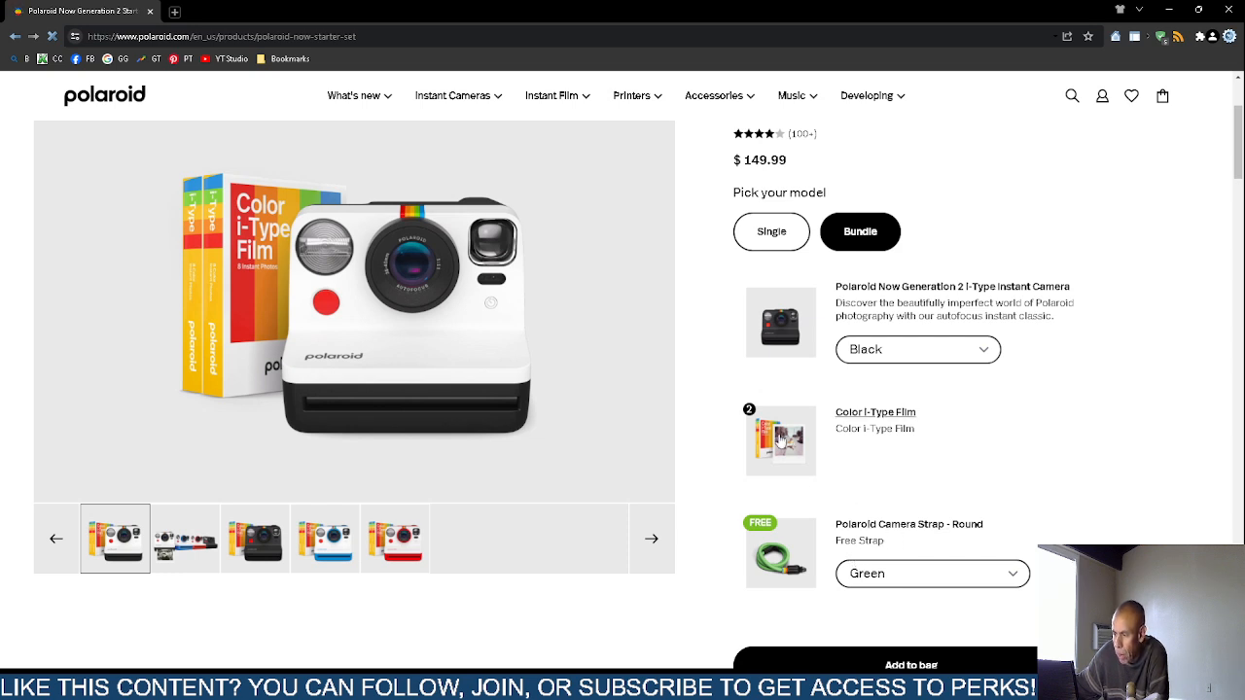
click(772, 231)
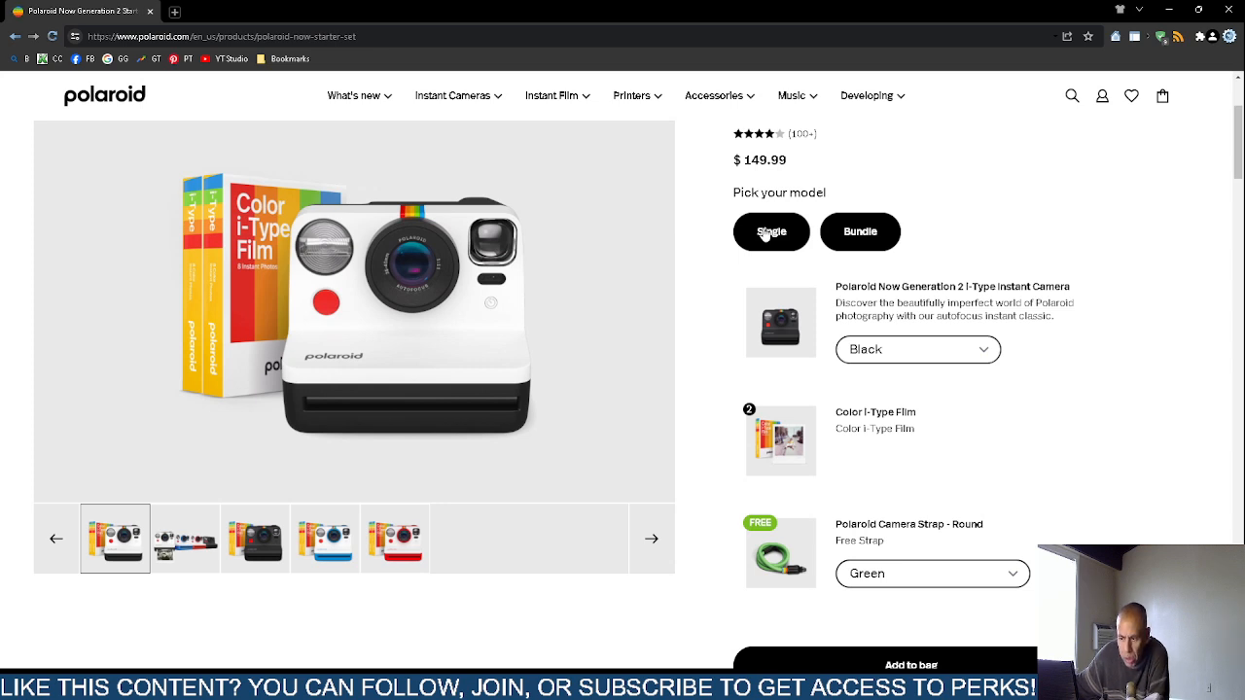
- Return to the $119.99 single camera, preview black, red and blue, then choose Black & White
click(770, 232)
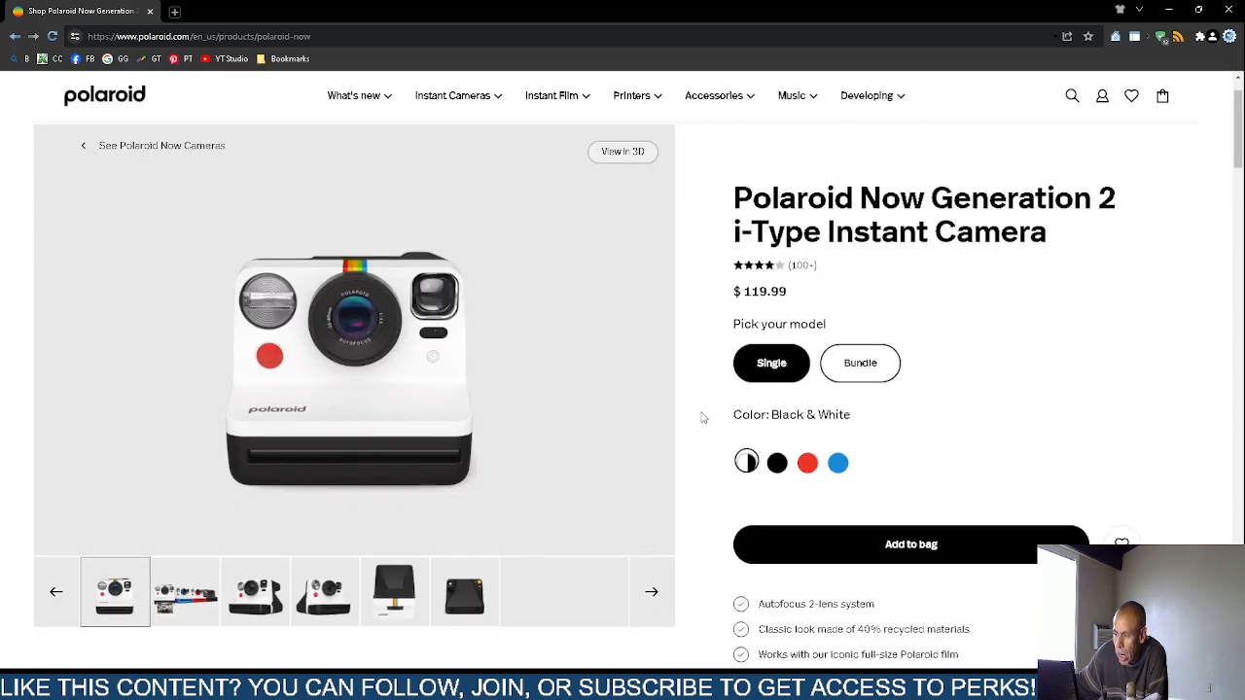
scroll(down, 3)
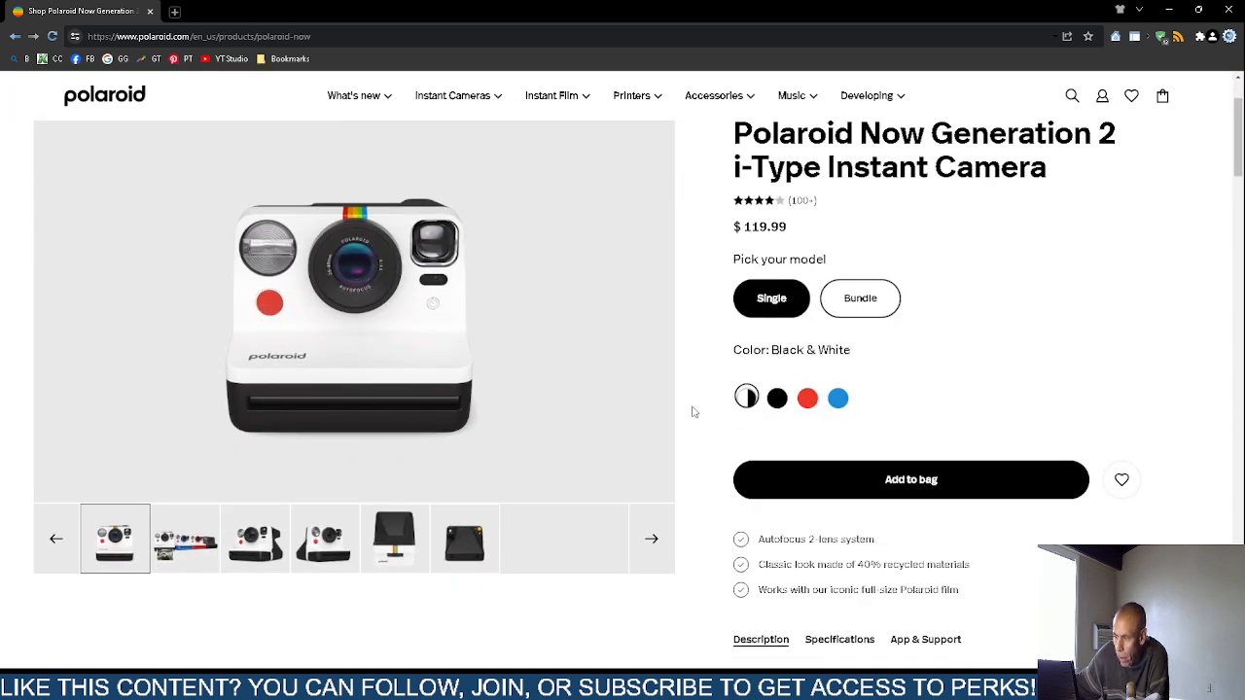
mouse_move(777, 398)
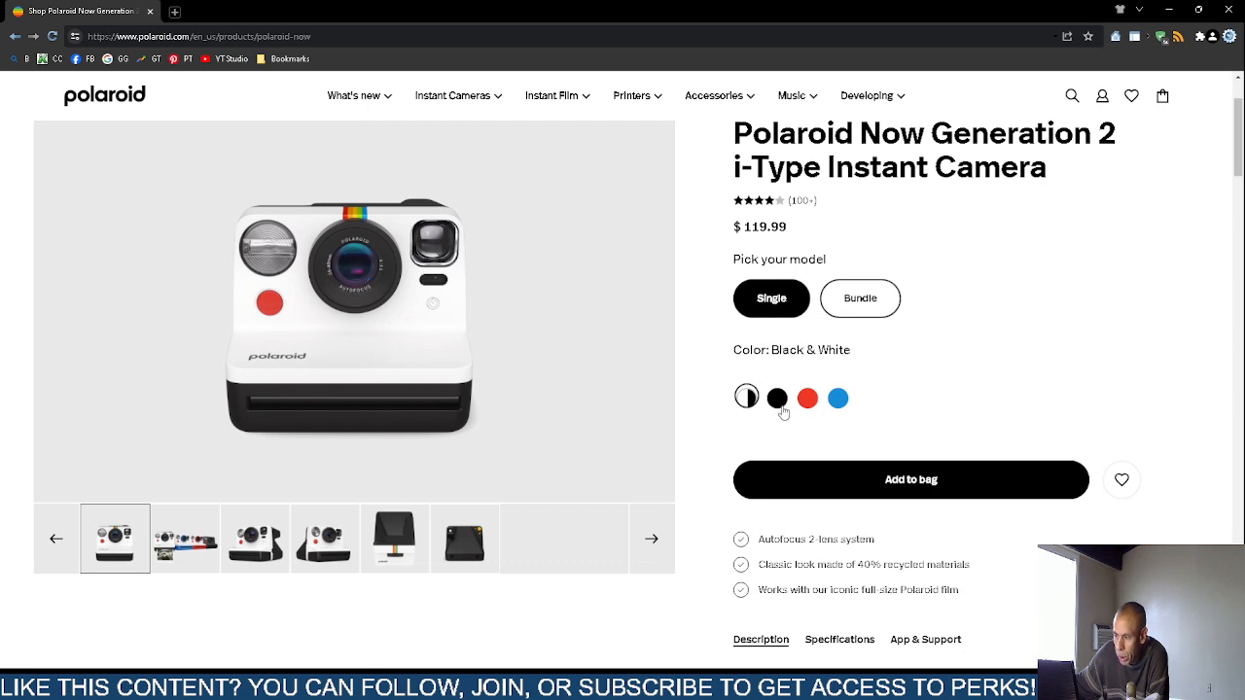
click(776, 398)
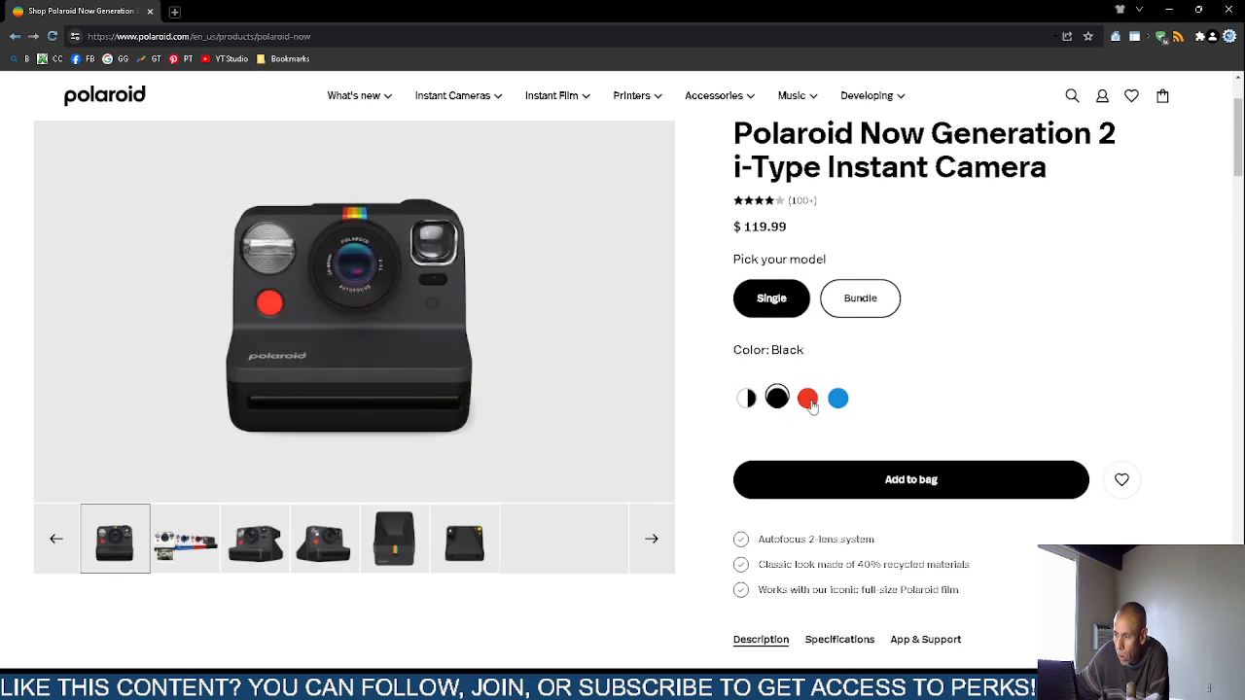
click(808, 398)
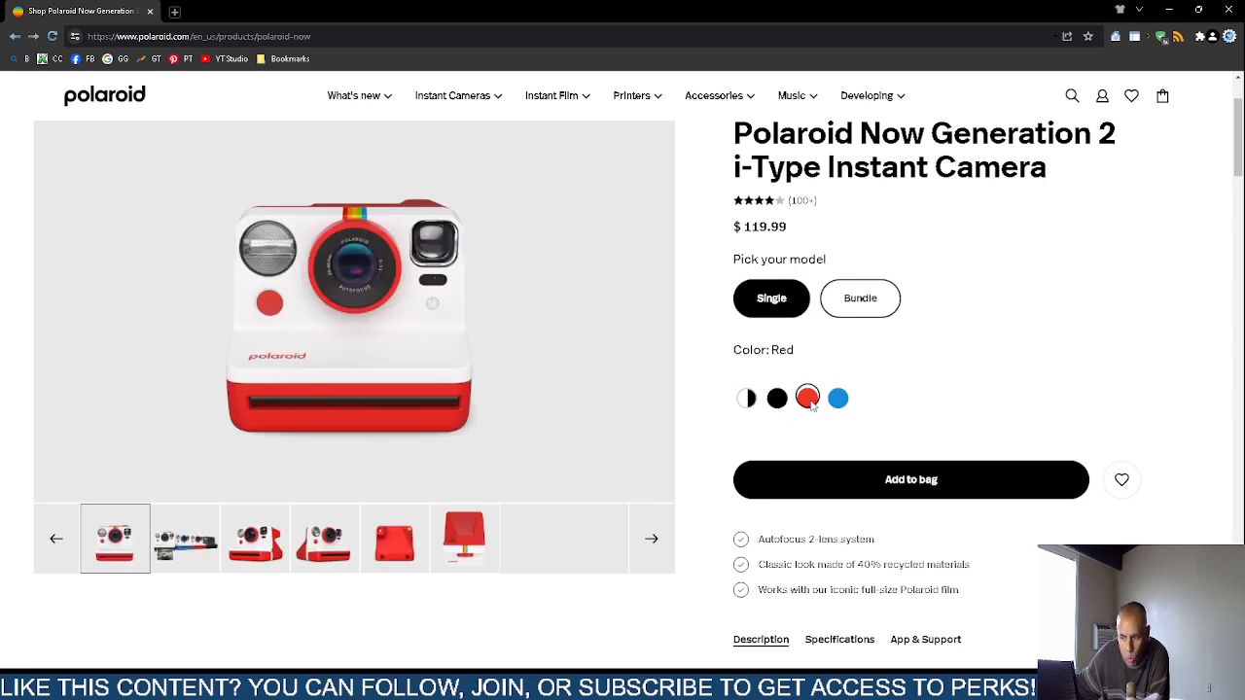
click(838, 398)
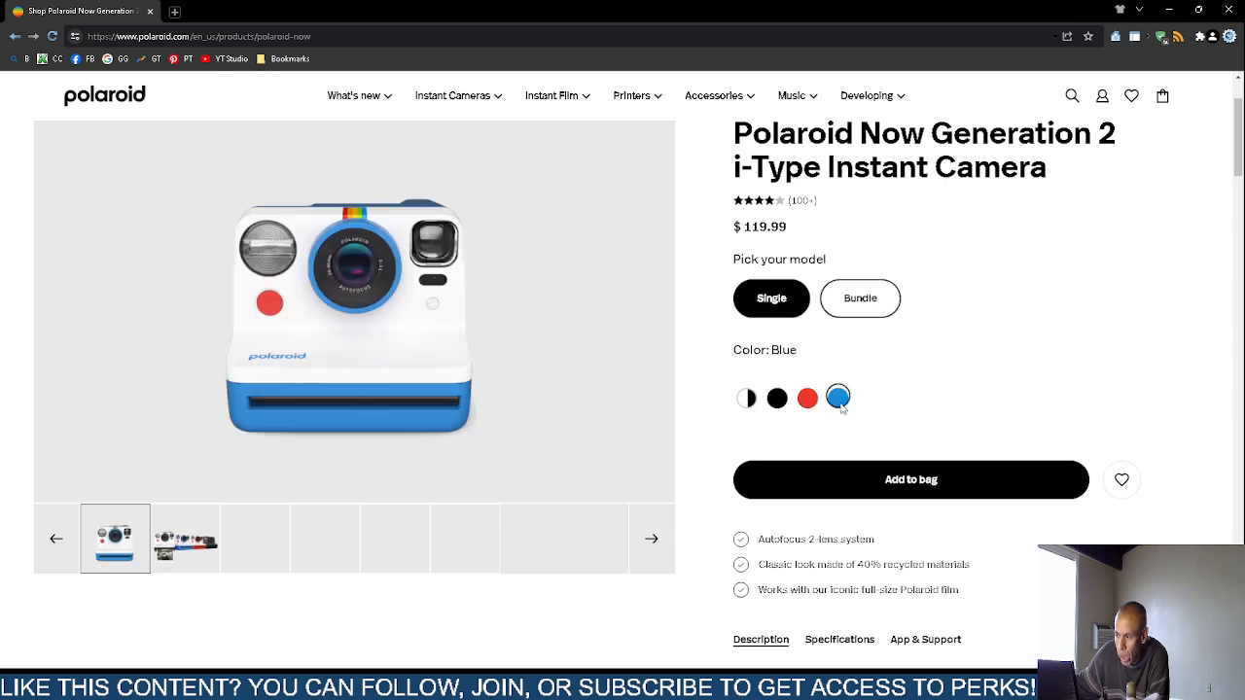
click(747, 397)
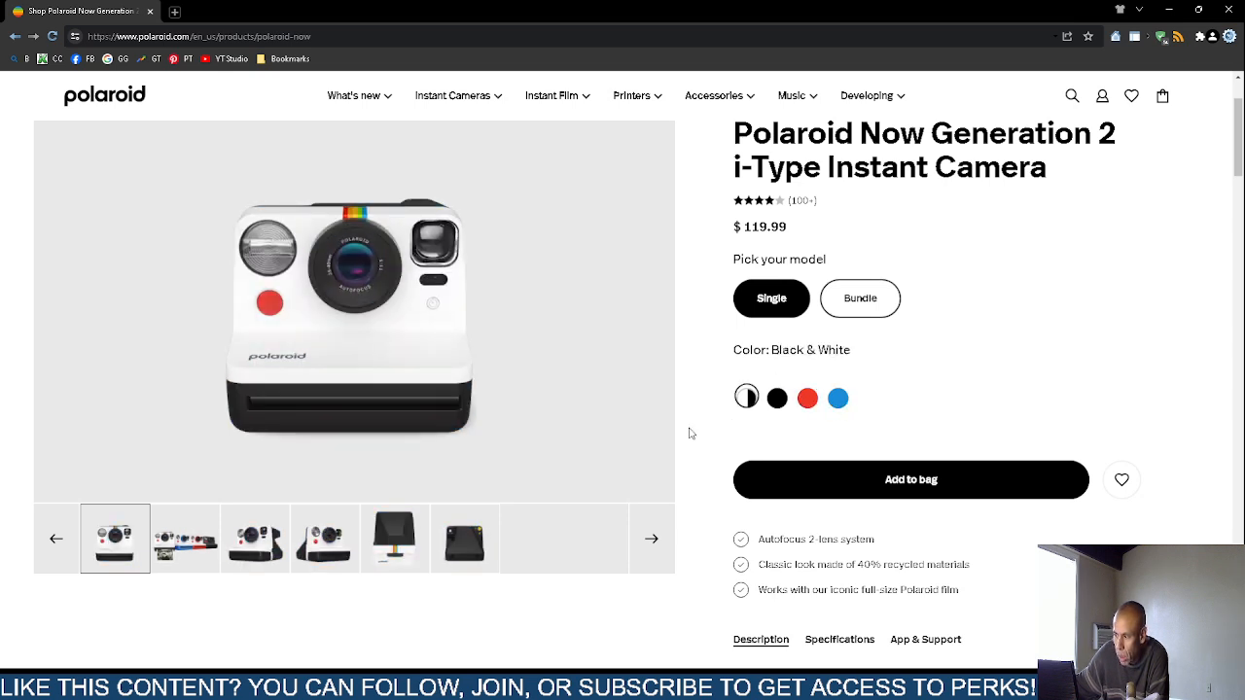
scroll(down, 3)
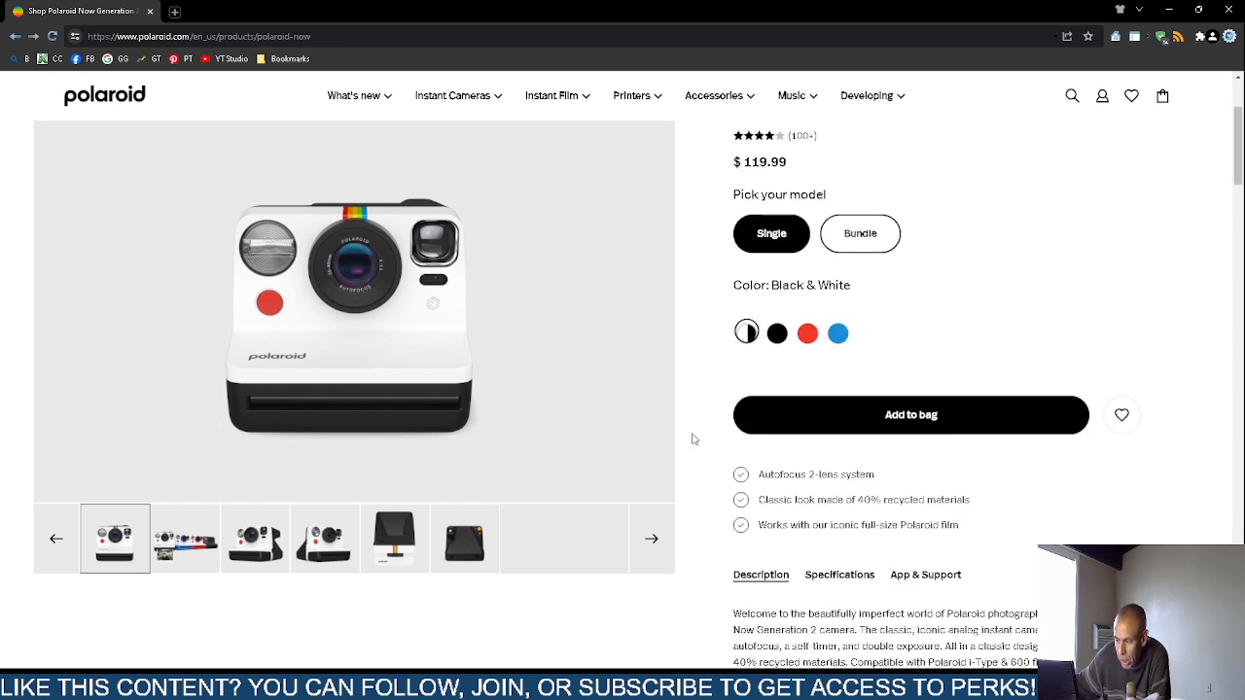
mouse_move(698, 473)
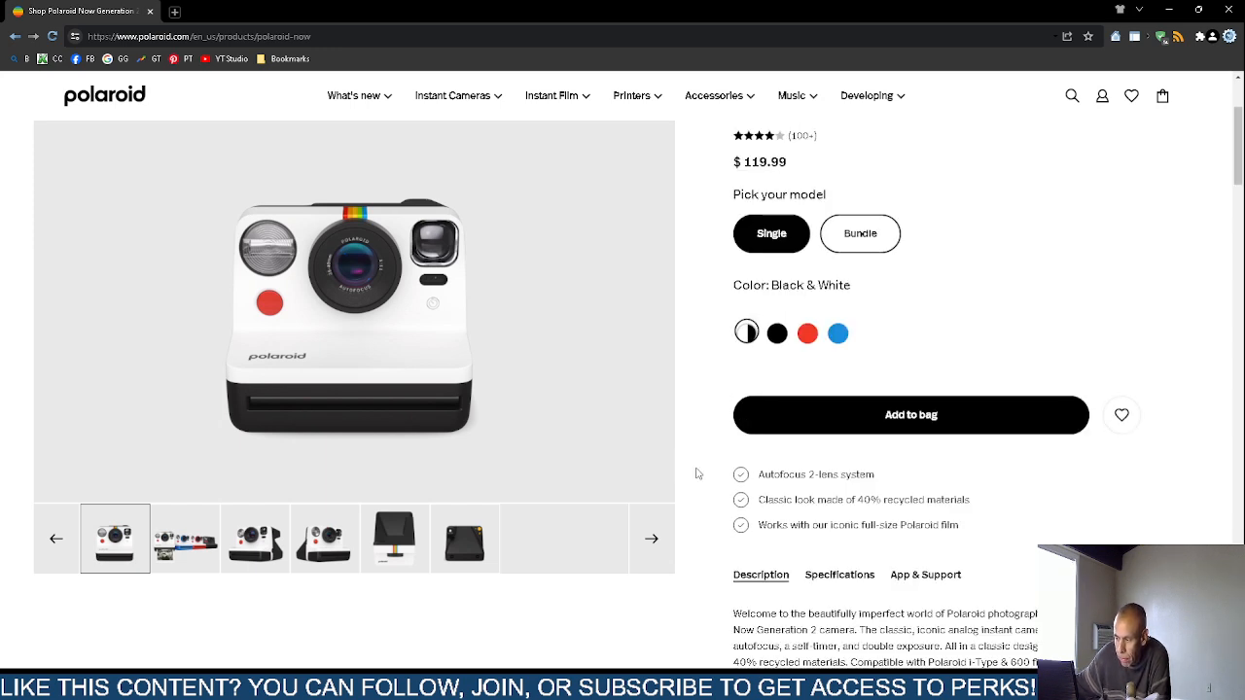
scroll(down, 3)
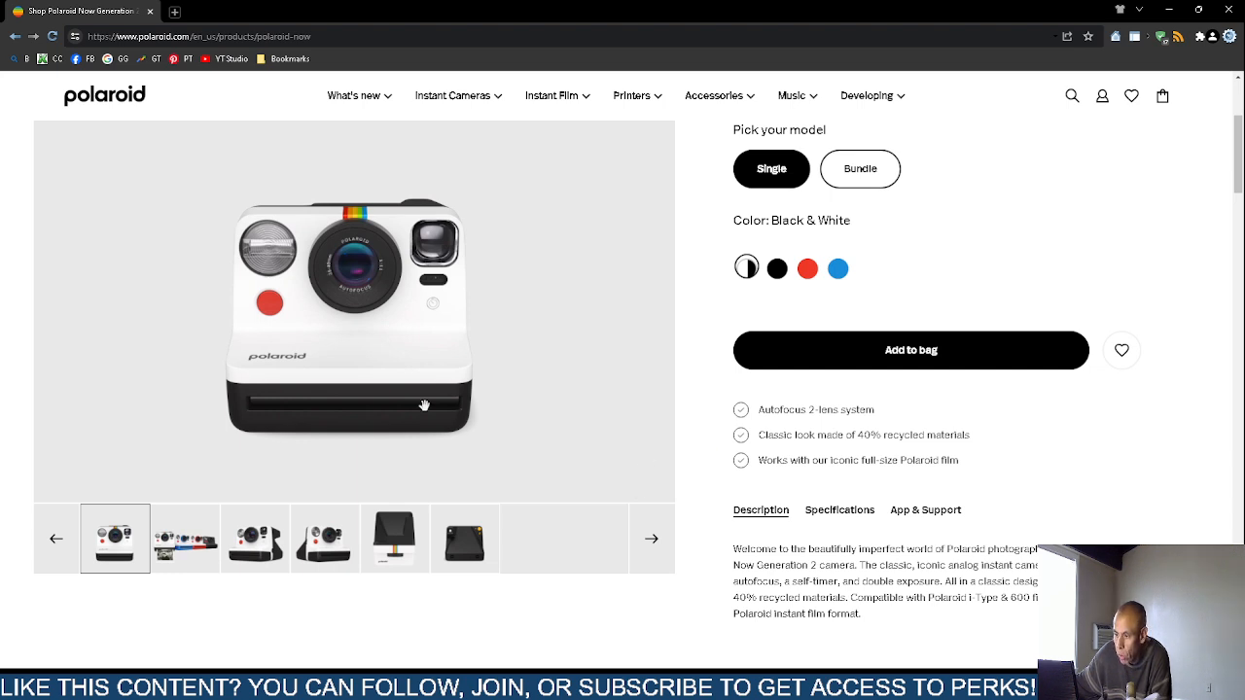
- Step through the four-model, angled, side and top photos, ending on the top-down view
click(185, 538)
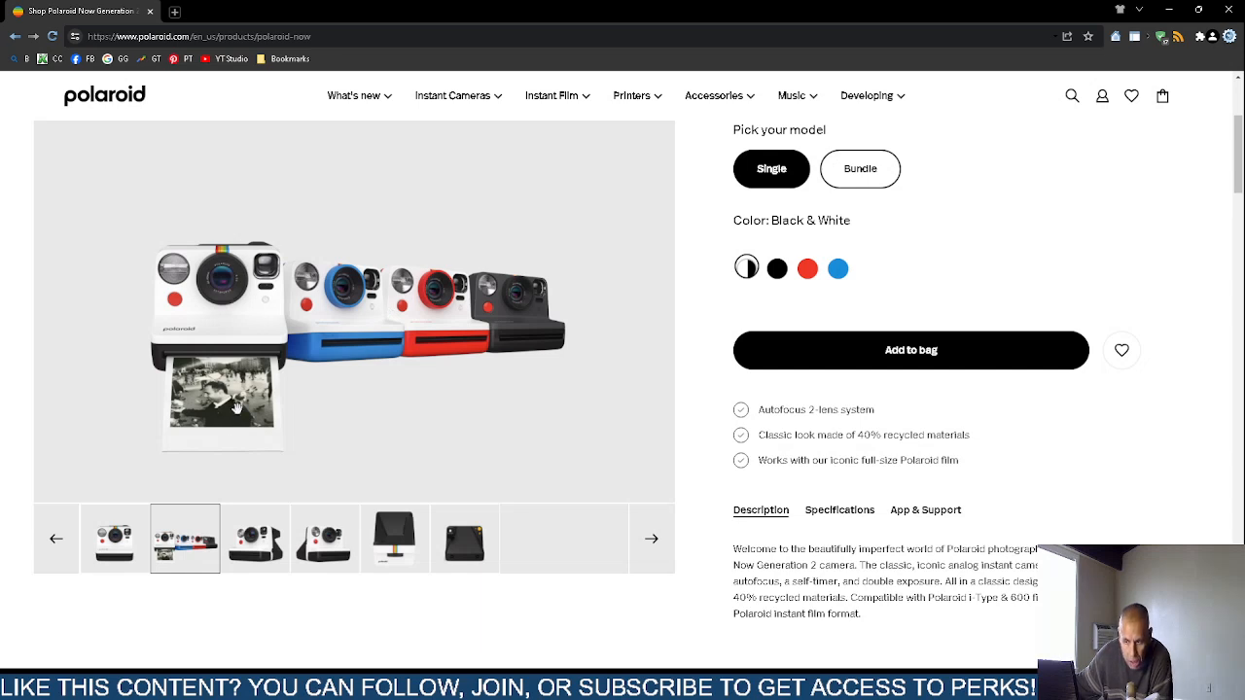
mouse_move(286, 391)
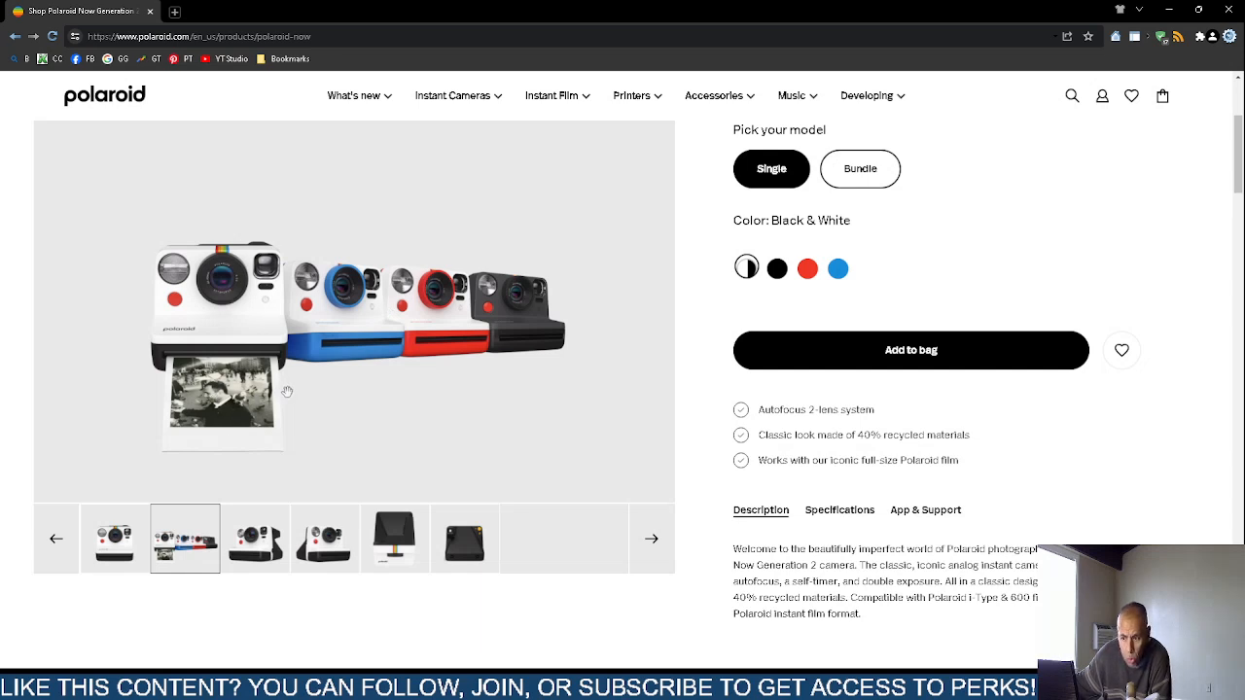
click(255, 539)
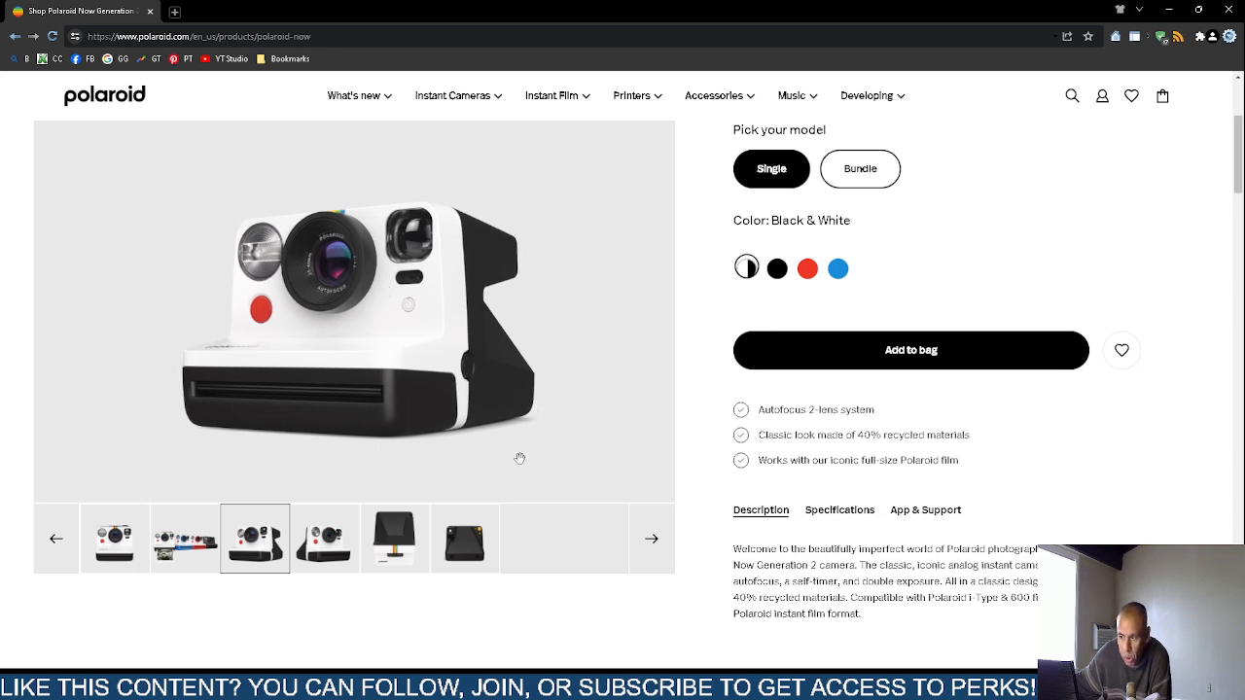
click(325, 538)
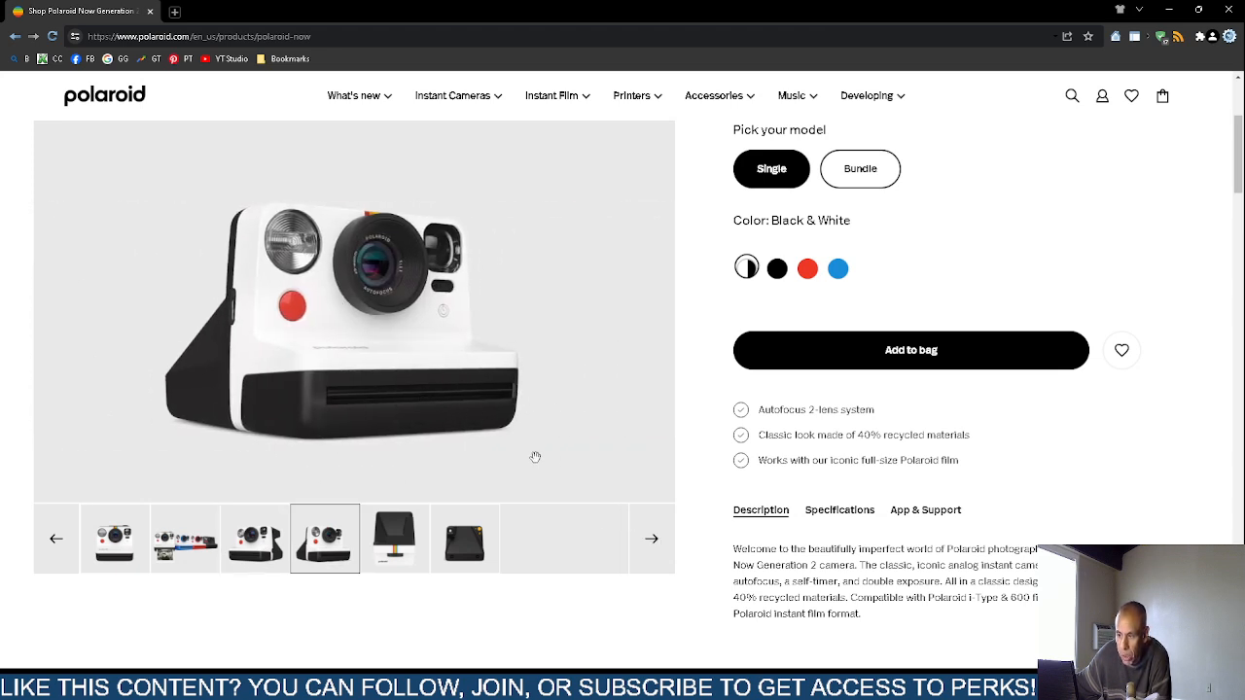
click(650, 539)
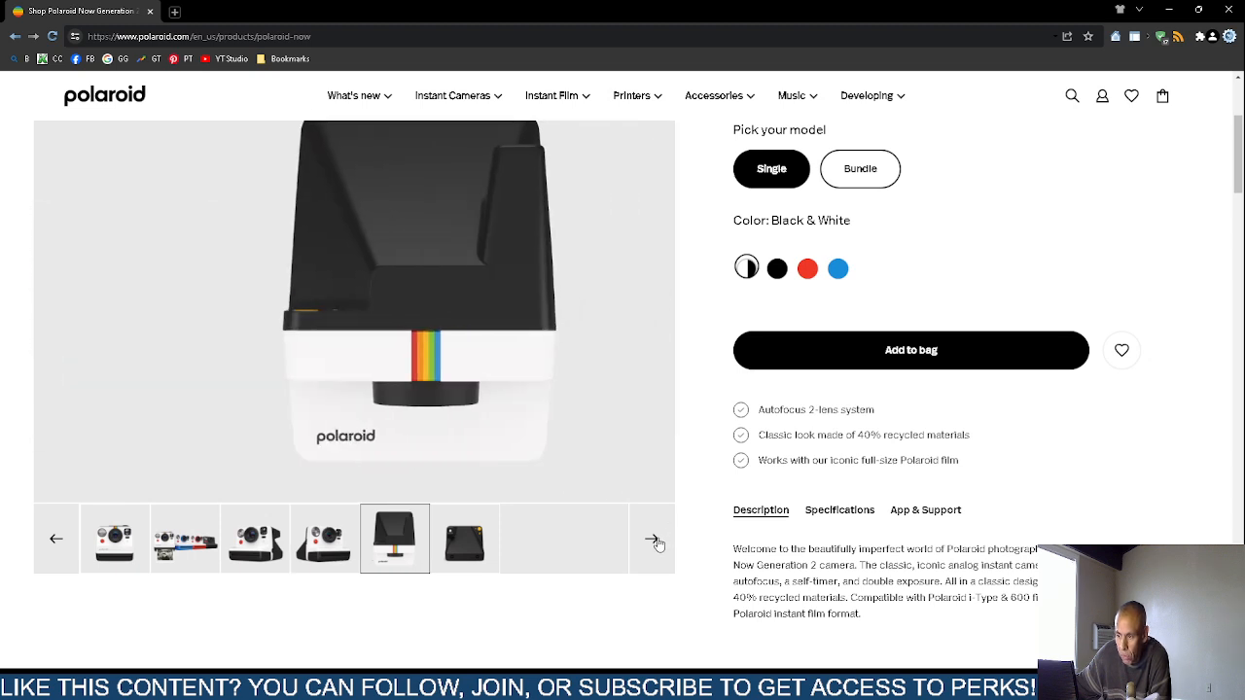
click(652, 539)
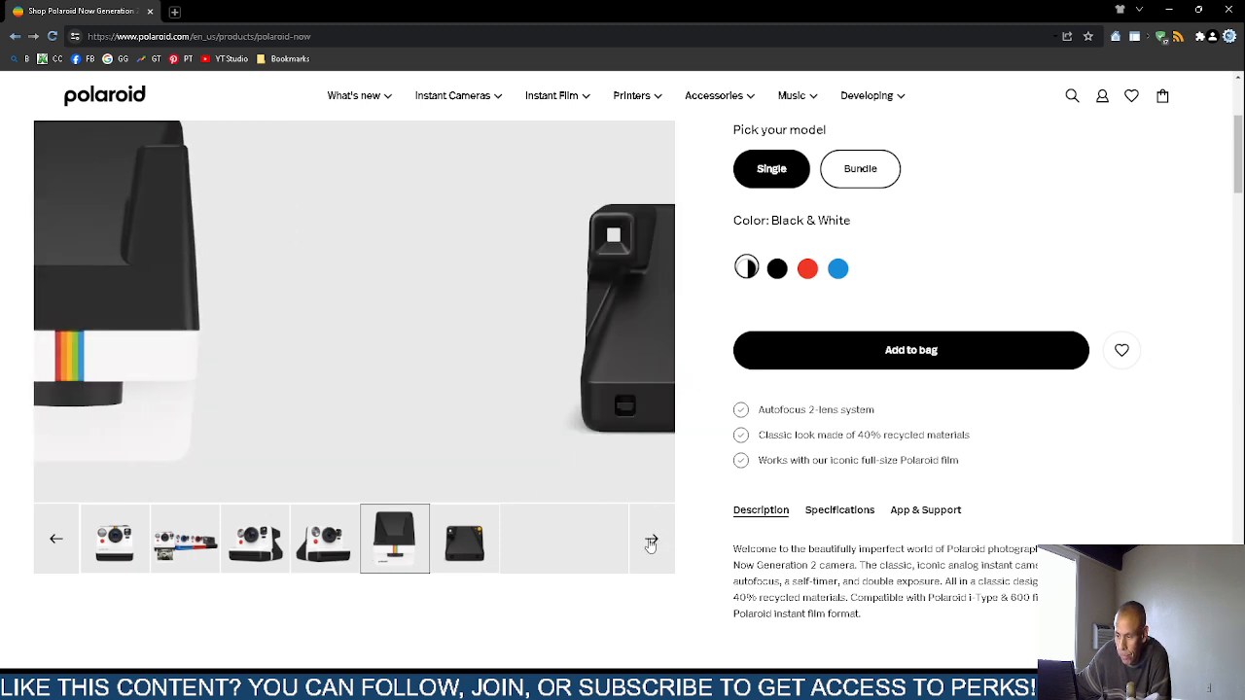
click(465, 539)
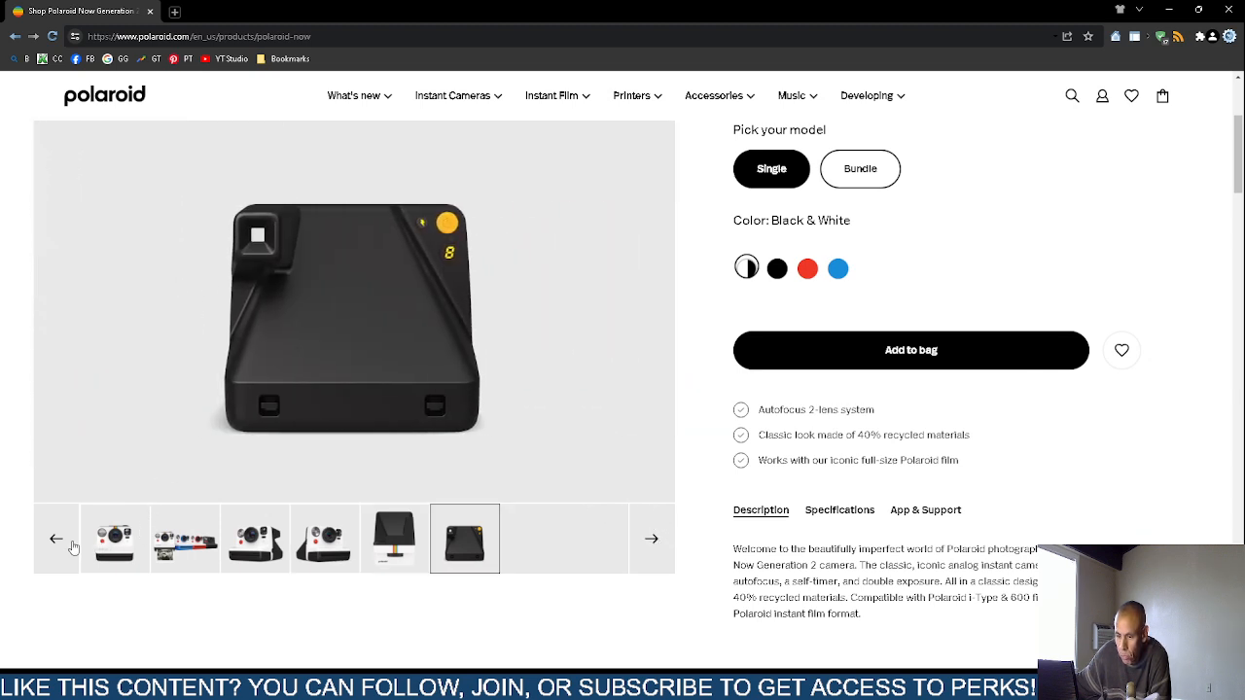
click(394, 539)
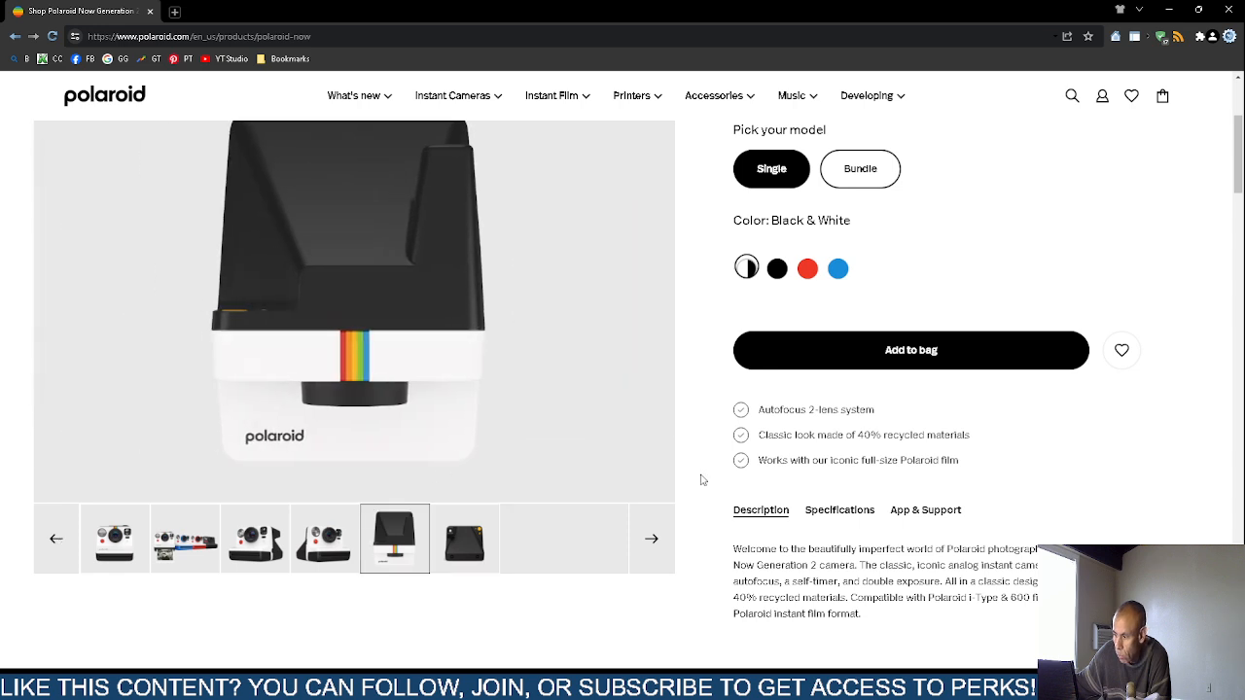
- Scroll down past the description, feature sections and film info to the Reviews section
scroll(down, 3)
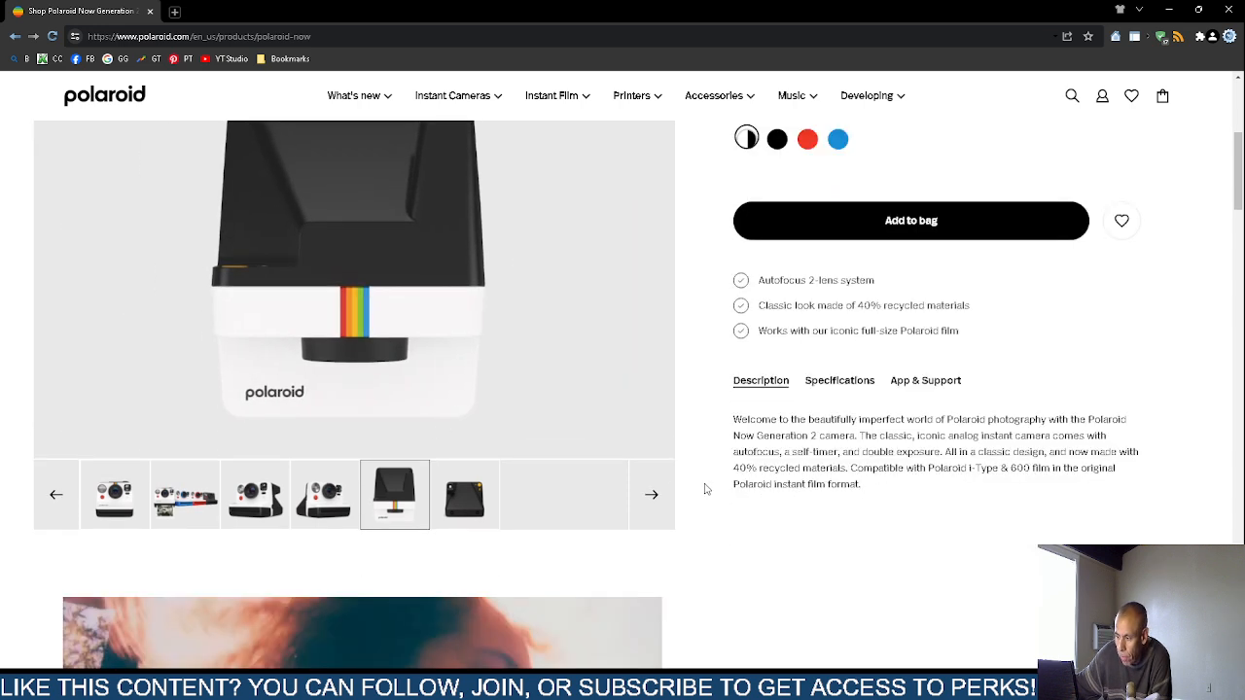
mouse_move(781, 539)
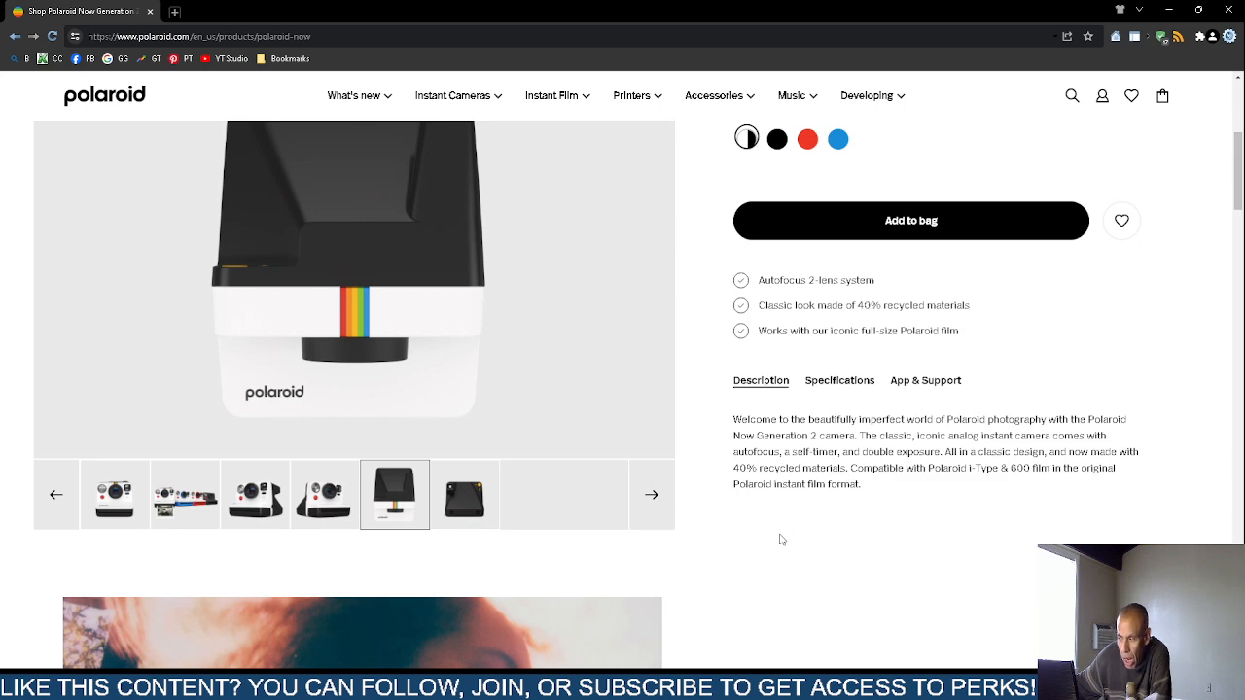
mouse_move(768, 534)
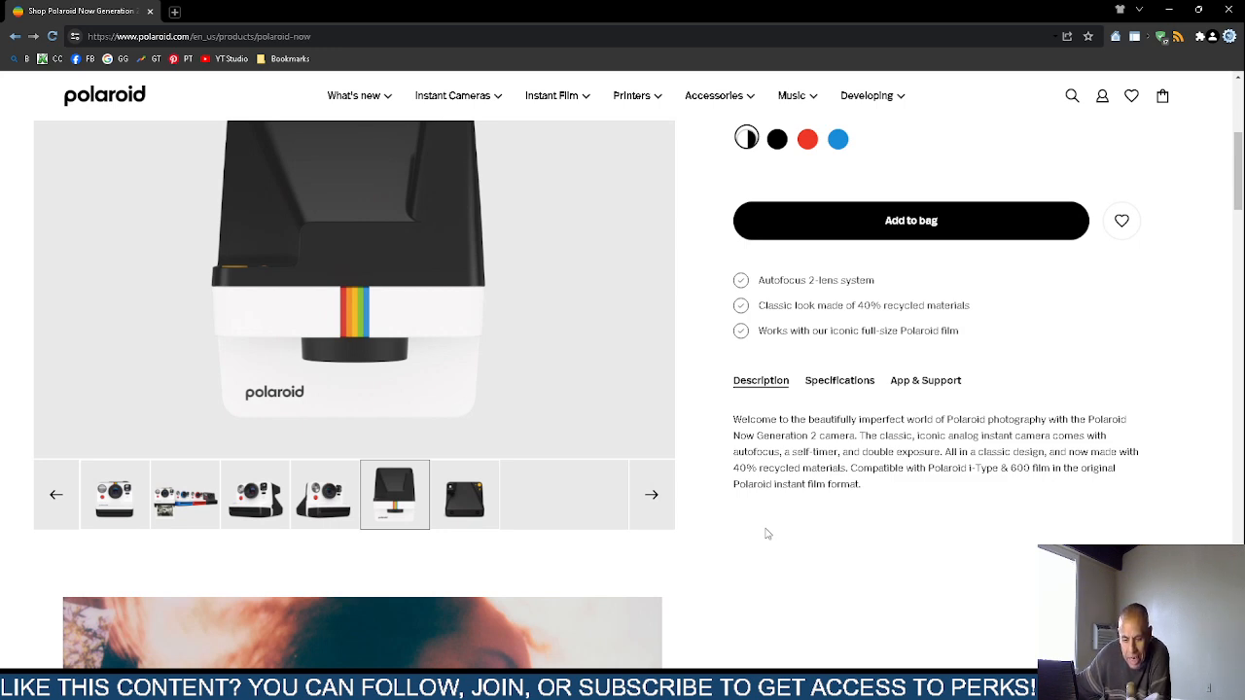
mouse_move(775, 554)
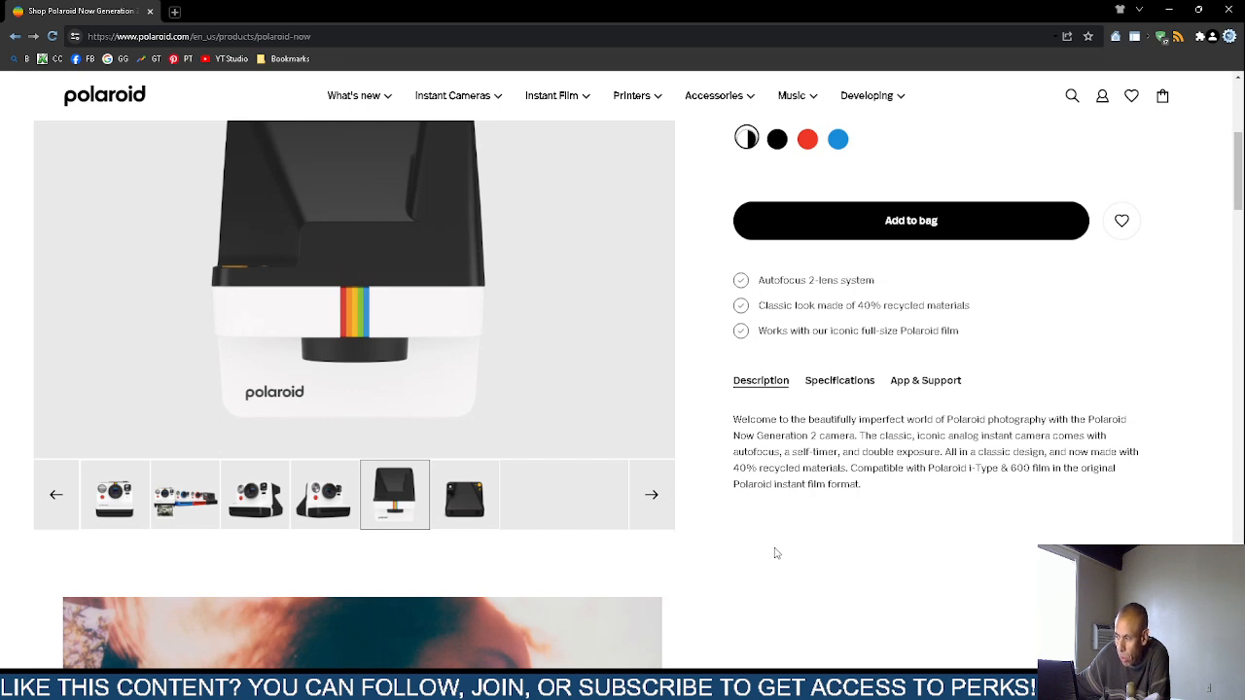
scroll(down, 3)
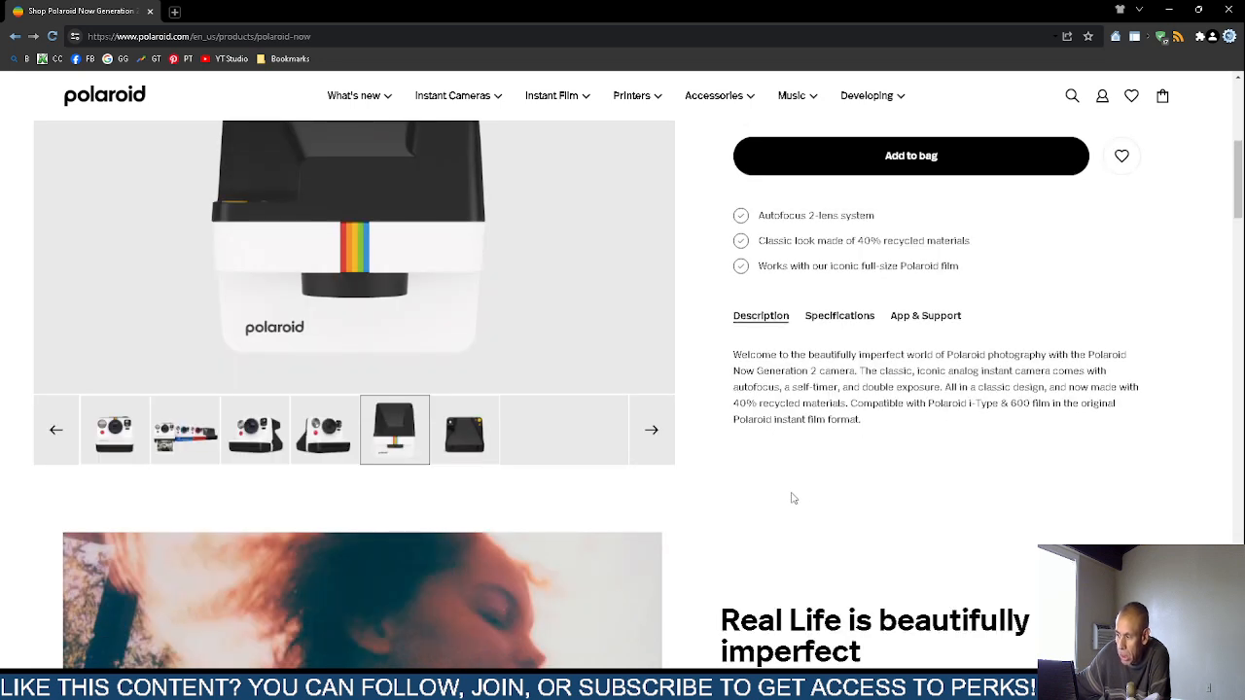
mouse_move(780, 498)
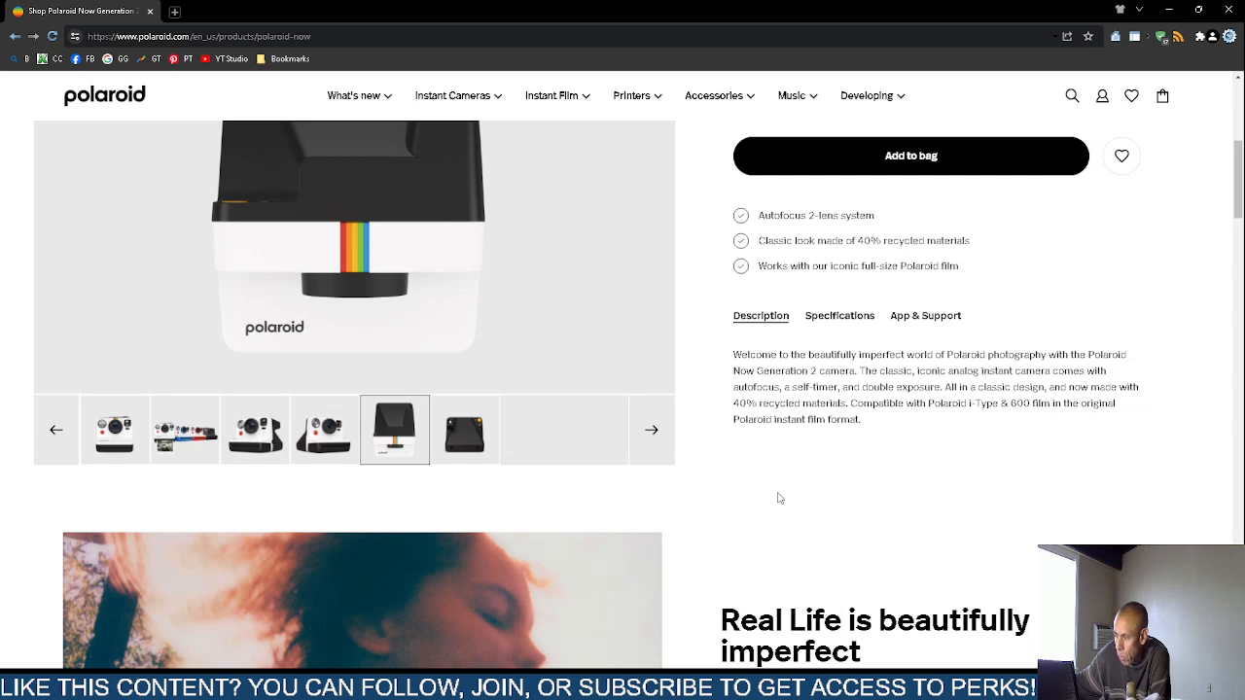
mouse_move(814, 504)
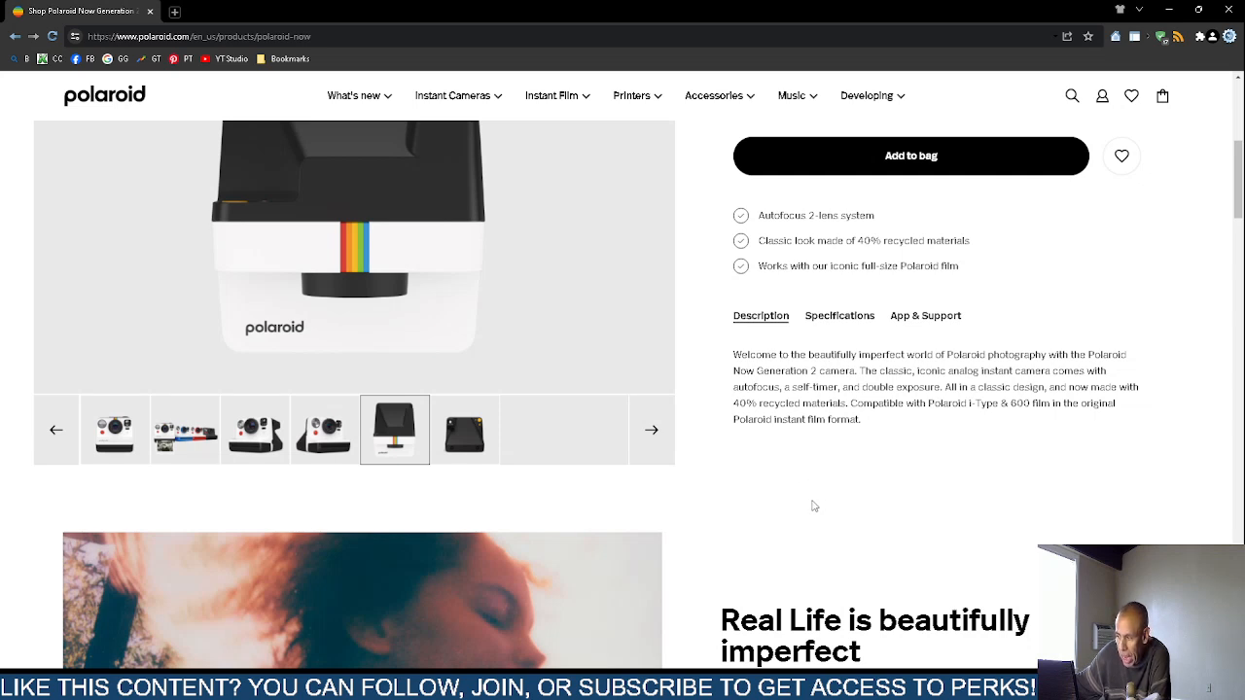
mouse_move(825, 513)
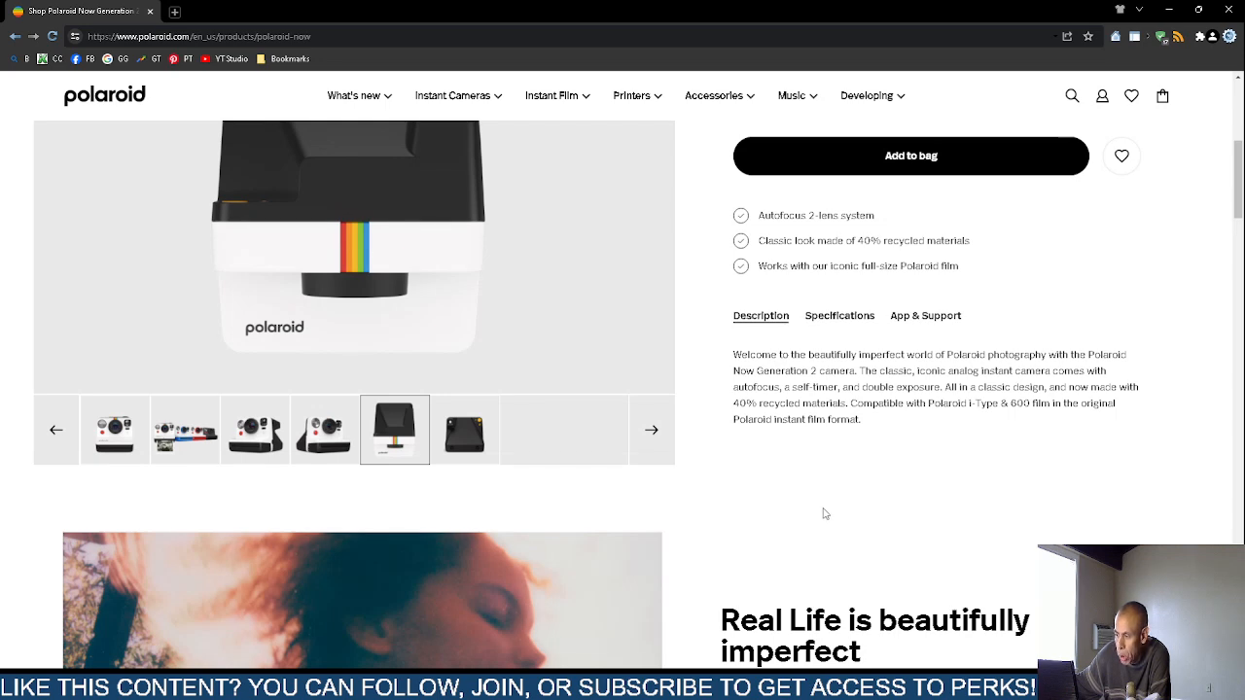
scroll(down, 3)
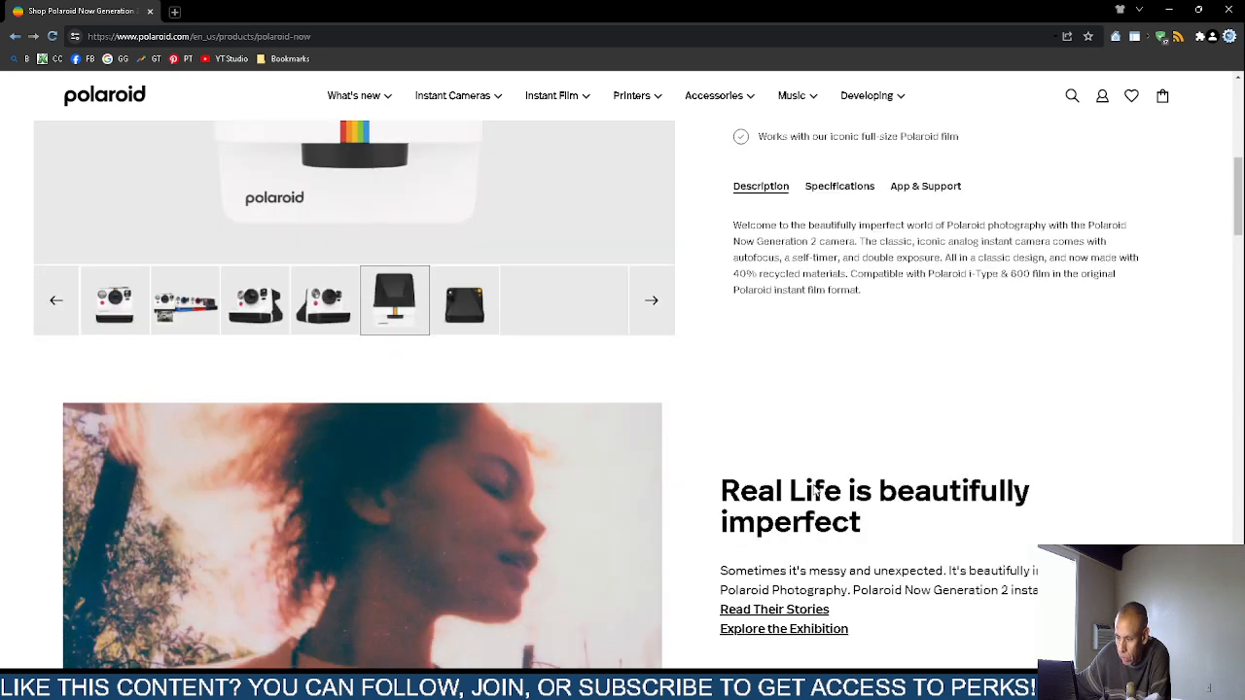
scroll(down, 3)
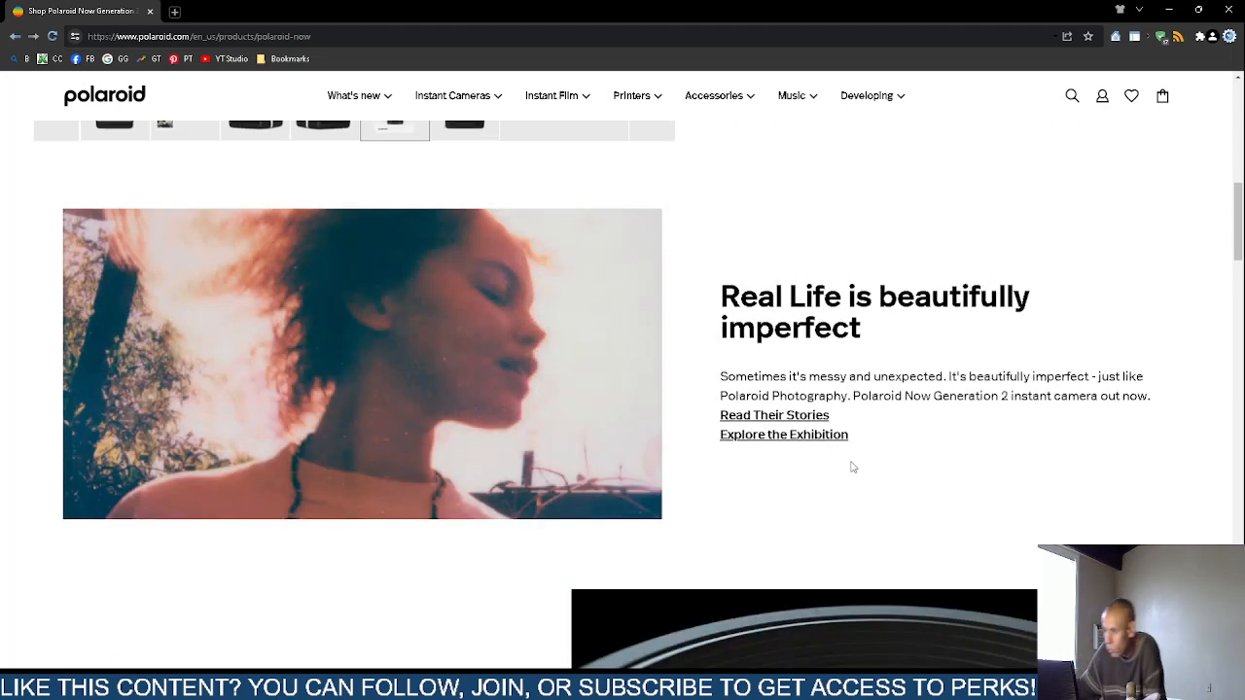
mouse_move(316, 620)
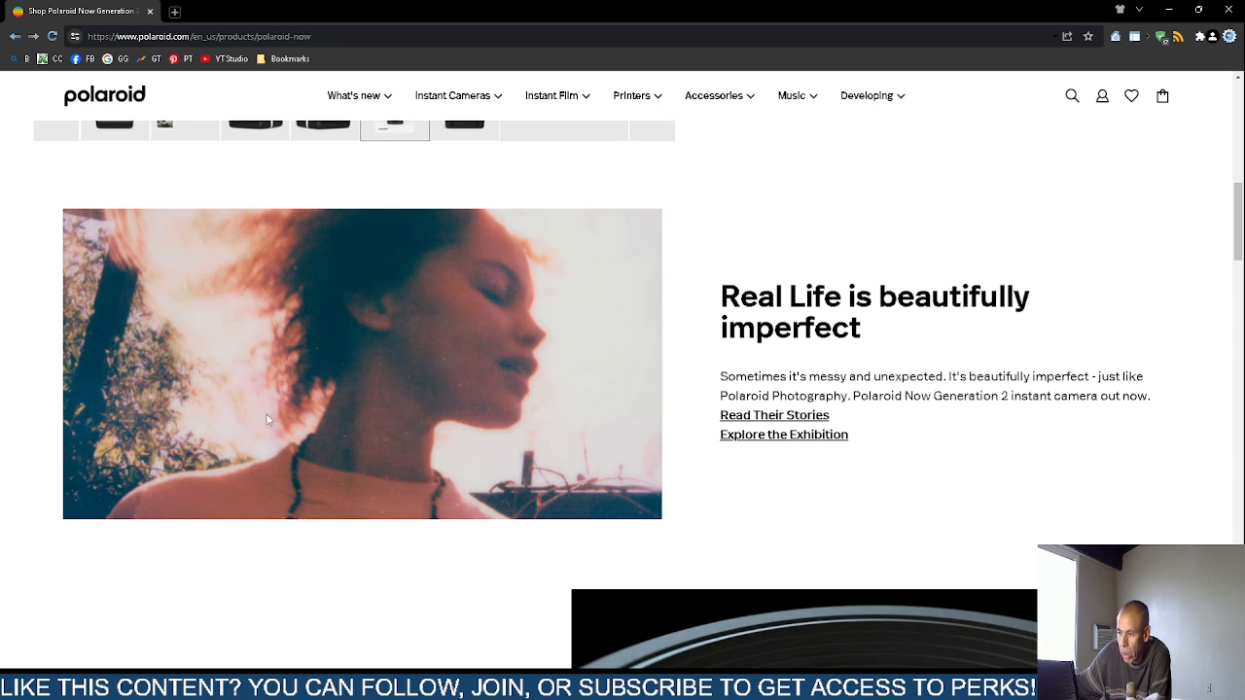
mouse_move(299, 402)
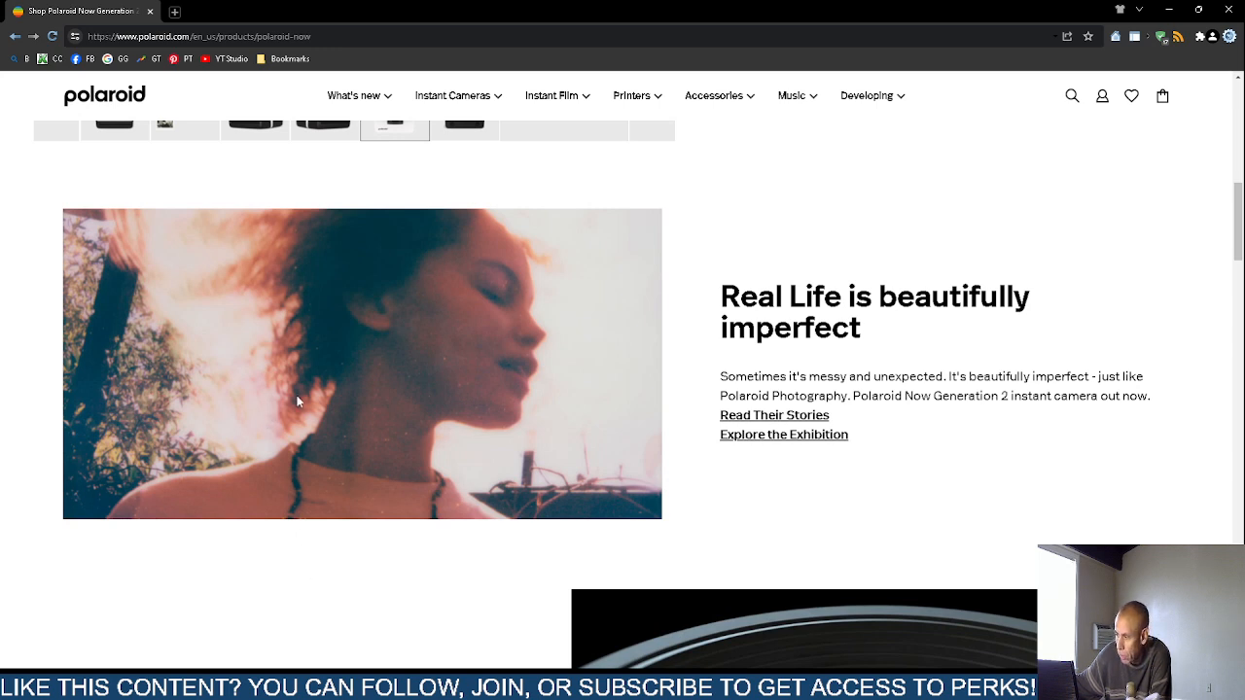
scroll(down, 3)
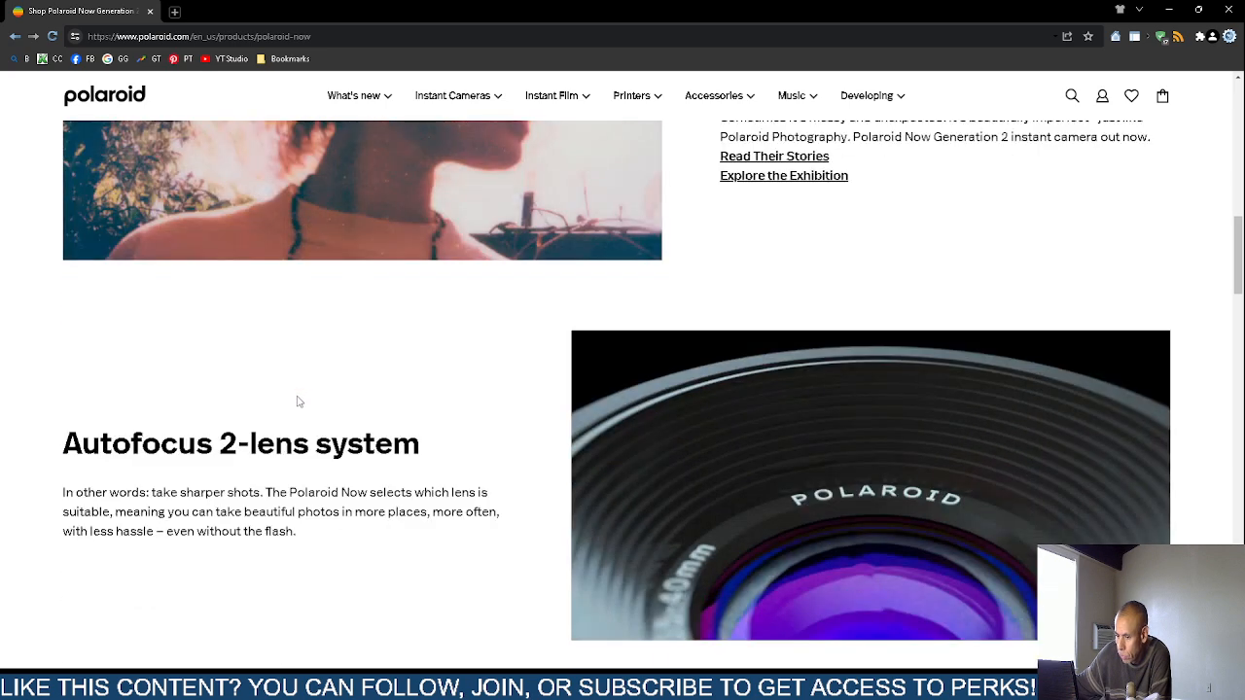
scroll(down, 3)
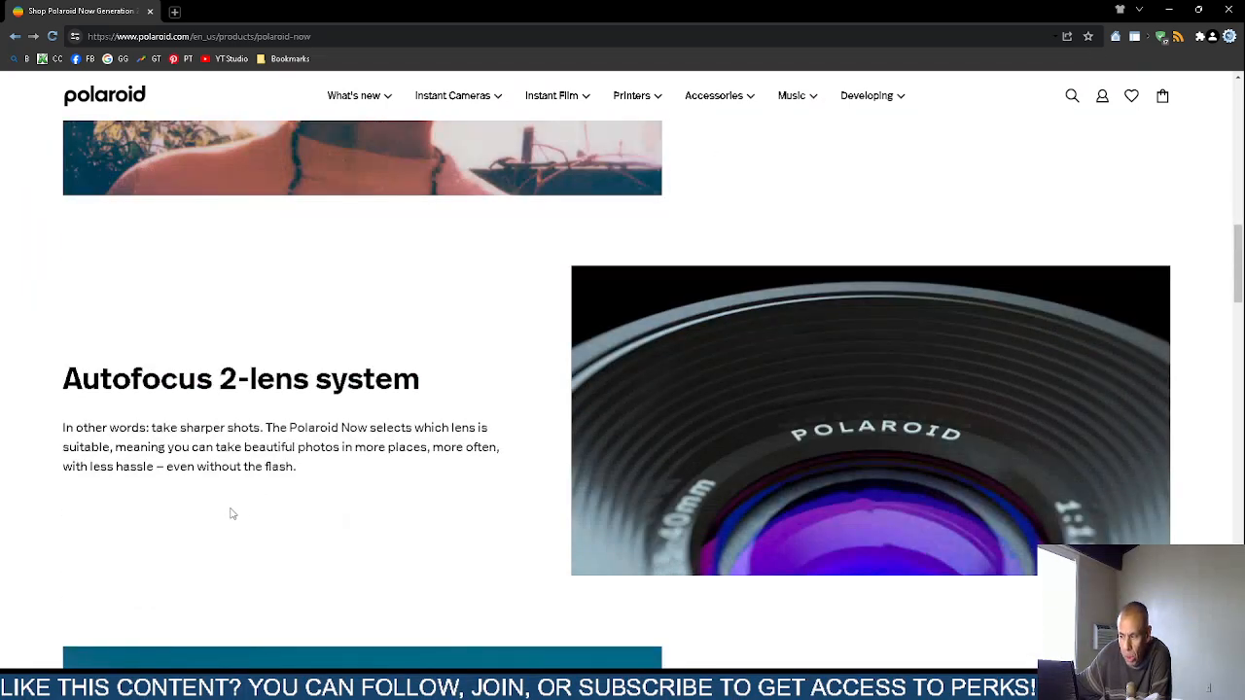
scroll(down, 3)
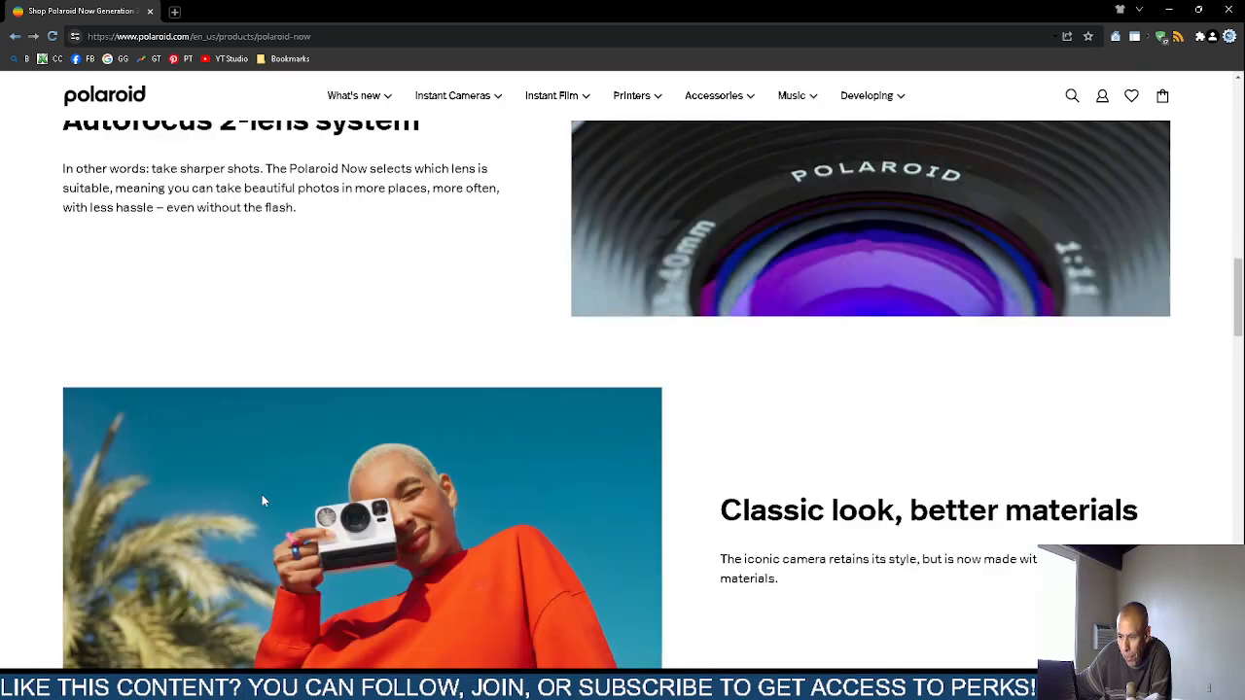
scroll(down, 3)
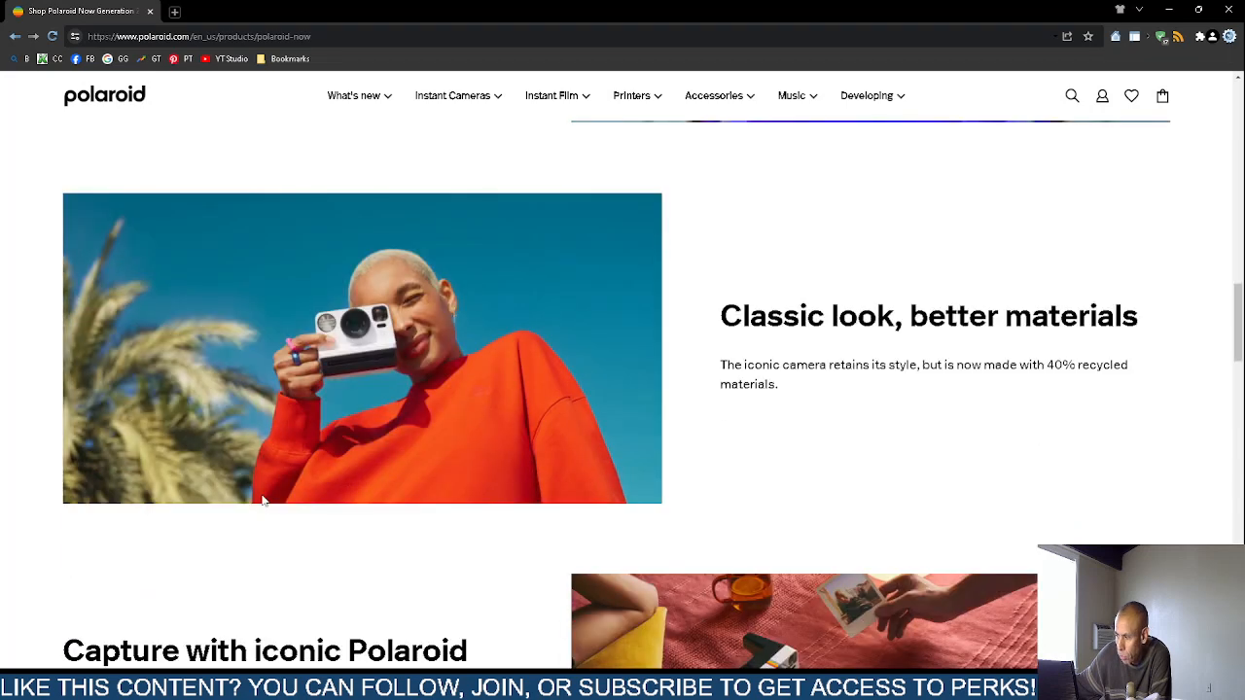
scroll(down, 3)
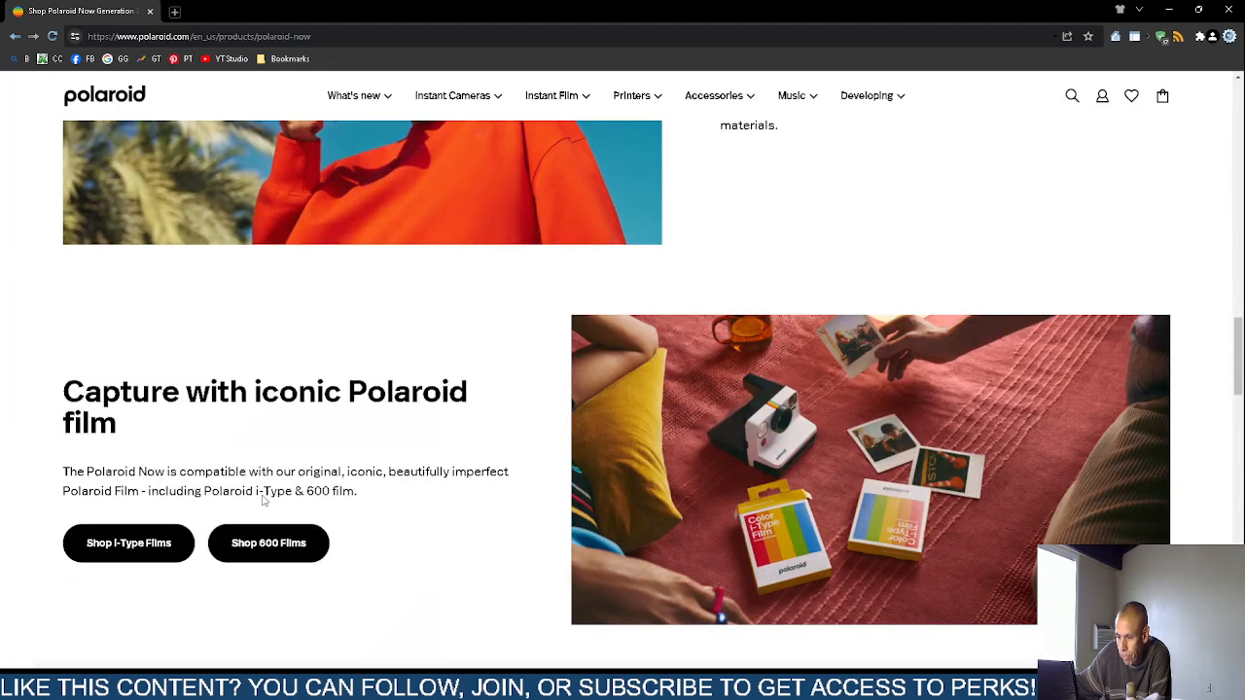
scroll(down, 3)
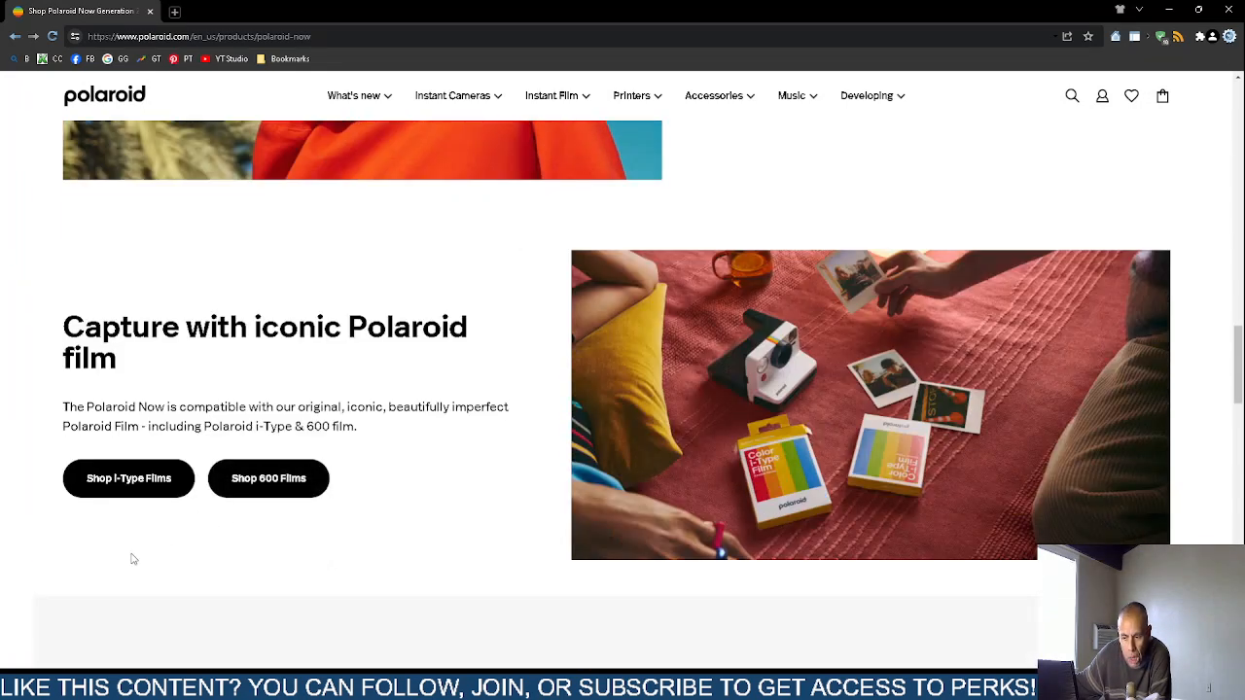
mouse_move(126, 575)
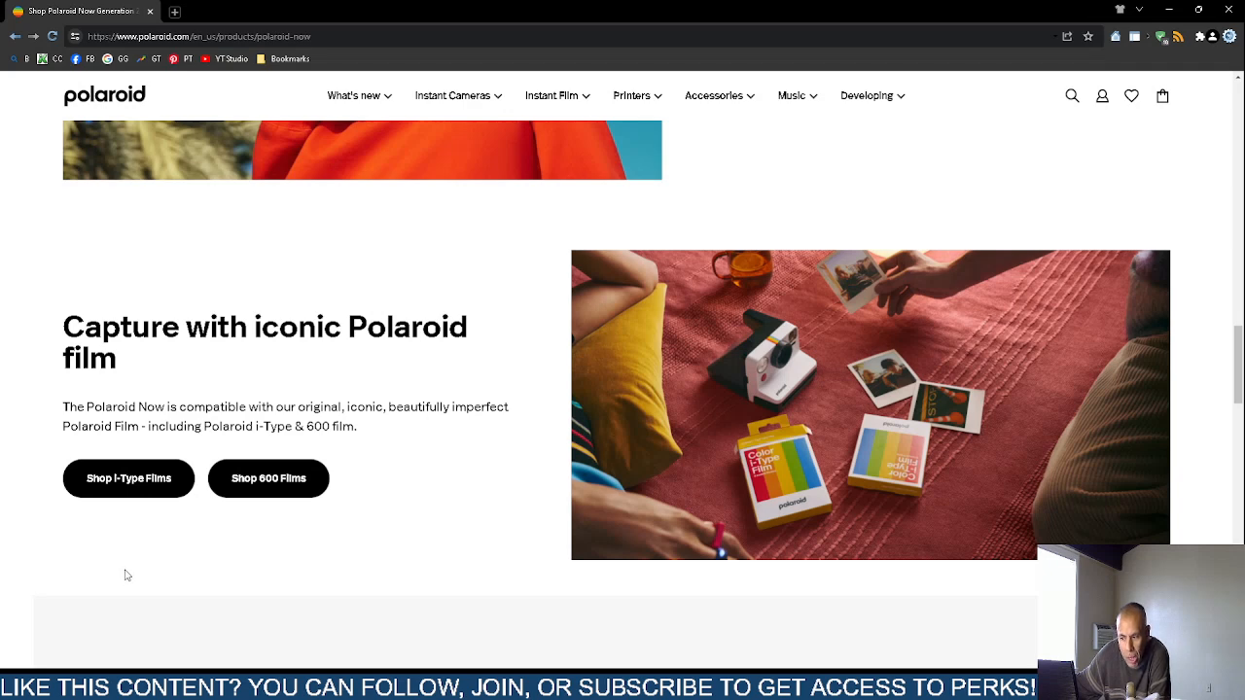
mouse_move(413, 551)
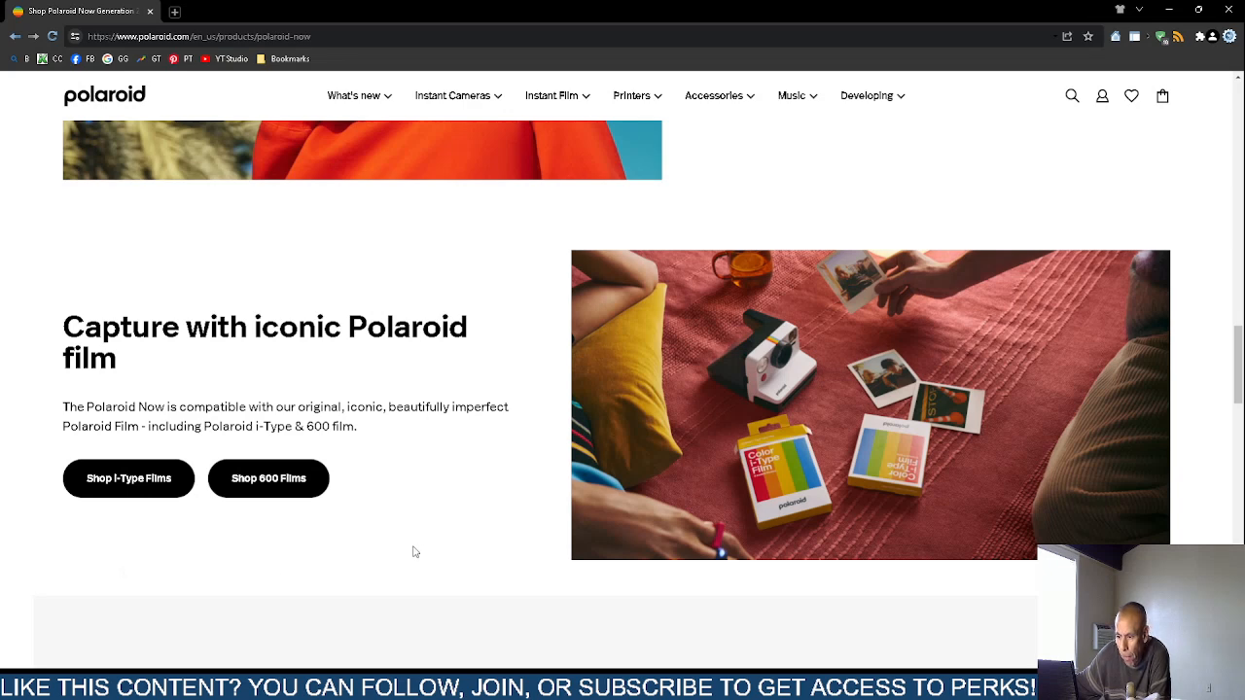
scroll(down, 3)
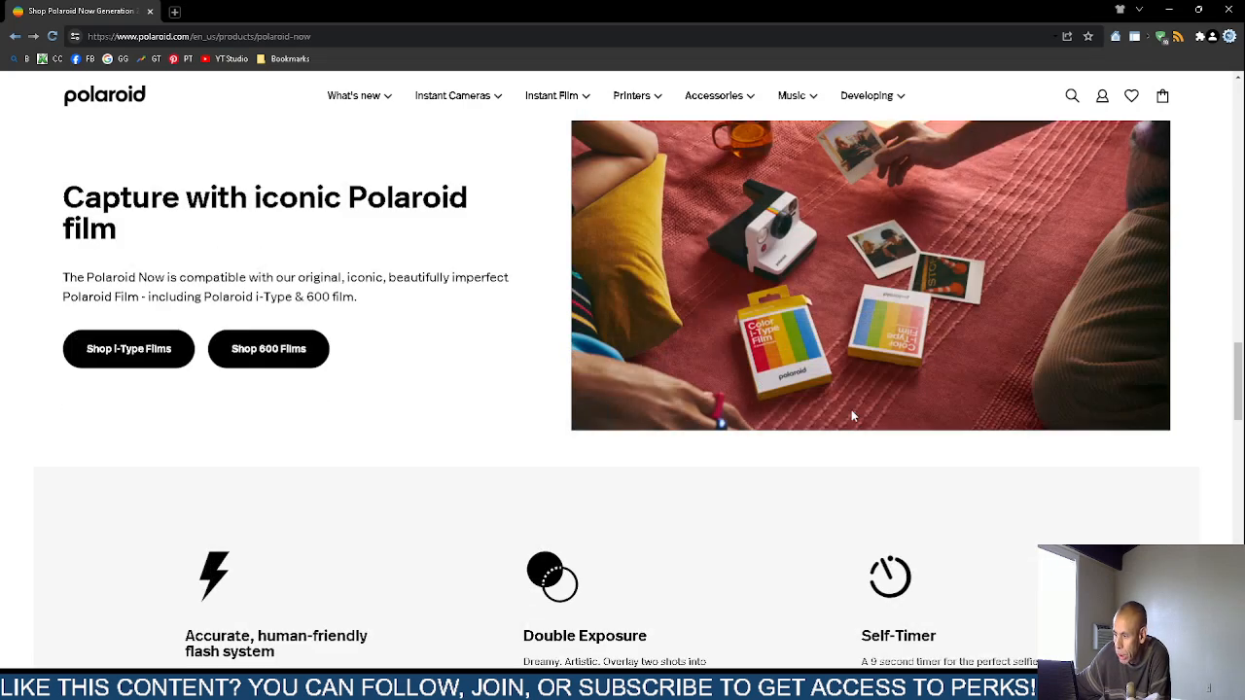
scroll(down, 3)
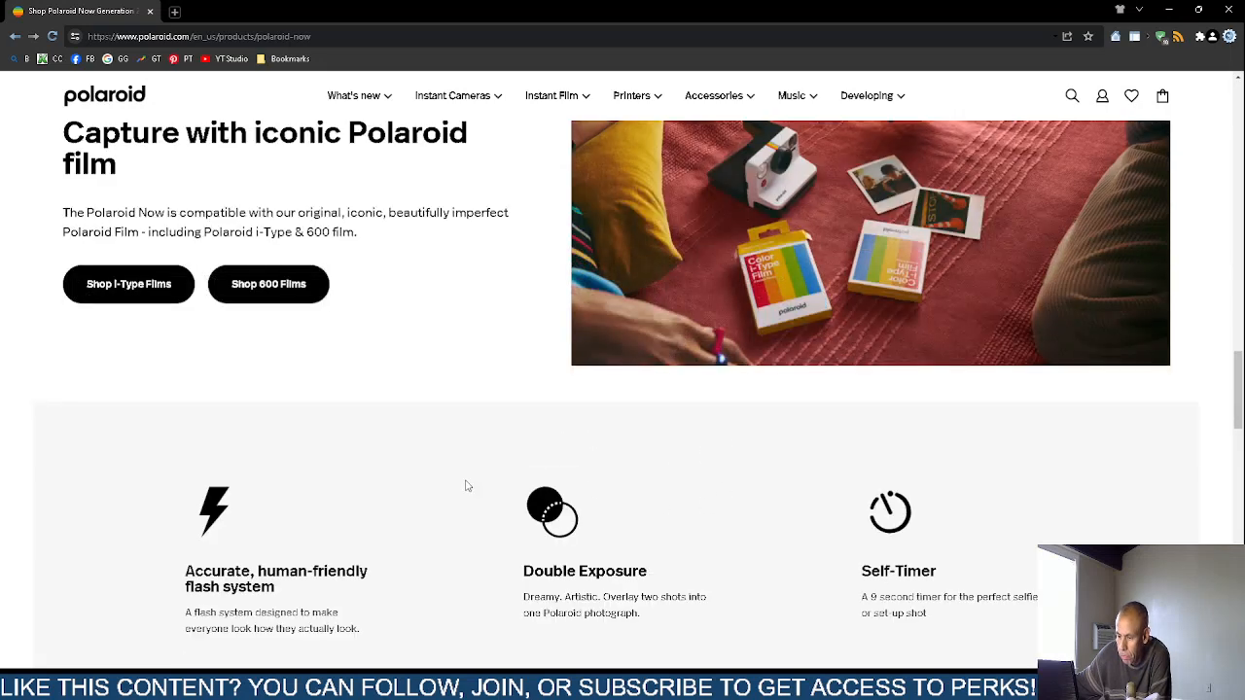
scroll(down, 3)
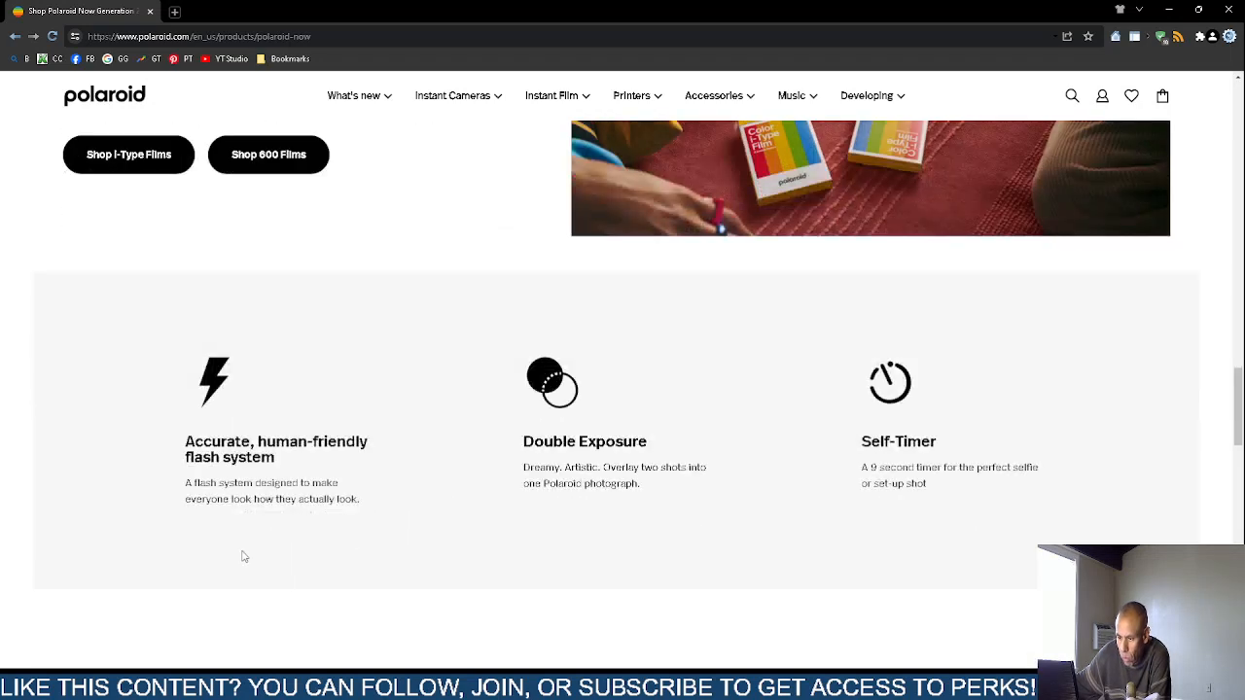
mouse_move(253, 556)
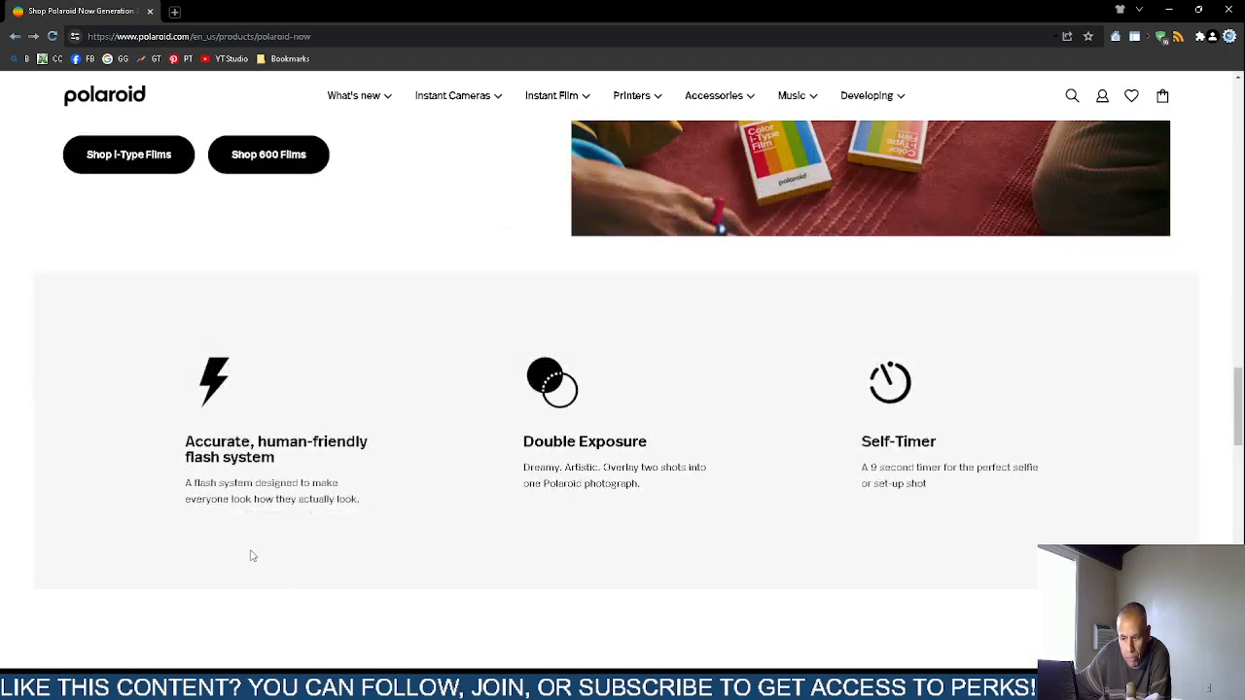
mouse_move(518, 528)
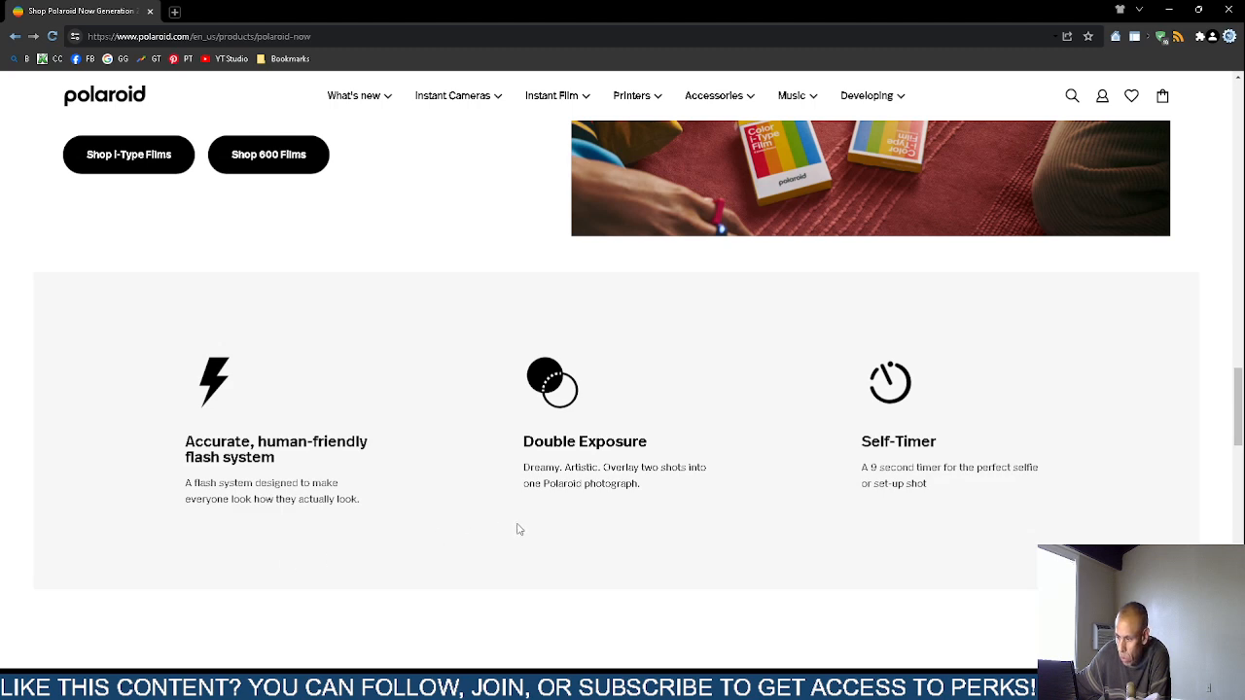
mouse_move(883, 554)
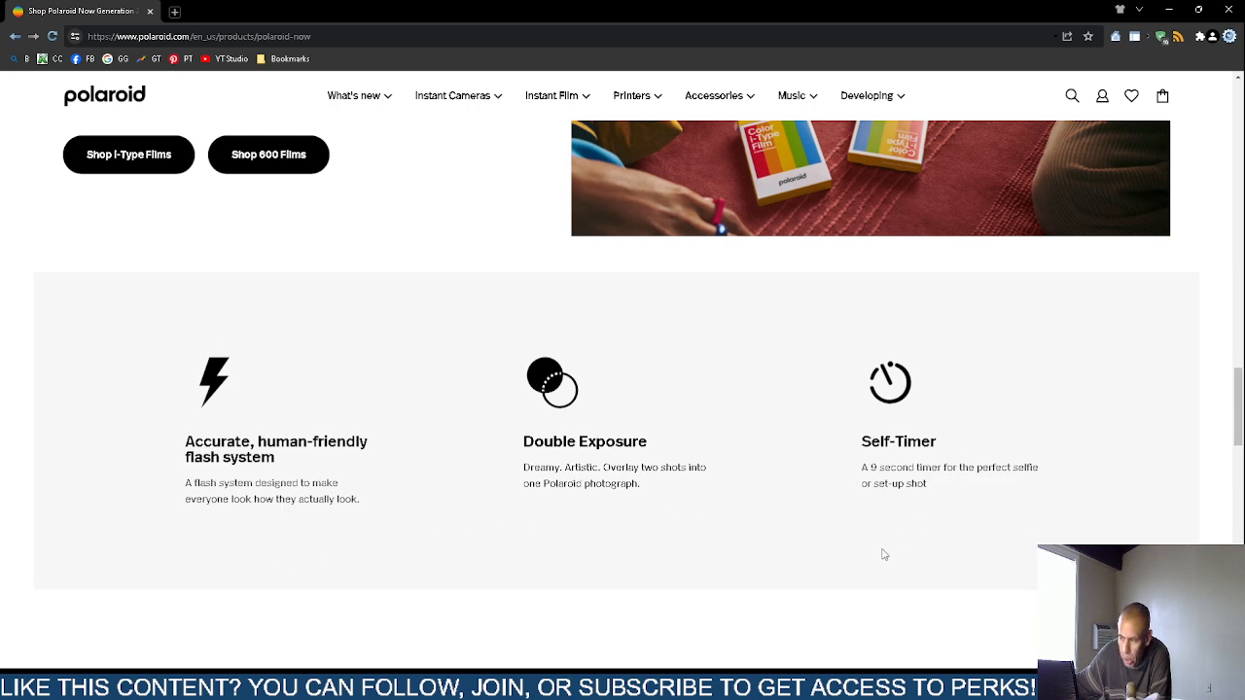
scroll(down, 3)
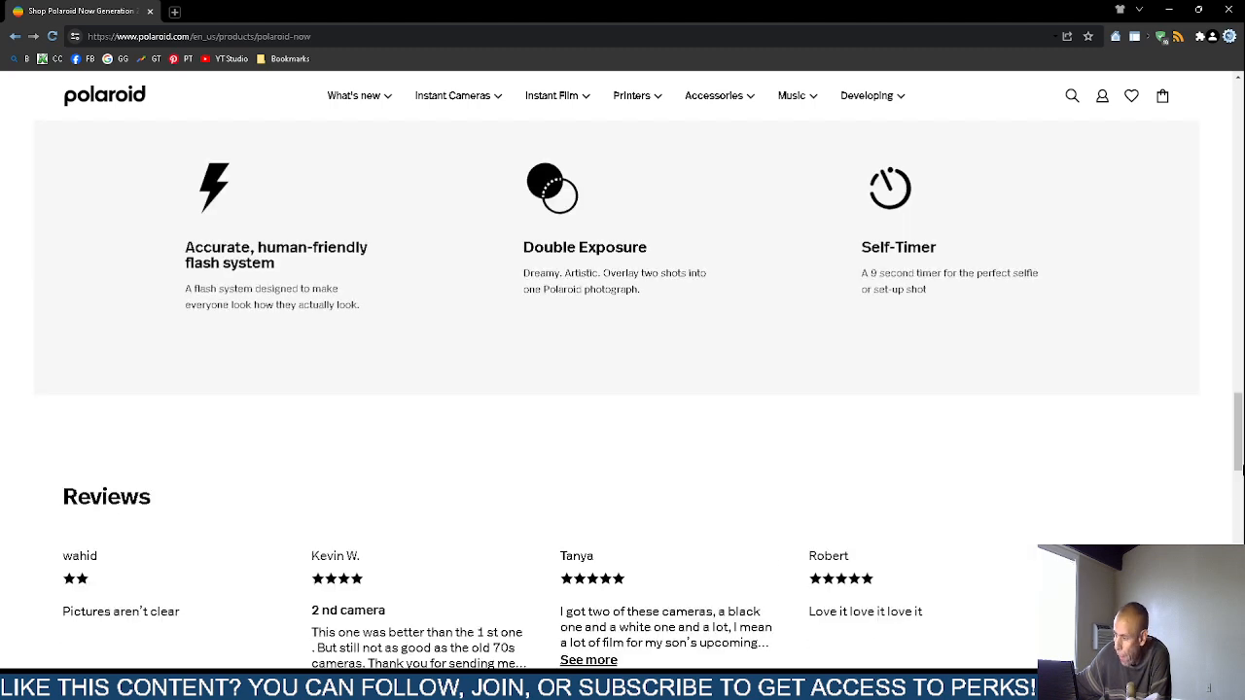
scroll(up, 3)
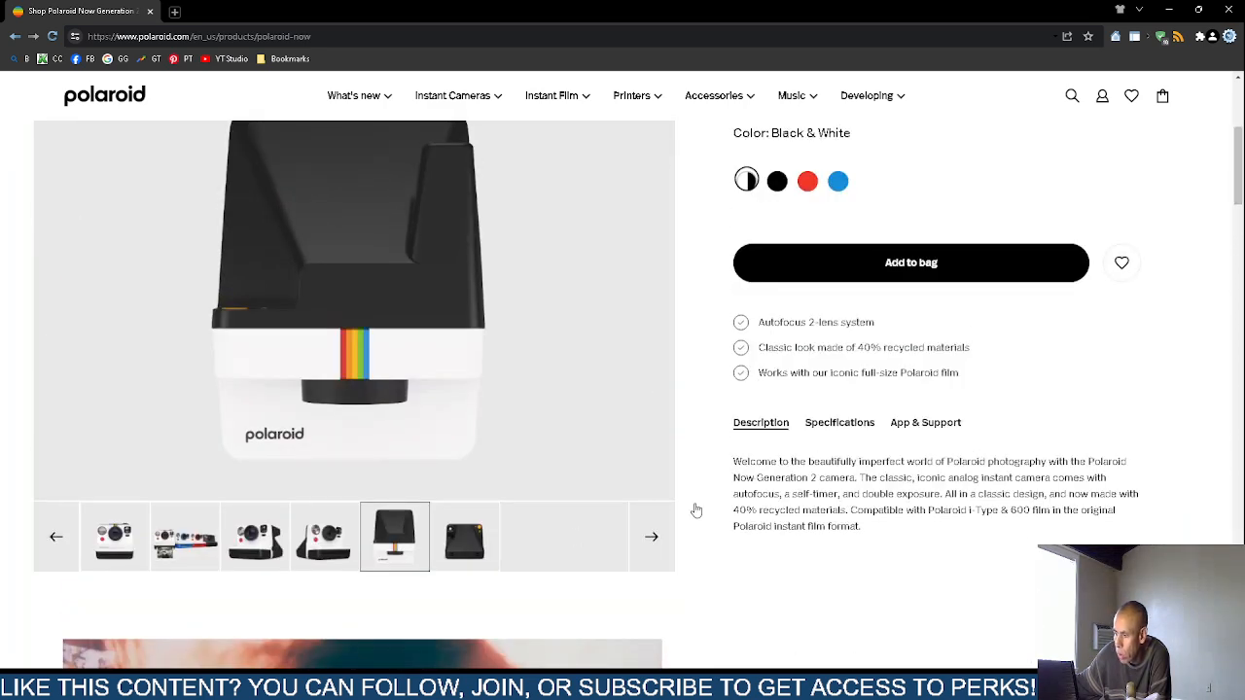
- Show the Specifications list covering flash, double exposure, self-timer, battery, strap/USB-C and film compatibility
click(839, 422)
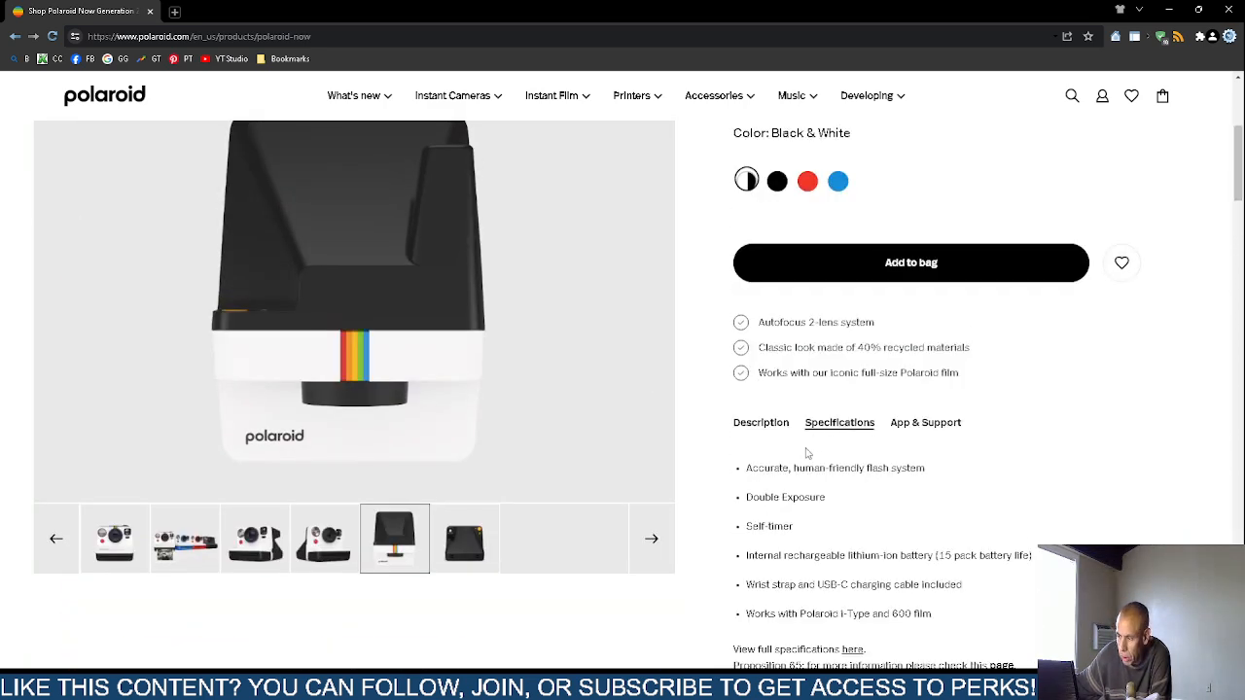
scroll(down, 3)
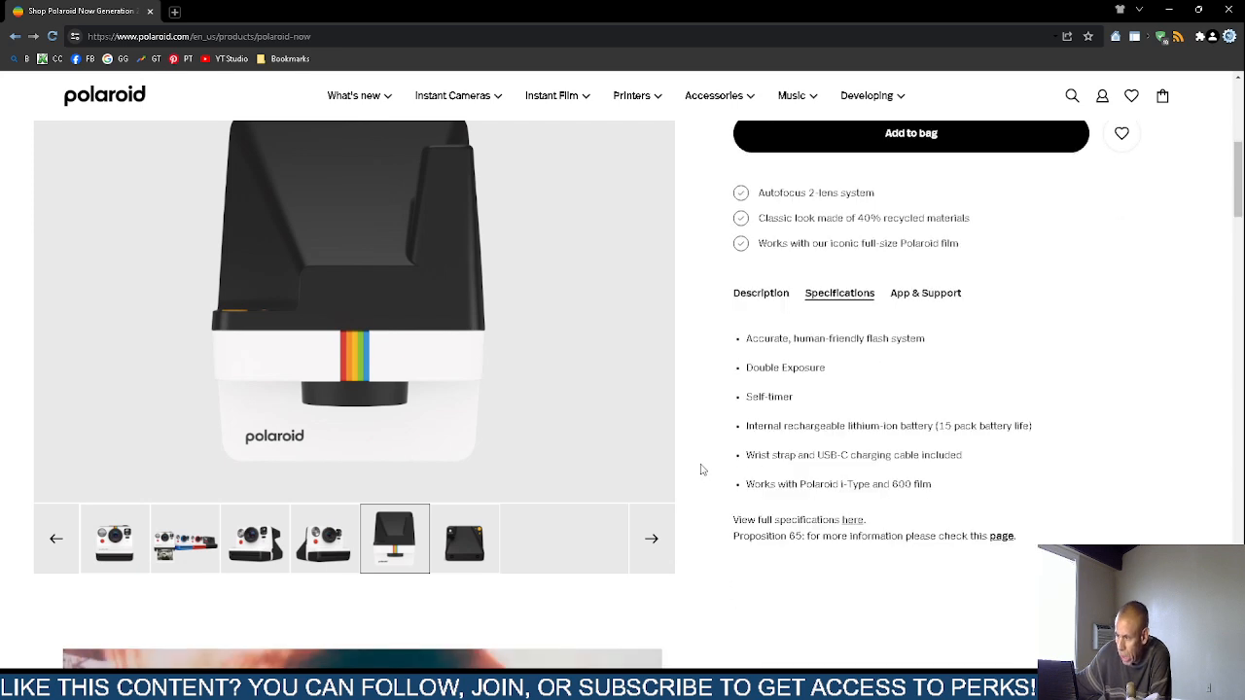
mouse_move(729, 486)
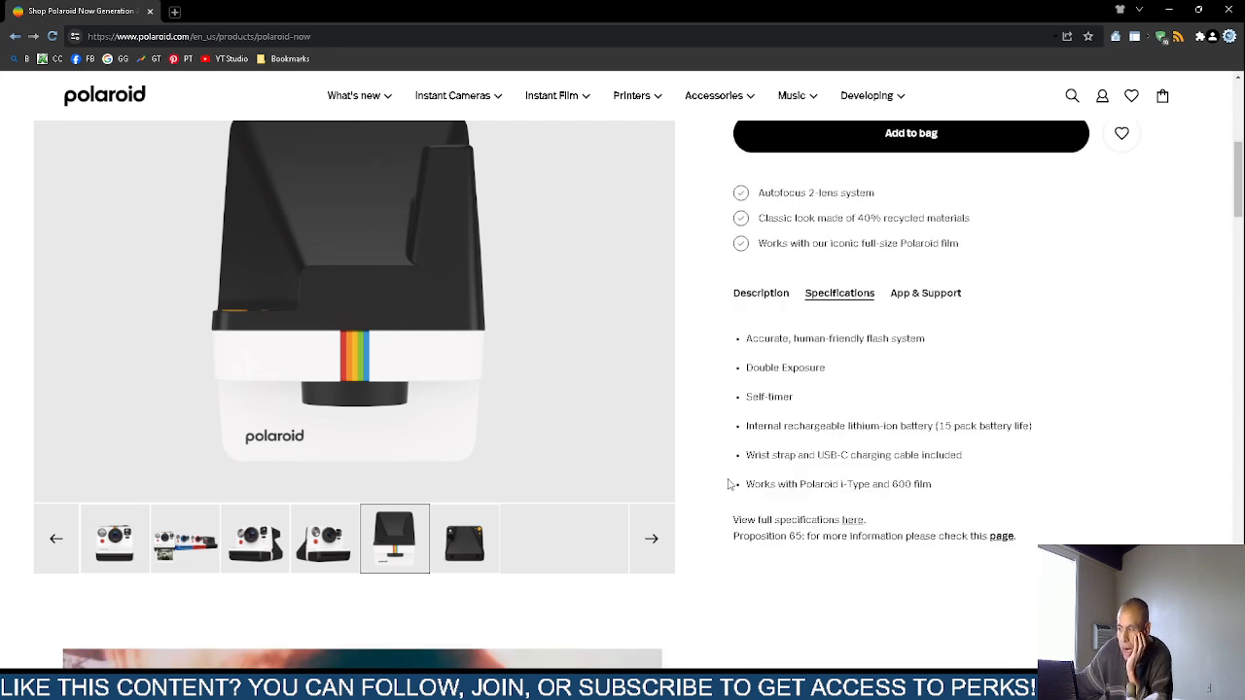
mouse_move(743, 508)
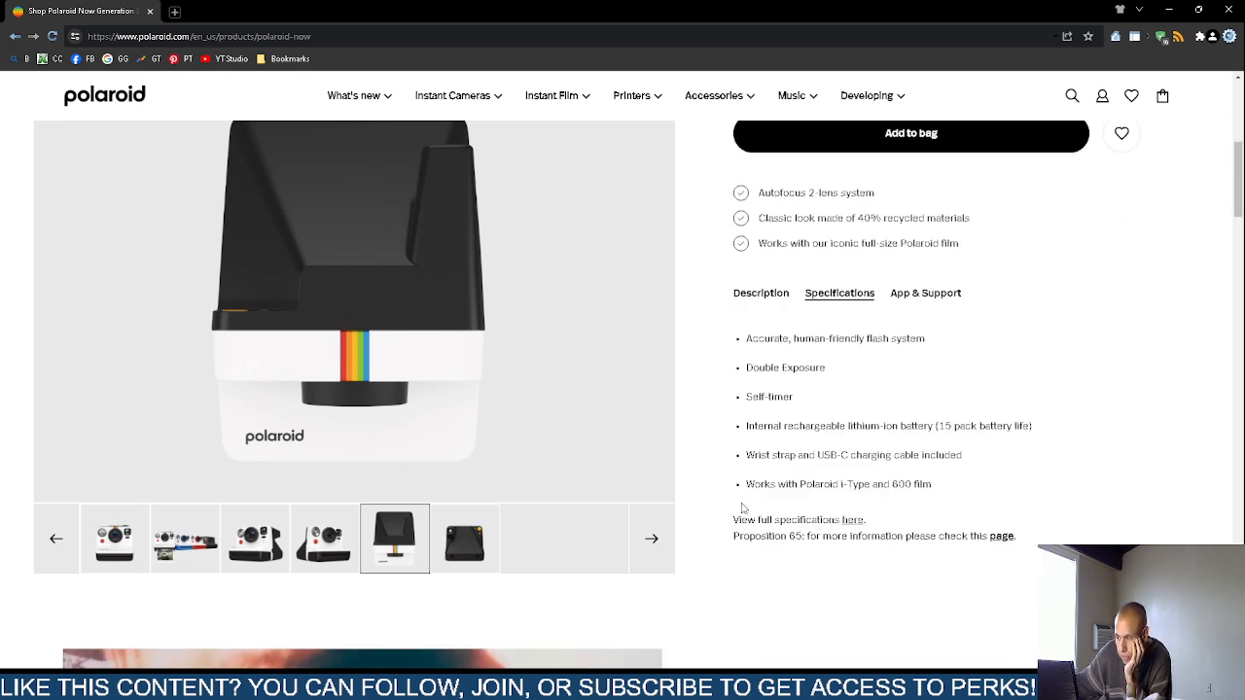
scroll(down, 3)
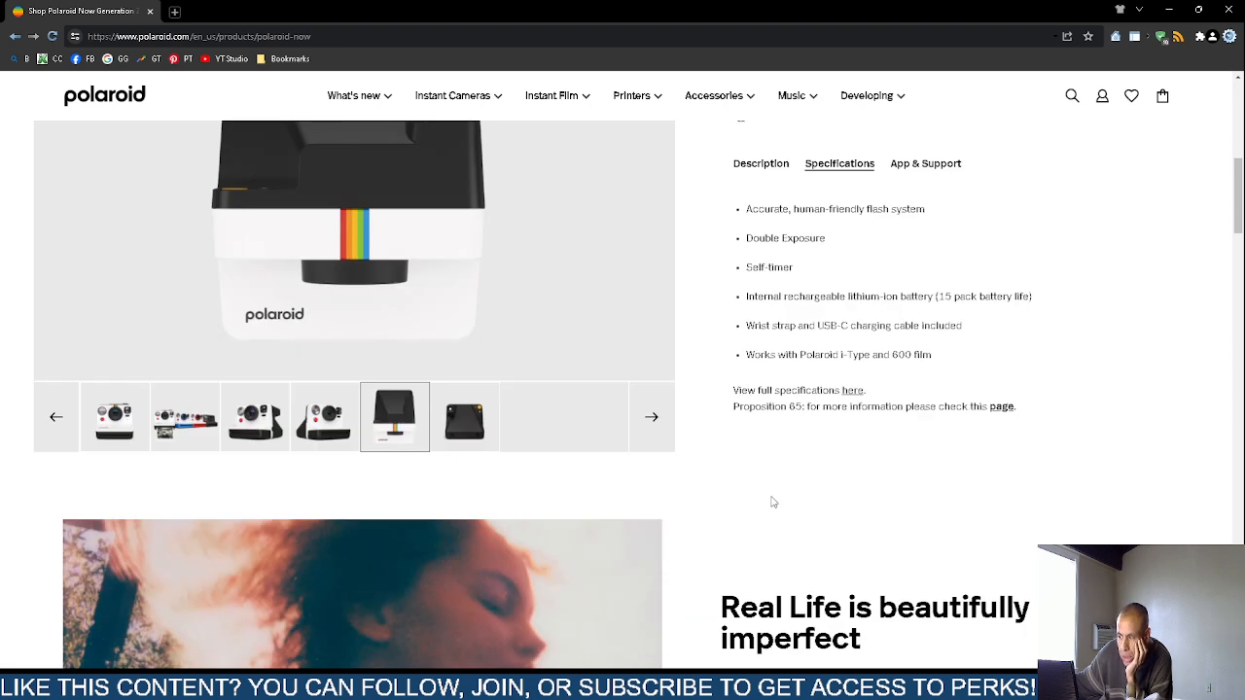
mouse_move(754, 485)
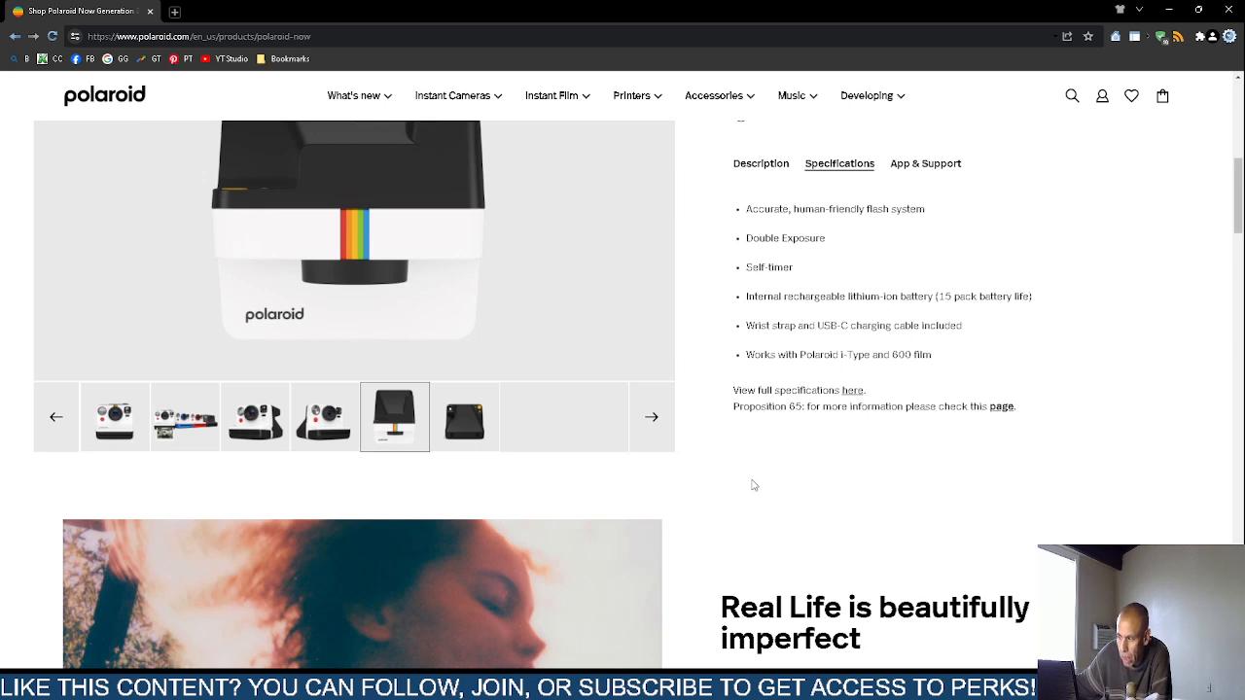
mouse_move(841, 420)
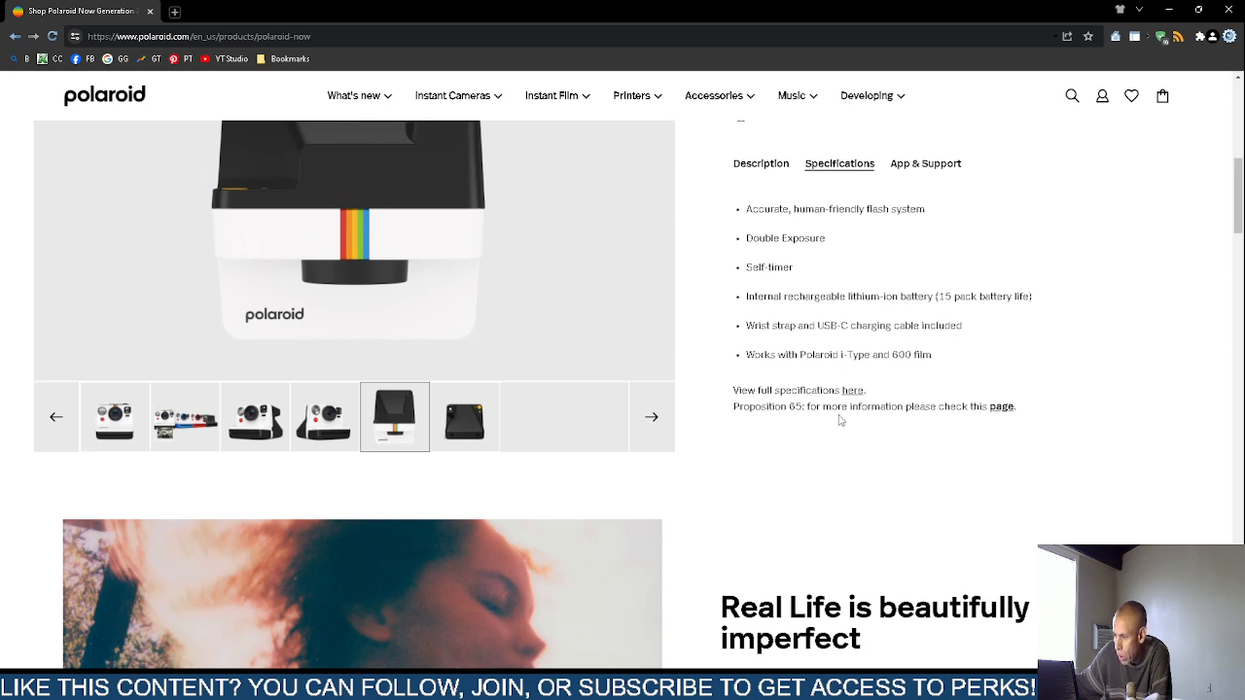
- Open the Technical Specifications side panel from the 'View full specifications here' link
click(852, 390)
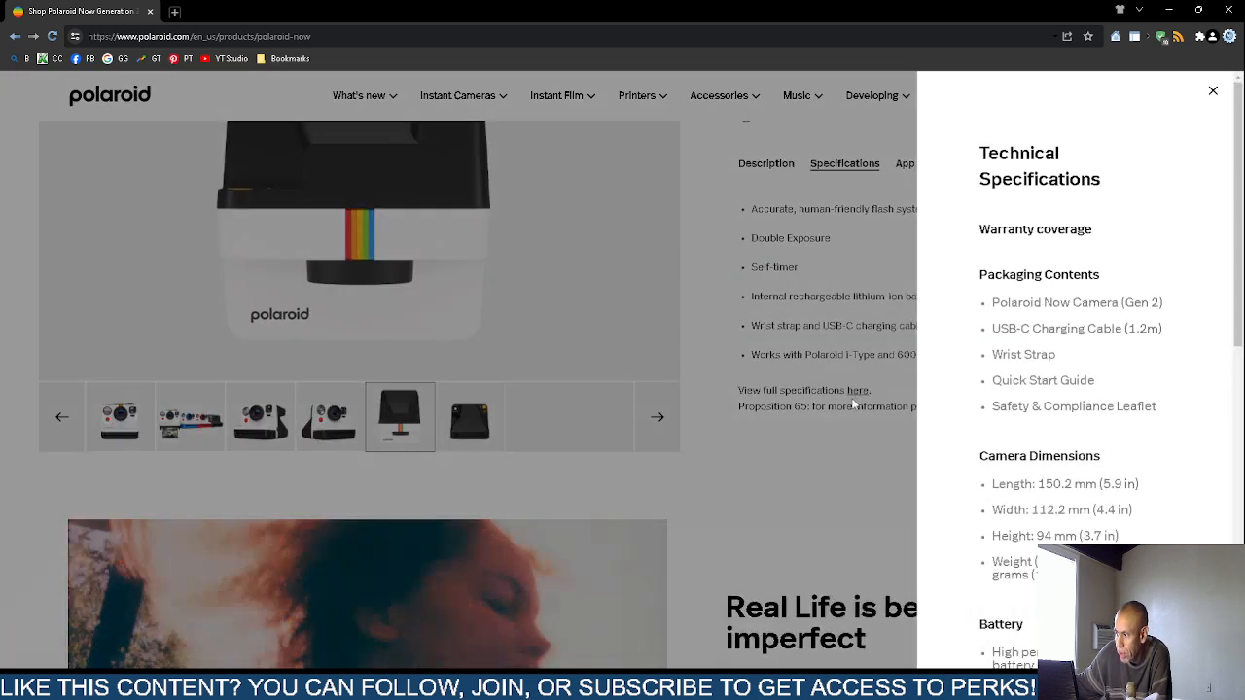
mouse_move(968, 353)
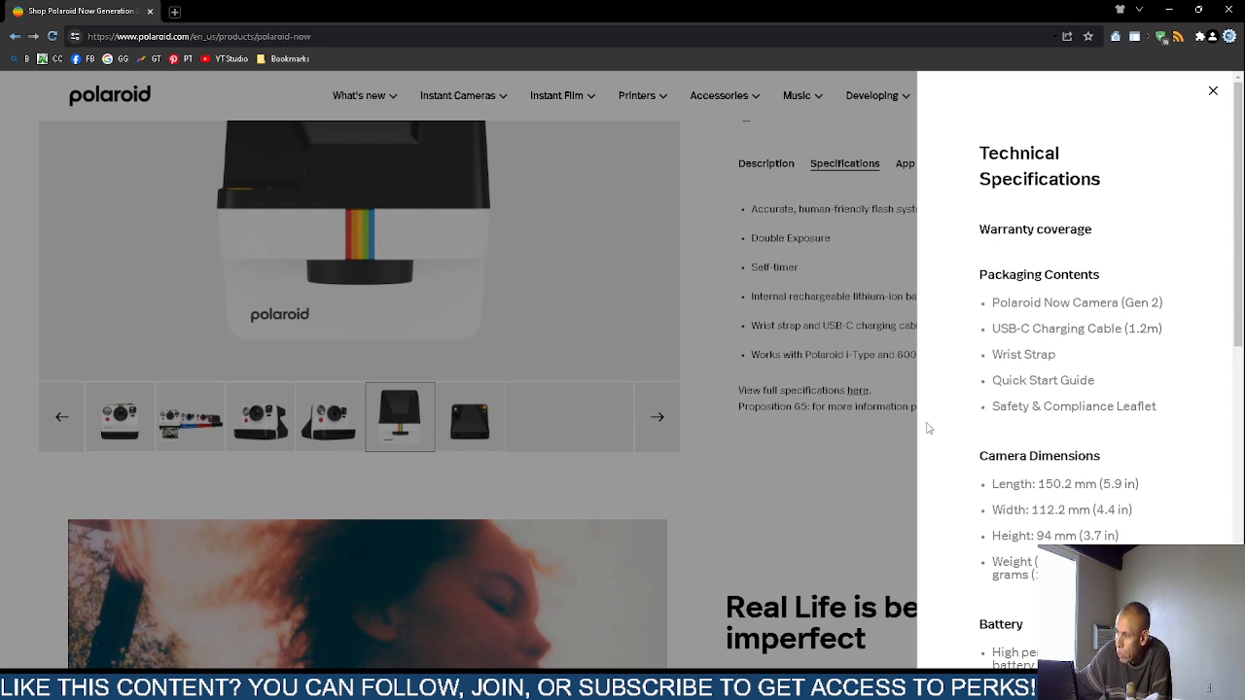
mouse_move(949, 403)
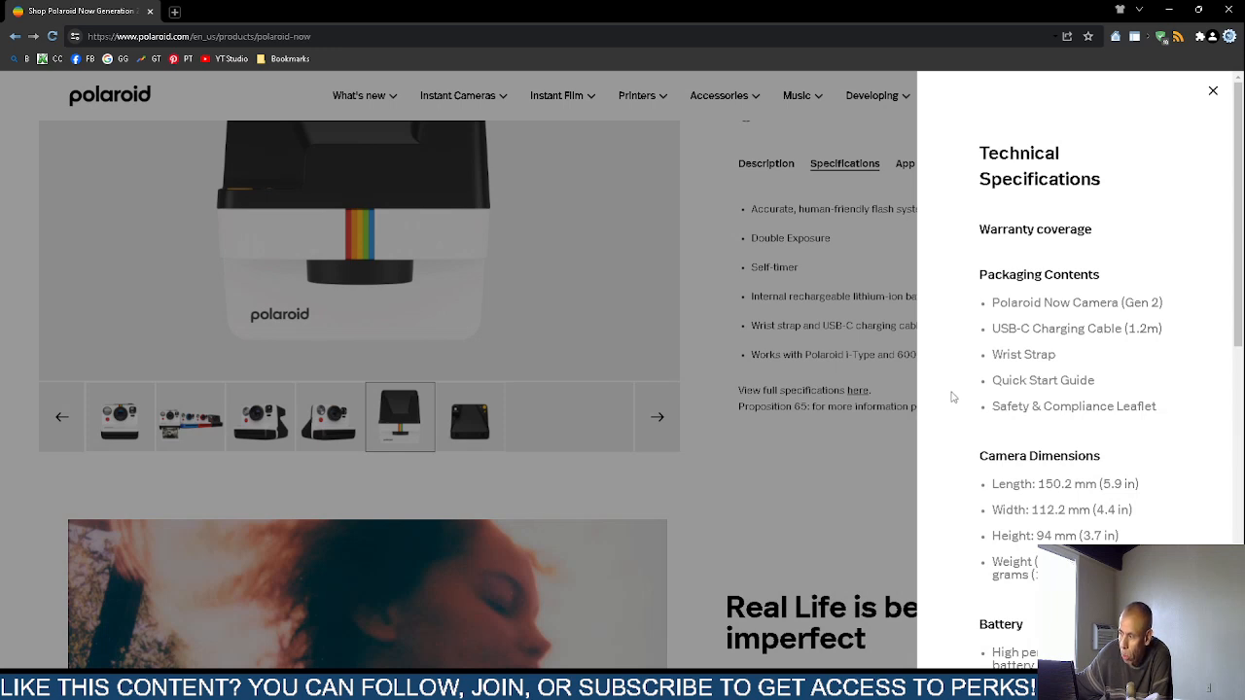
mouse_move(967, 396)
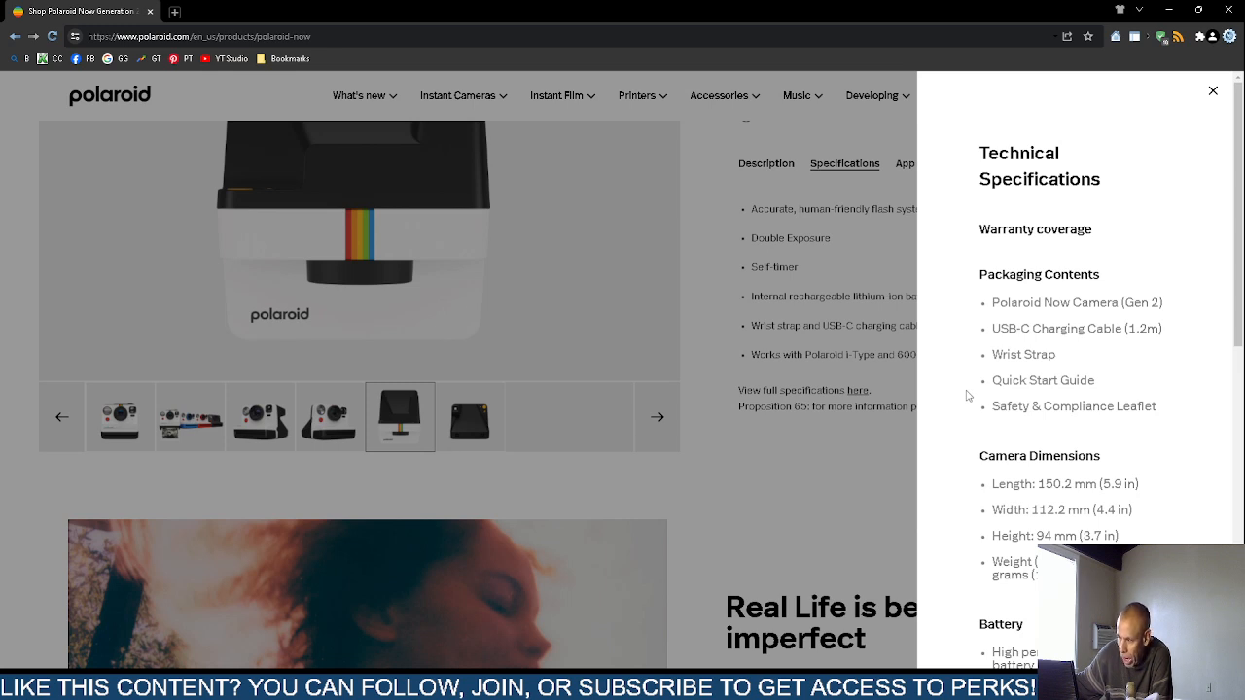
mouse_move(953, 469)
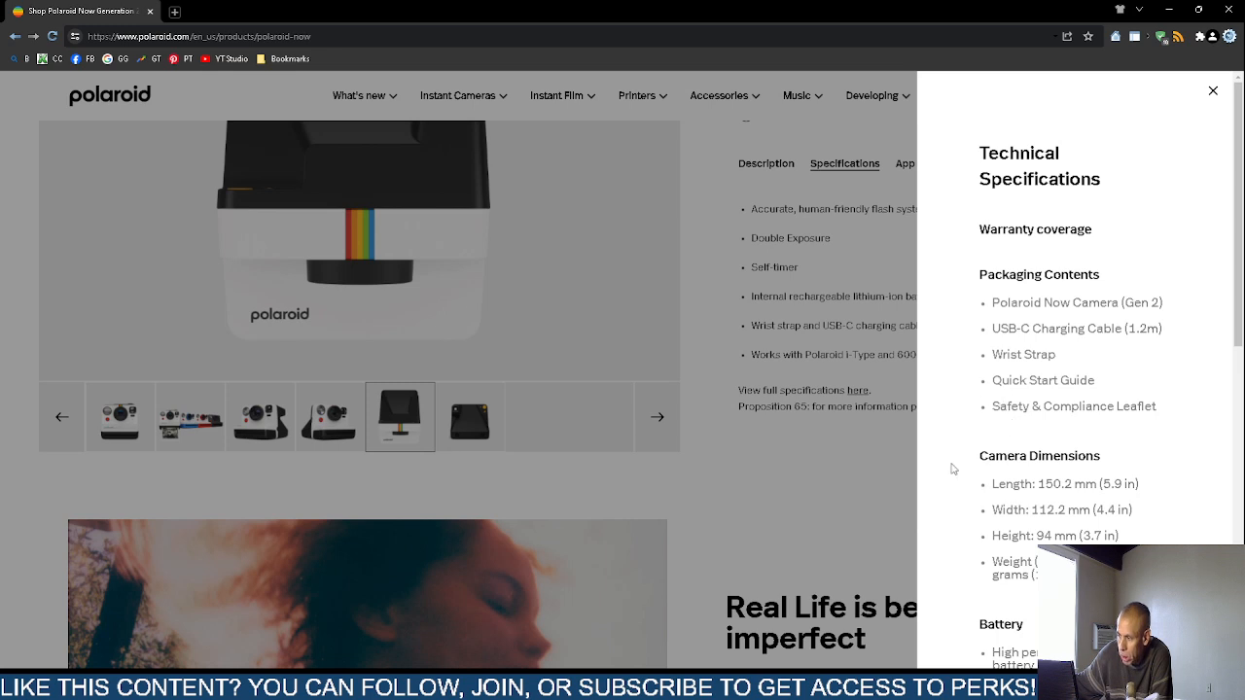
- Scroll the specifications through outer shell, lenses, shutter system, focal length and field of view
scroll(down, 3)
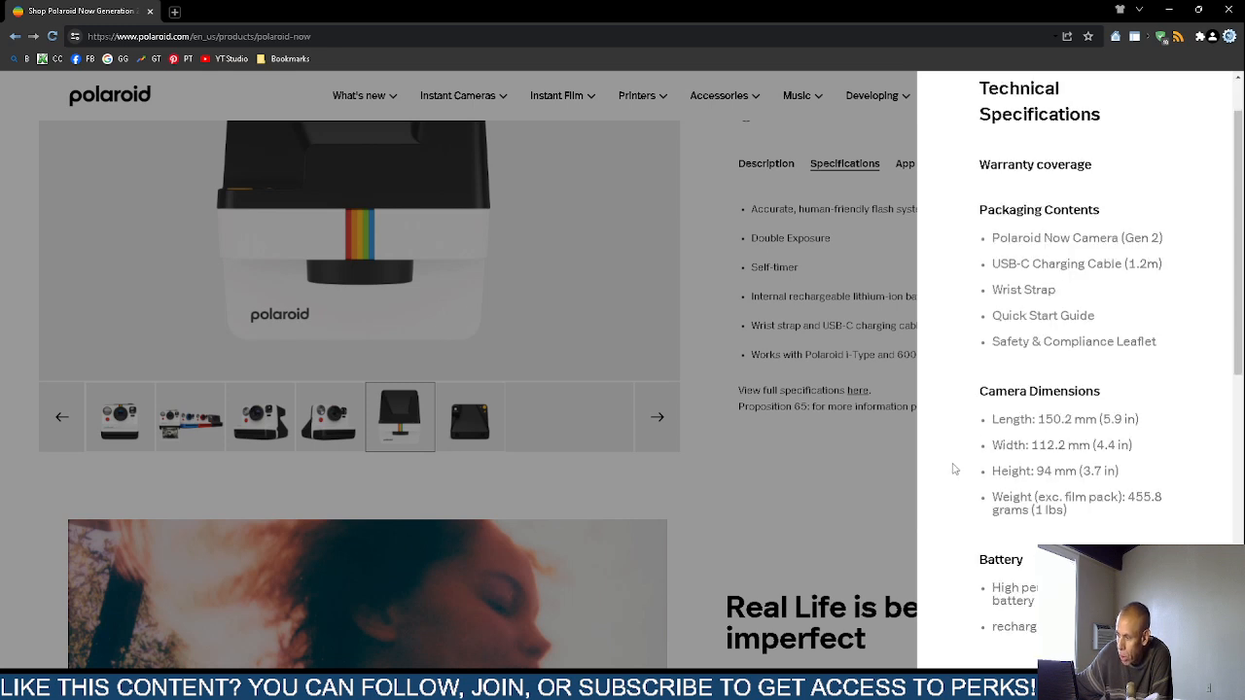
scroll(down, 3)
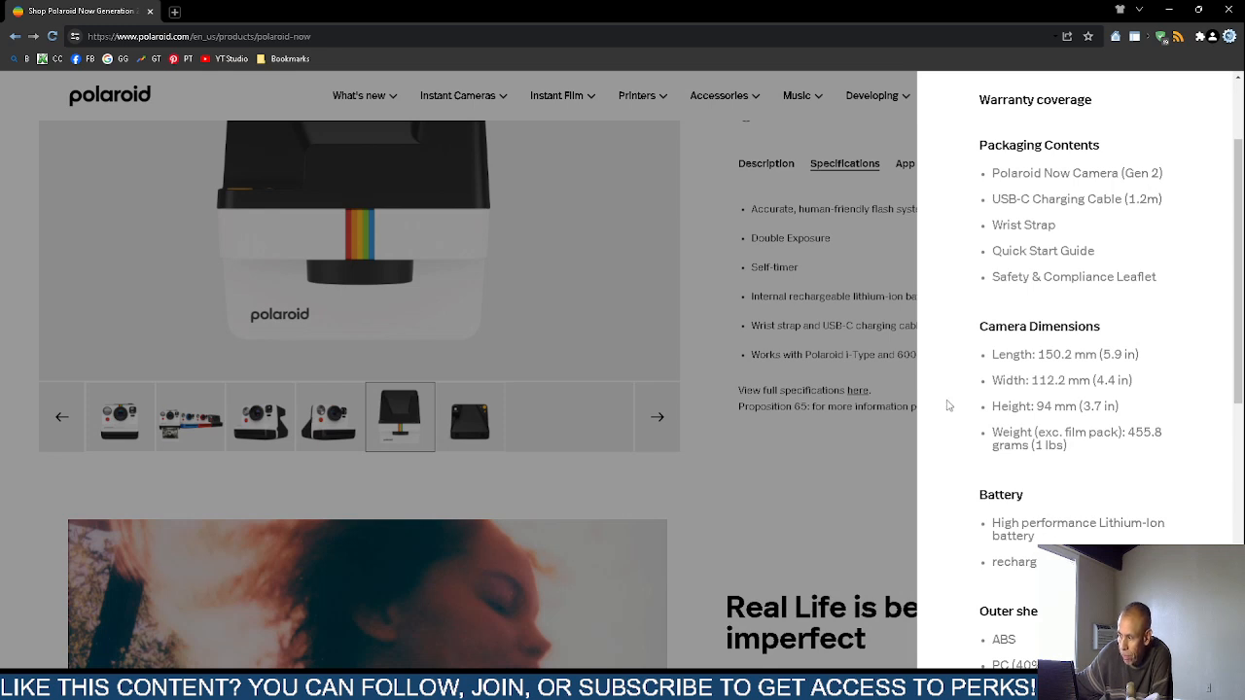
mouse_move(967, 424)
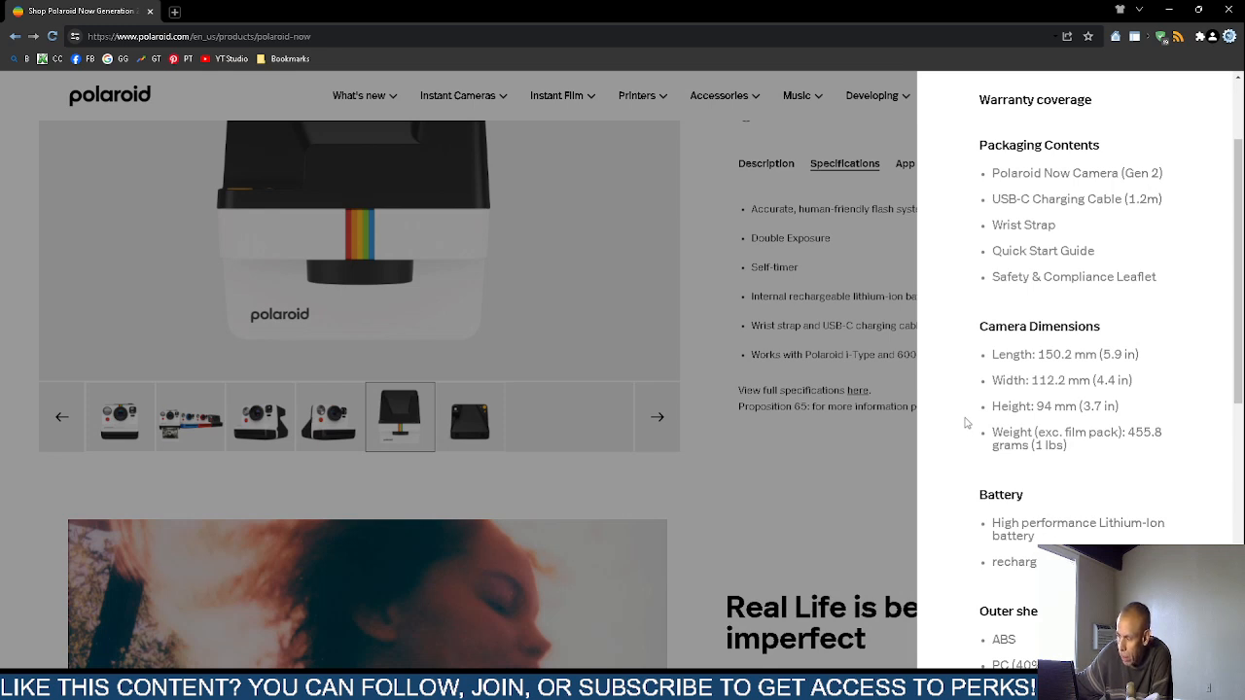
scroll(down, 3)
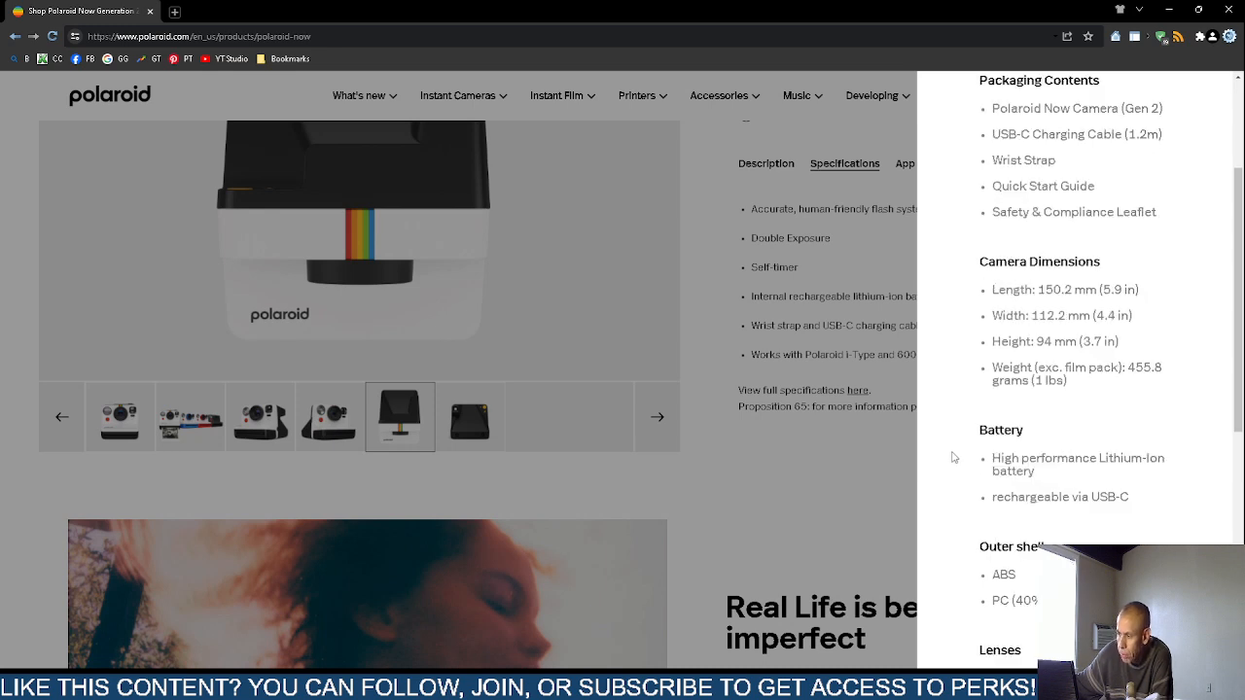
scroll(down, 3)
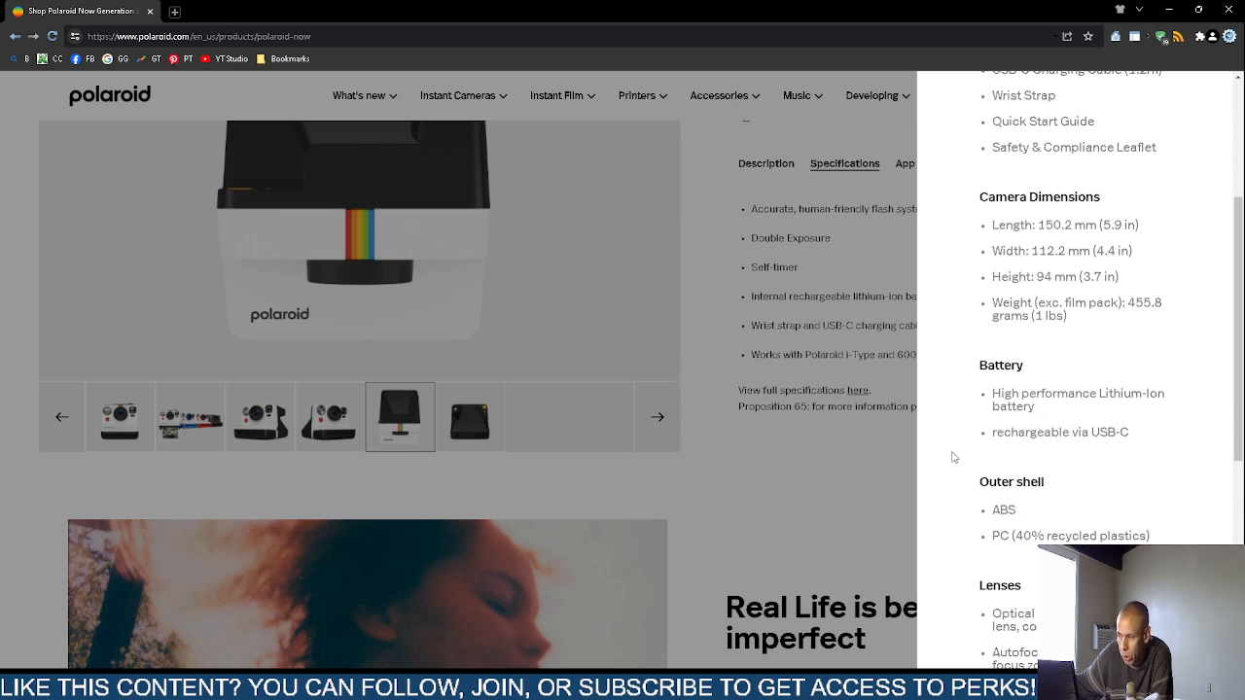
scroll(down, 3)
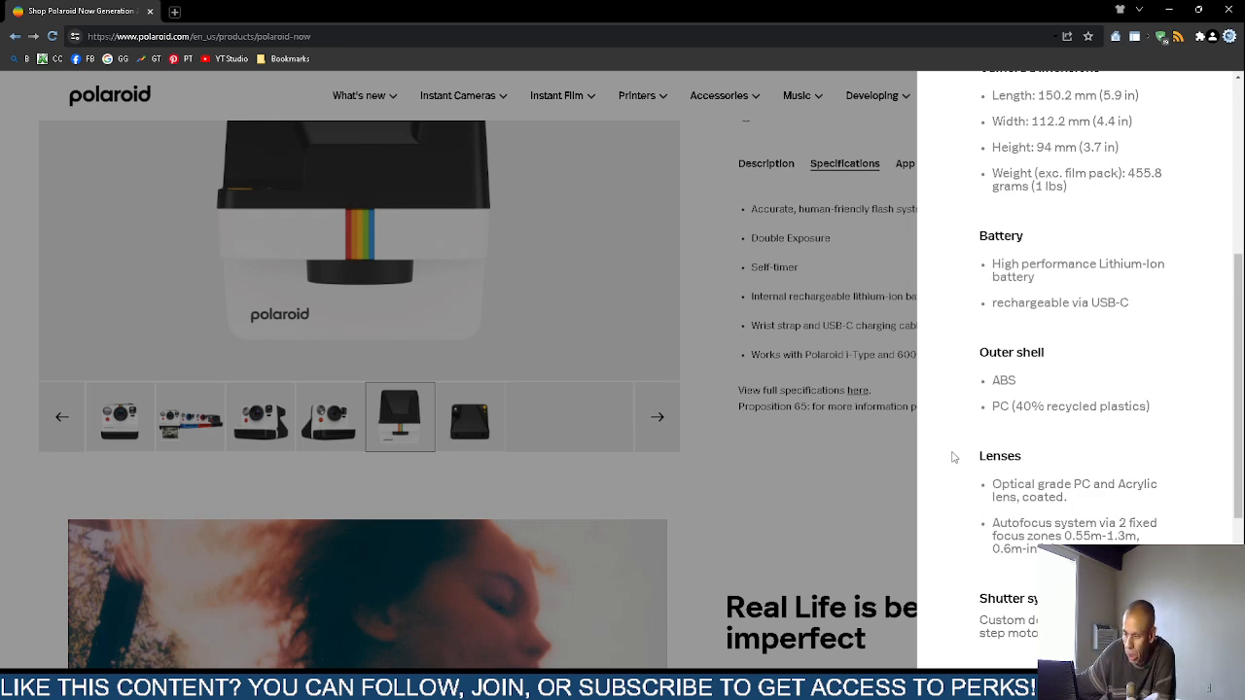
scroll(down, 3)
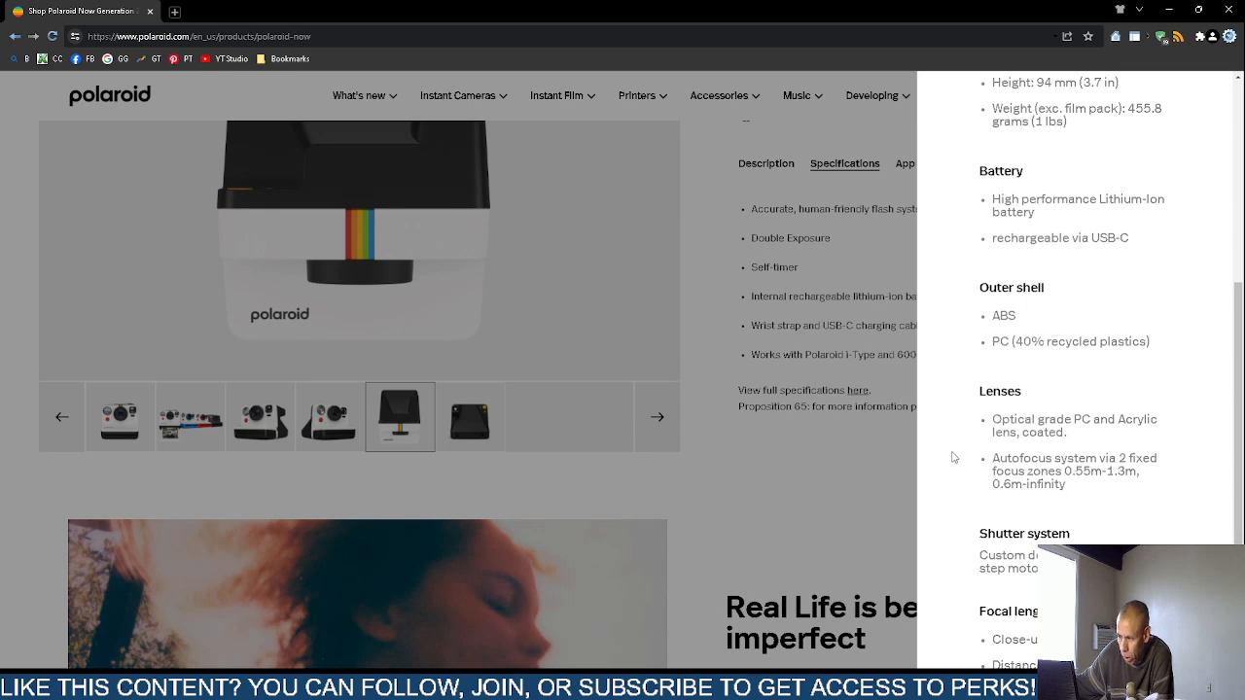
scroll(down, 3)
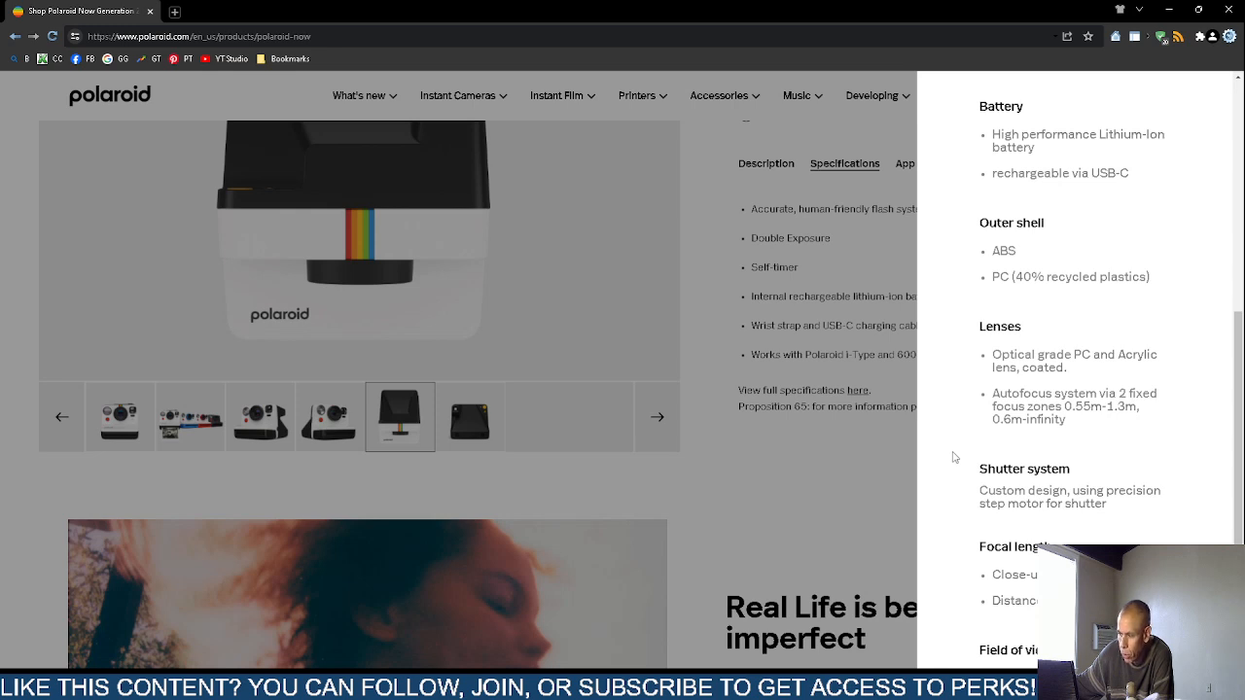
scroll(down, 3)
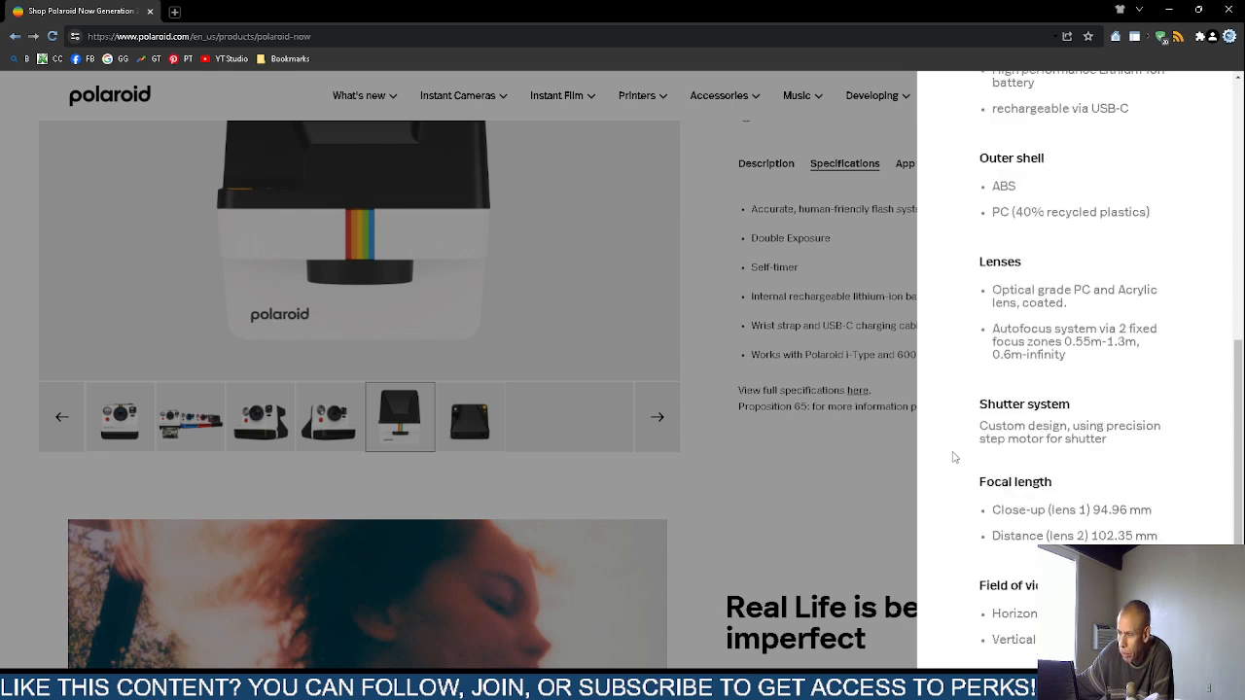
scroll(down, 3)
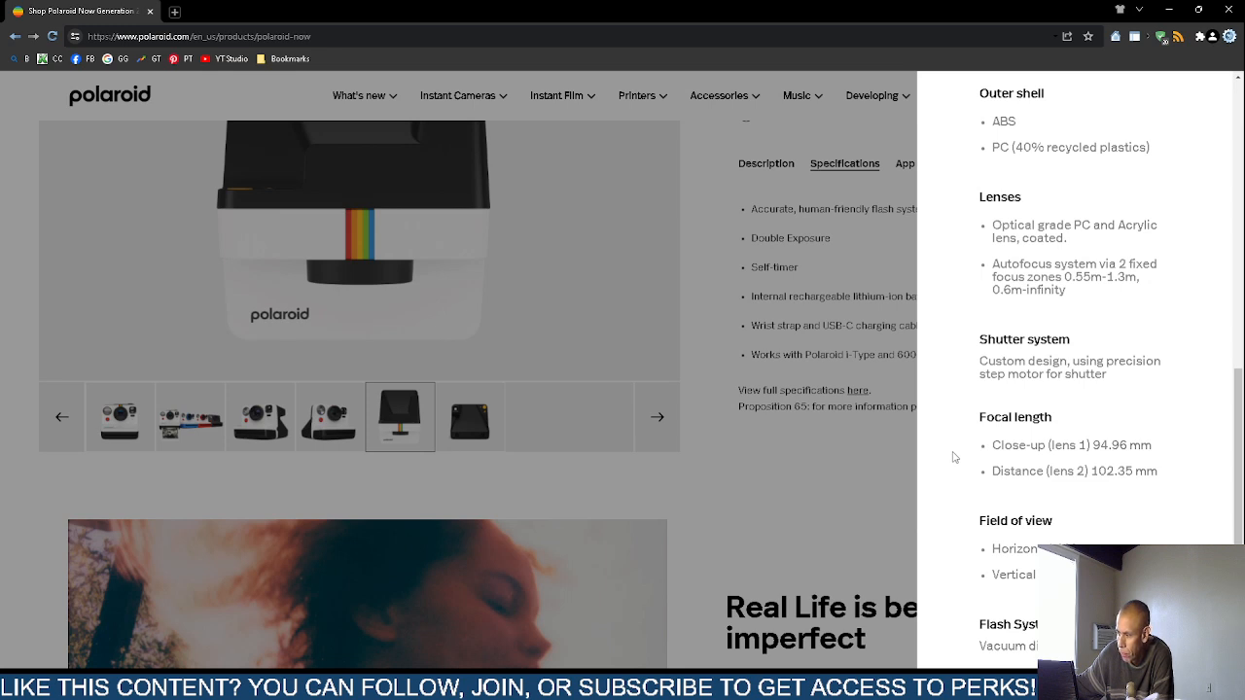
scroll(down, 3)
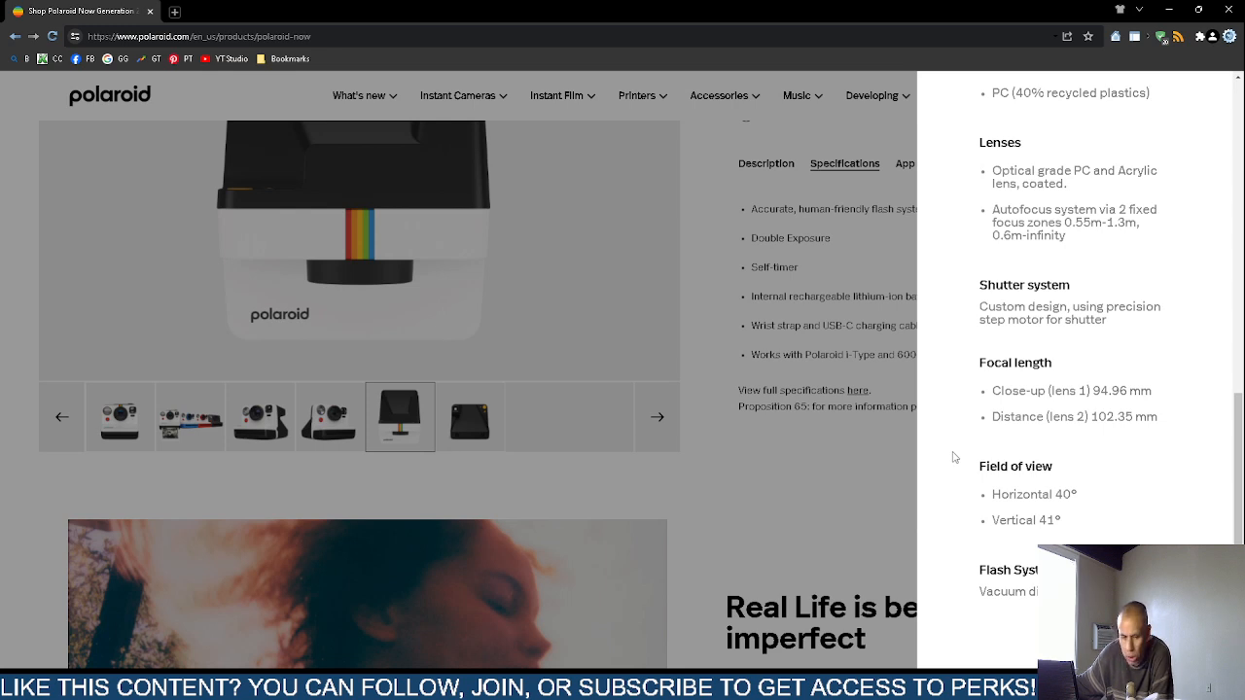
mouse_move(1051, 378)
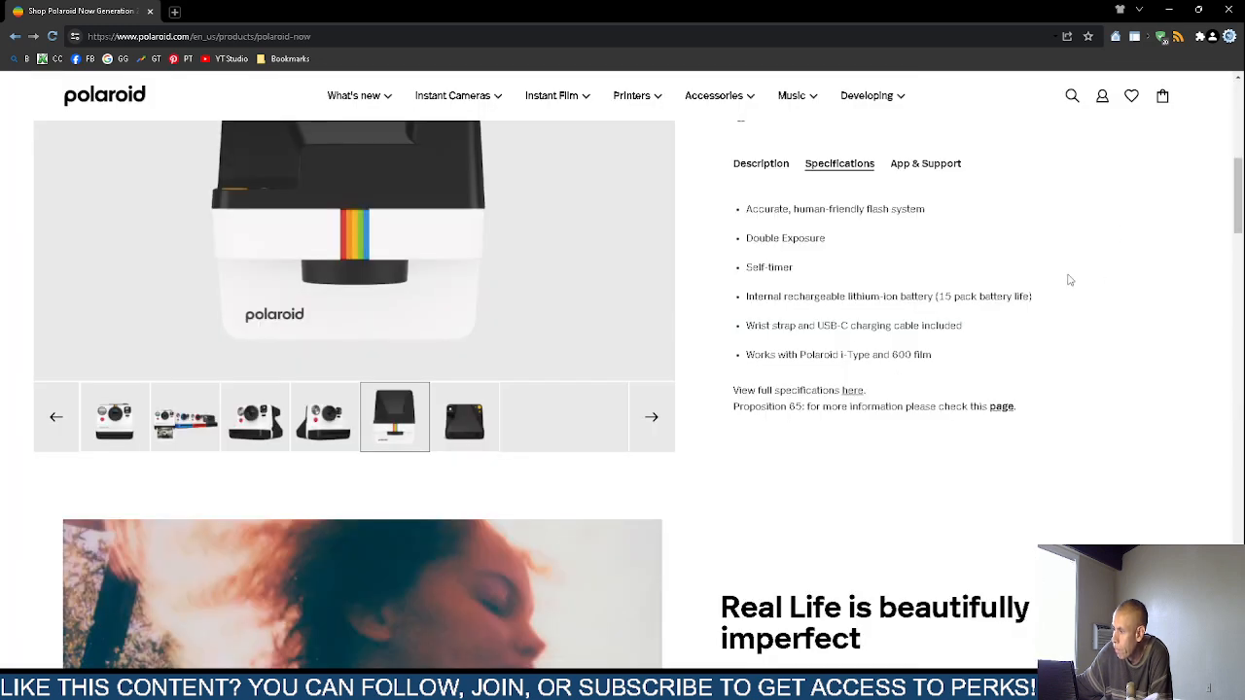
click(925, 163)
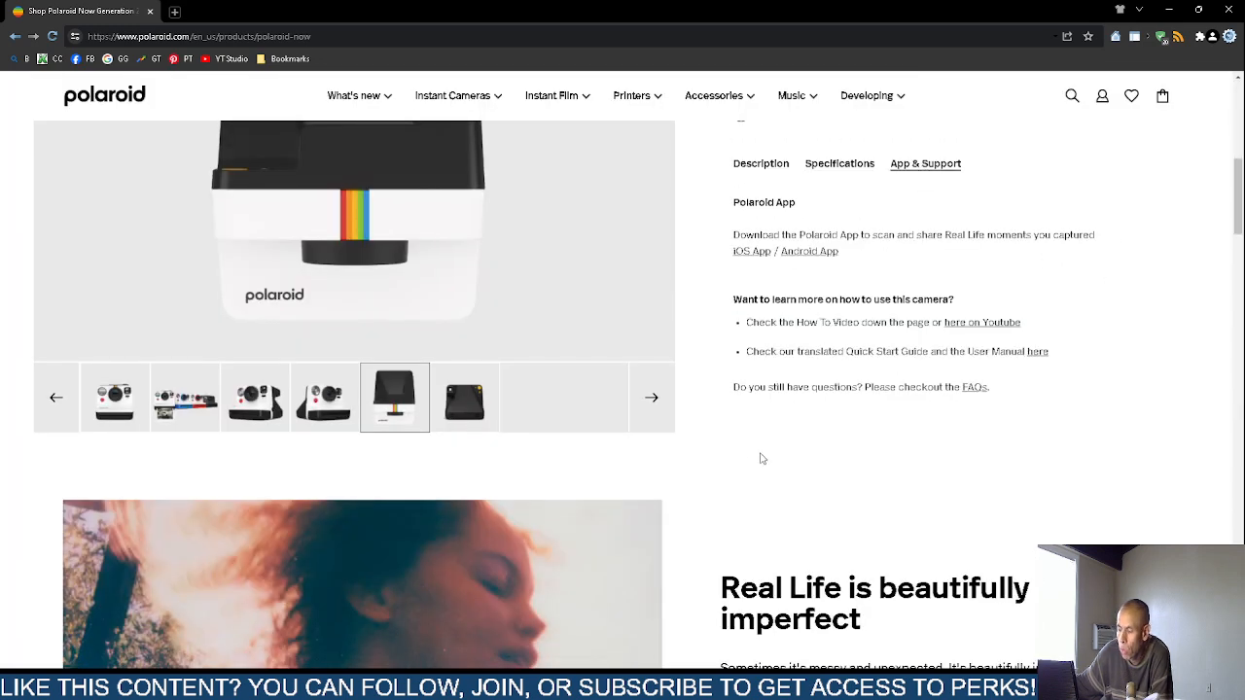
mouse_move(713, 496)
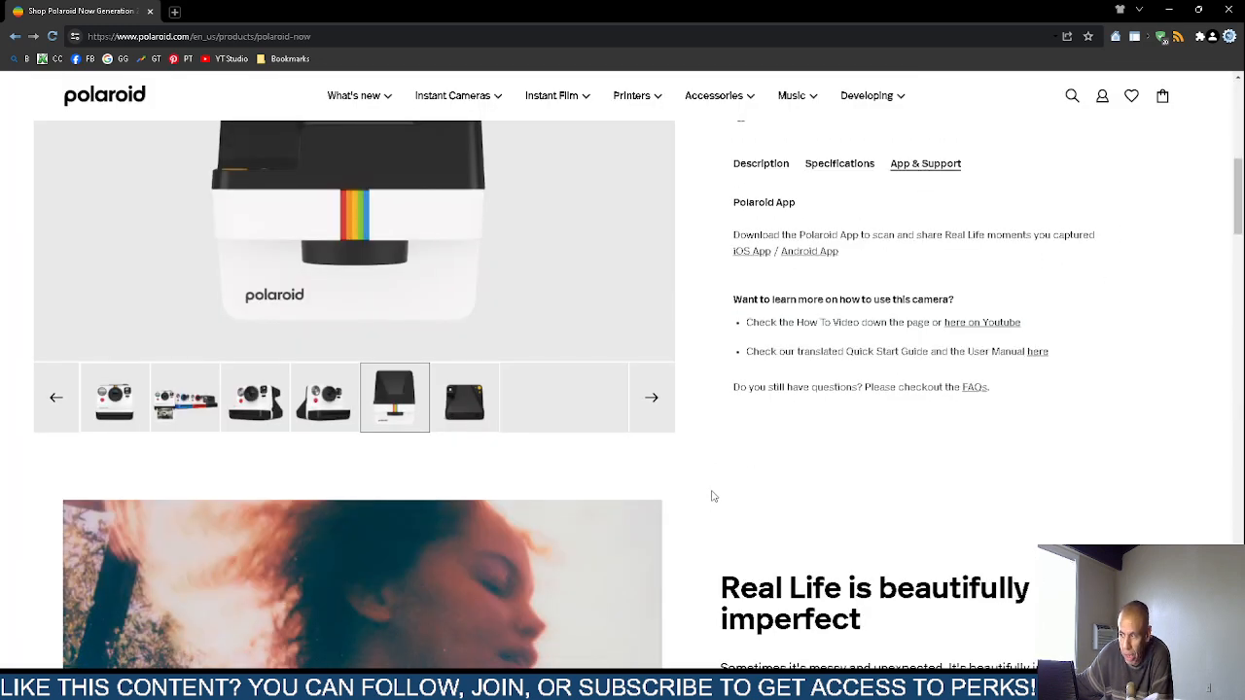
mouse_move(730, 485)
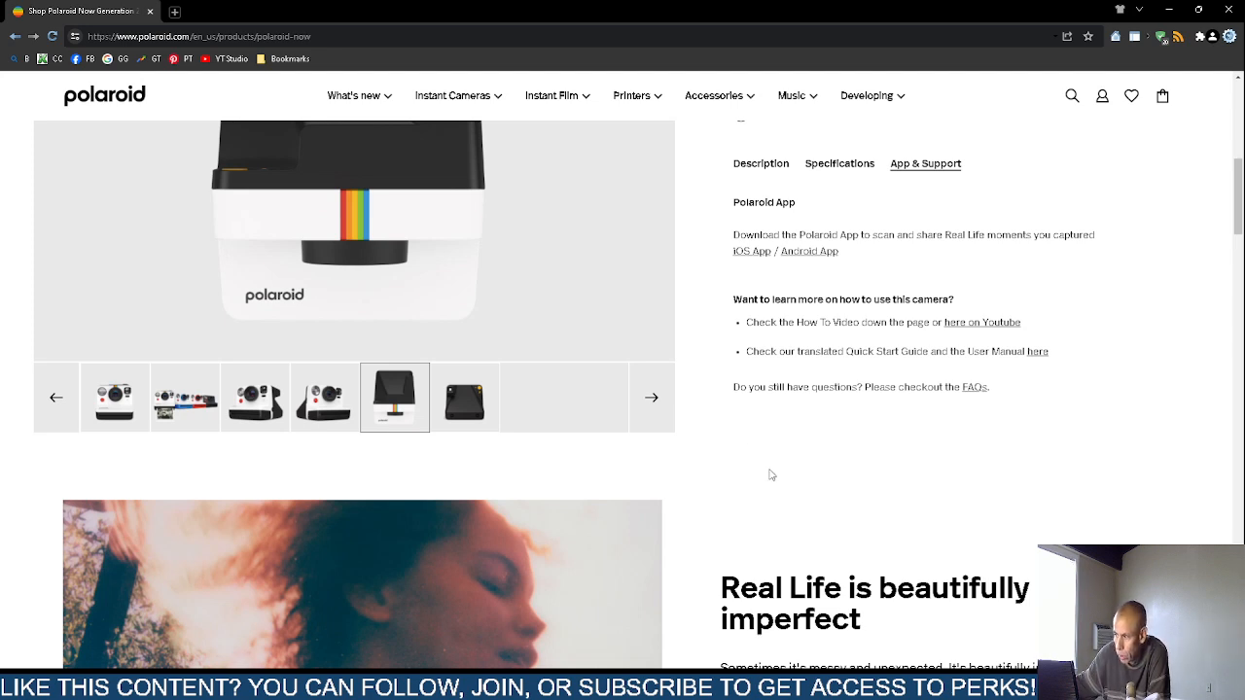
mouse_move(724, 500)
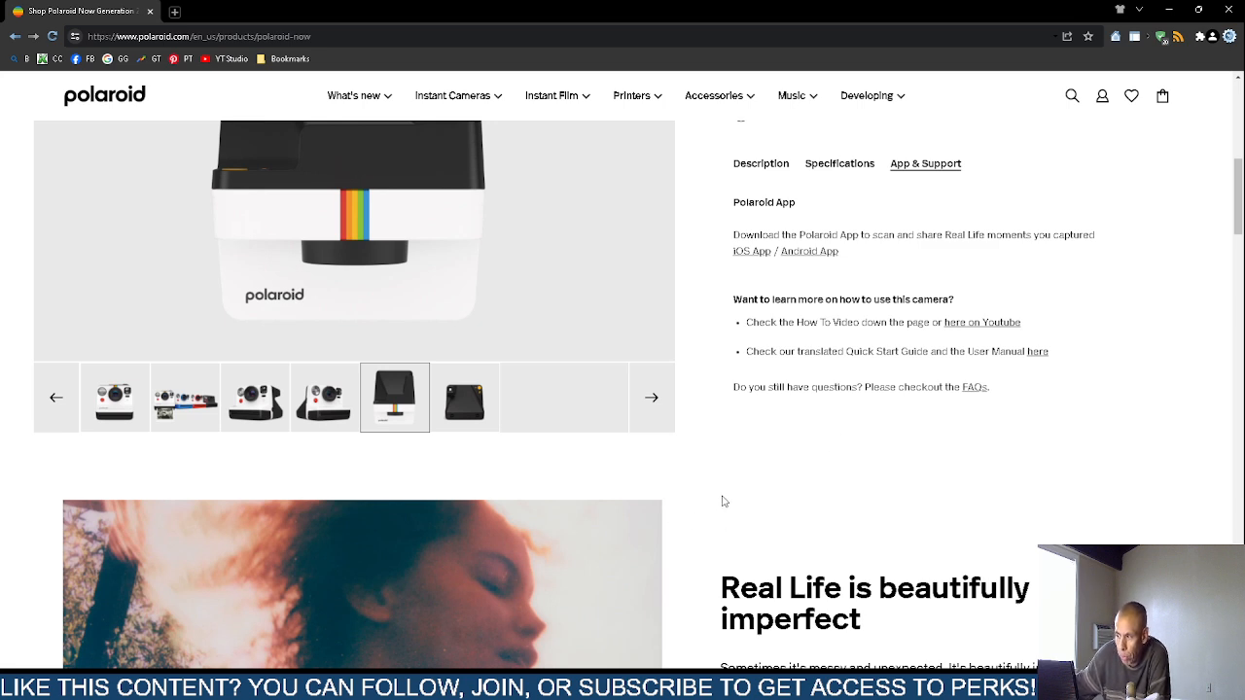
mouse_move(786, 461)
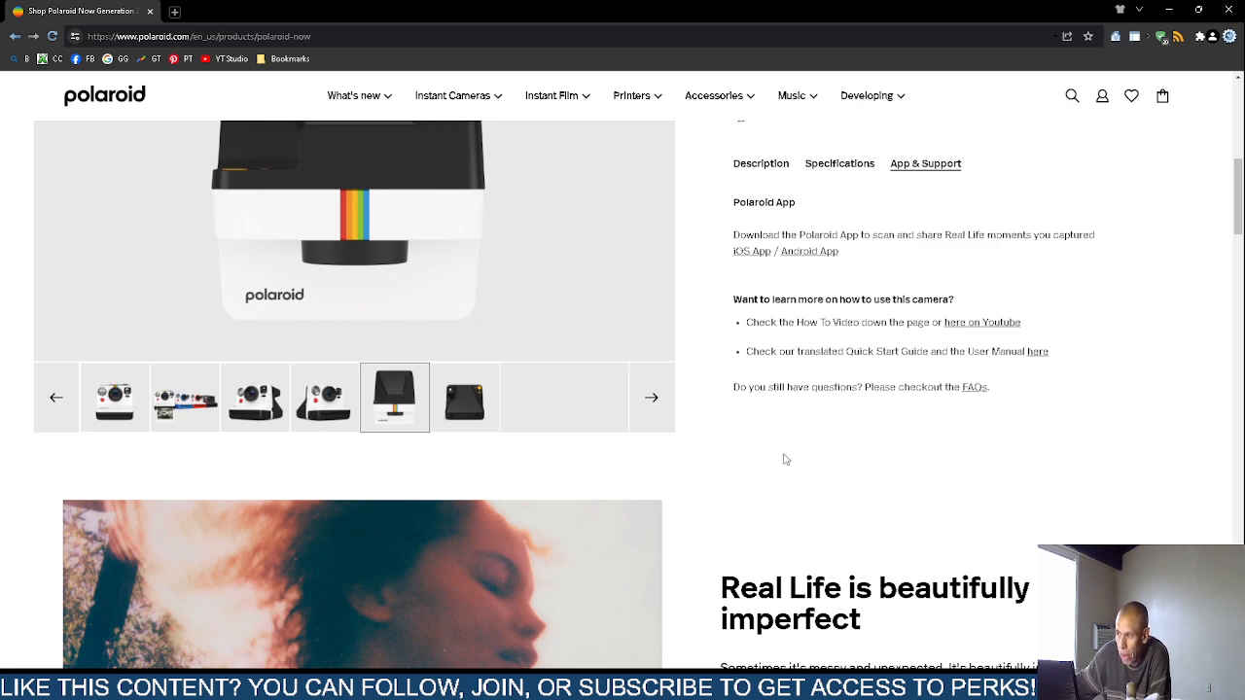
mouse_move(778, 457)
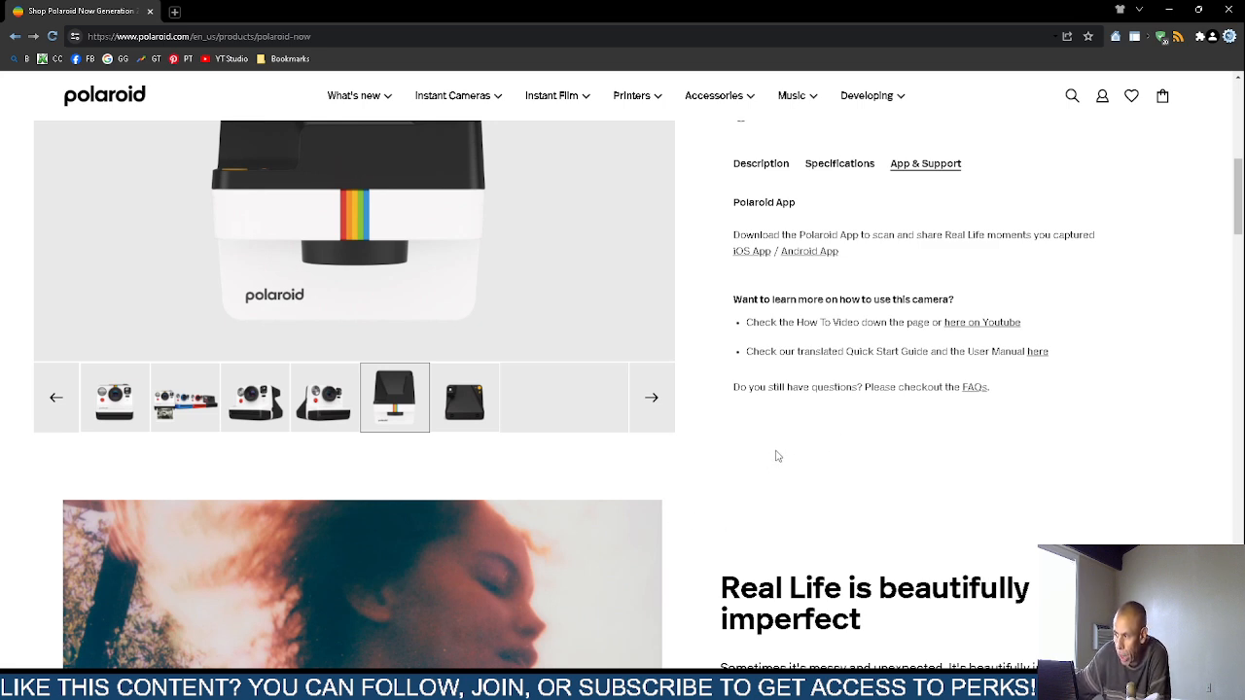
mouse_move(789, 444)
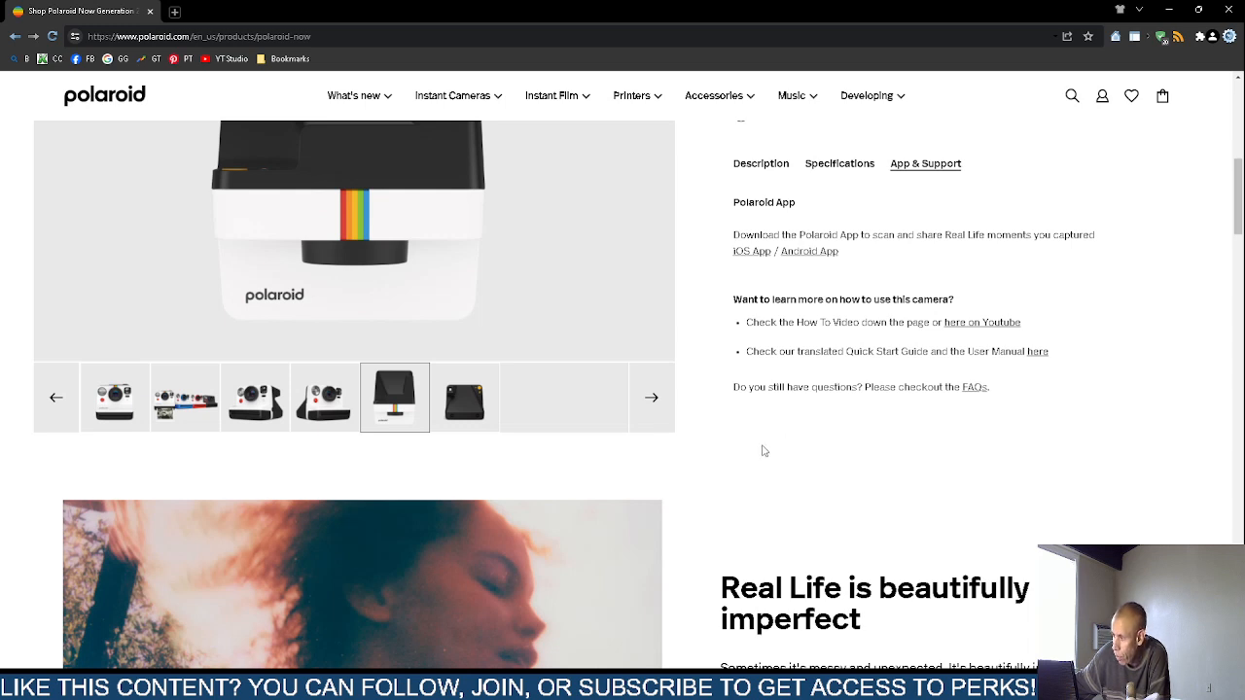
mouse_move(757, 444)
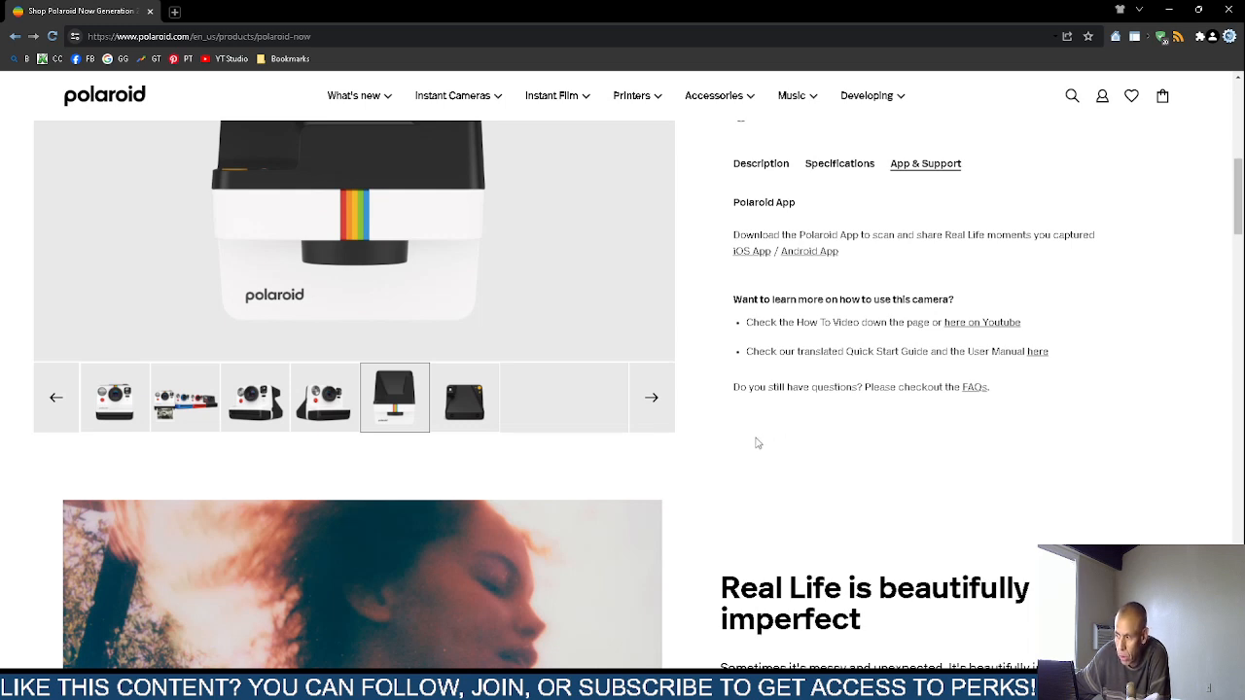
mouse_move(747, 437)
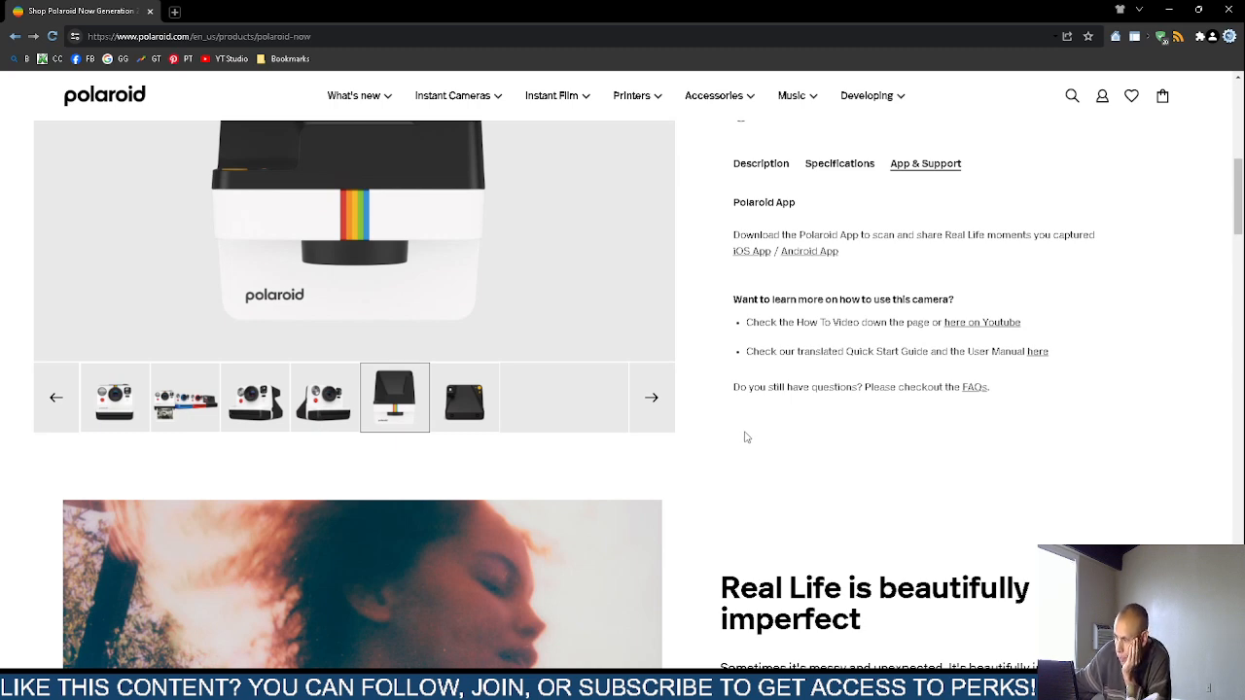
- Scroll past the autofocus and film sections to the flash, Double Exposure and Self-Timer highlights
scroll(down, 3)
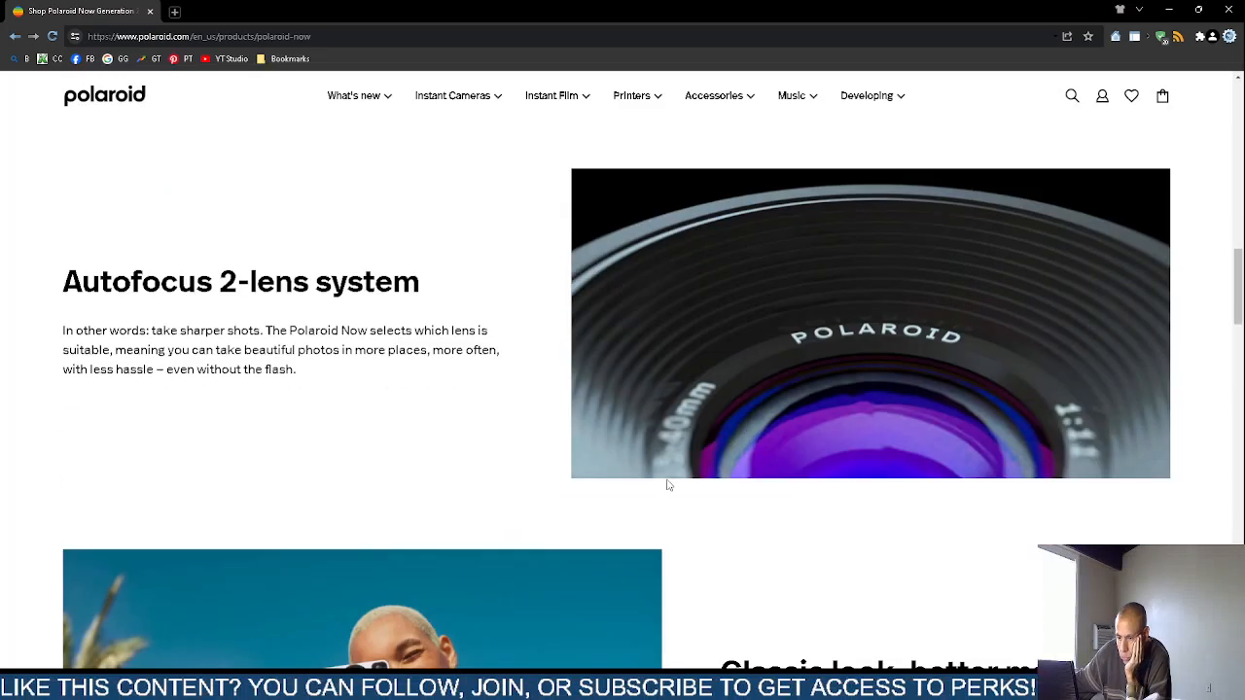
scroll(down, 3)
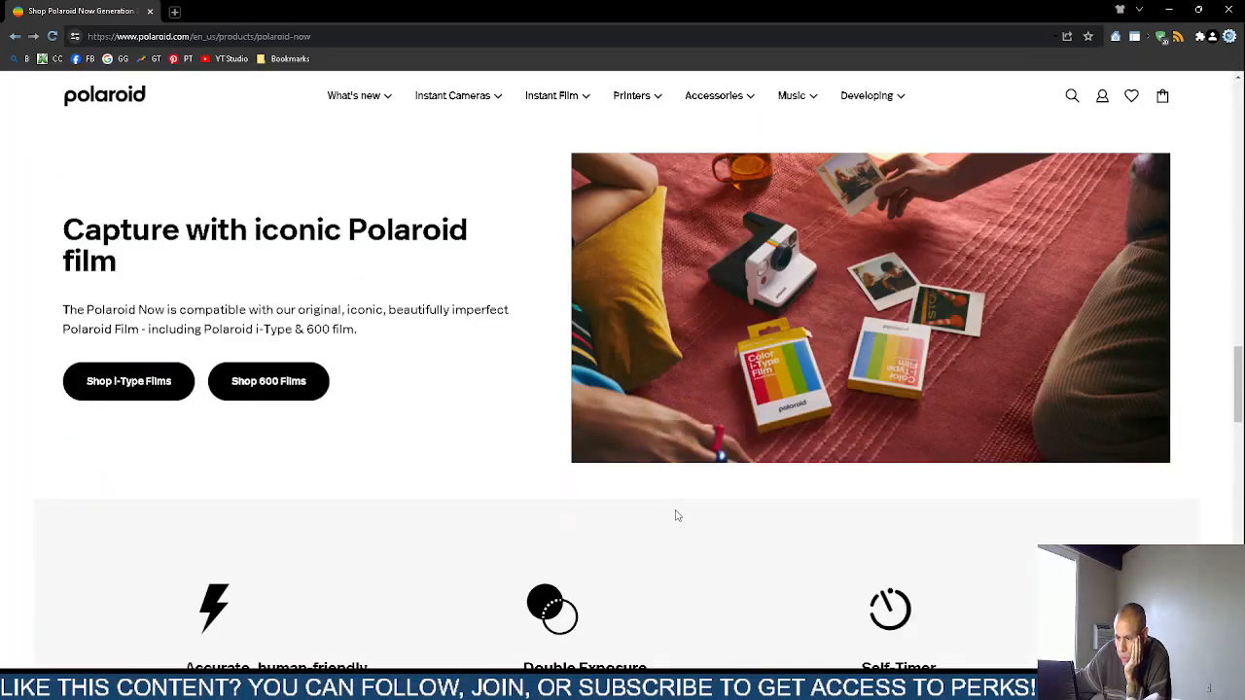
scroll(down, 3)
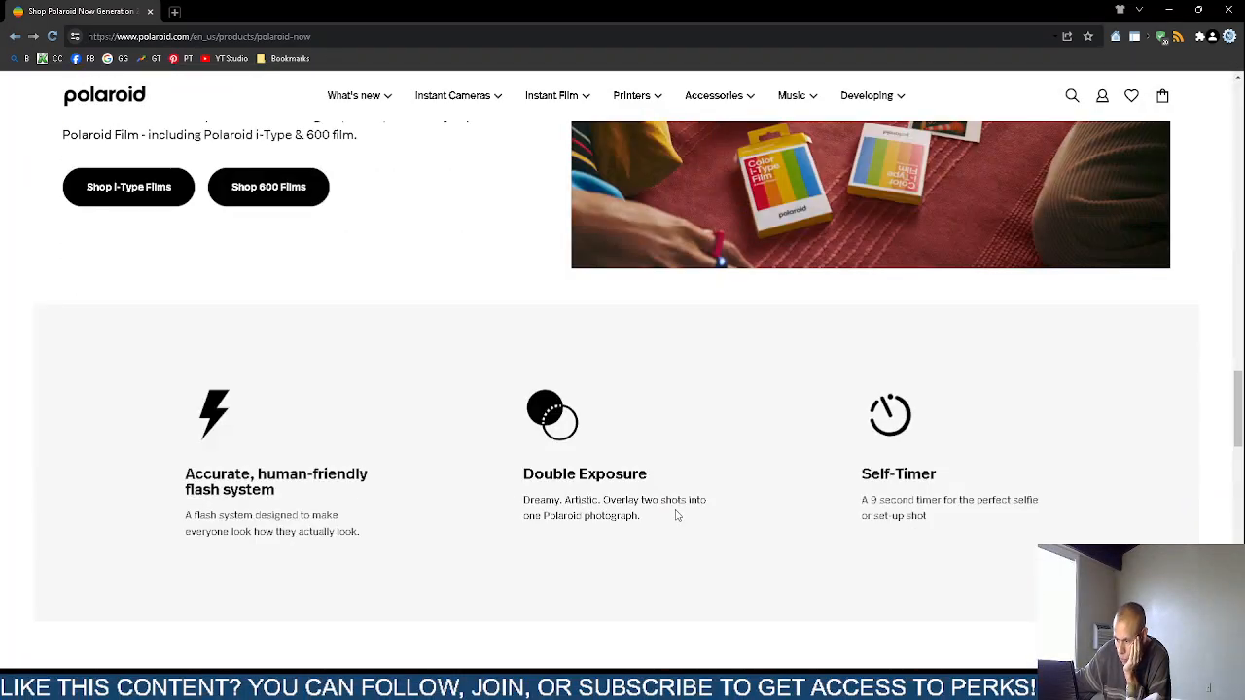
scroll(down, 3)
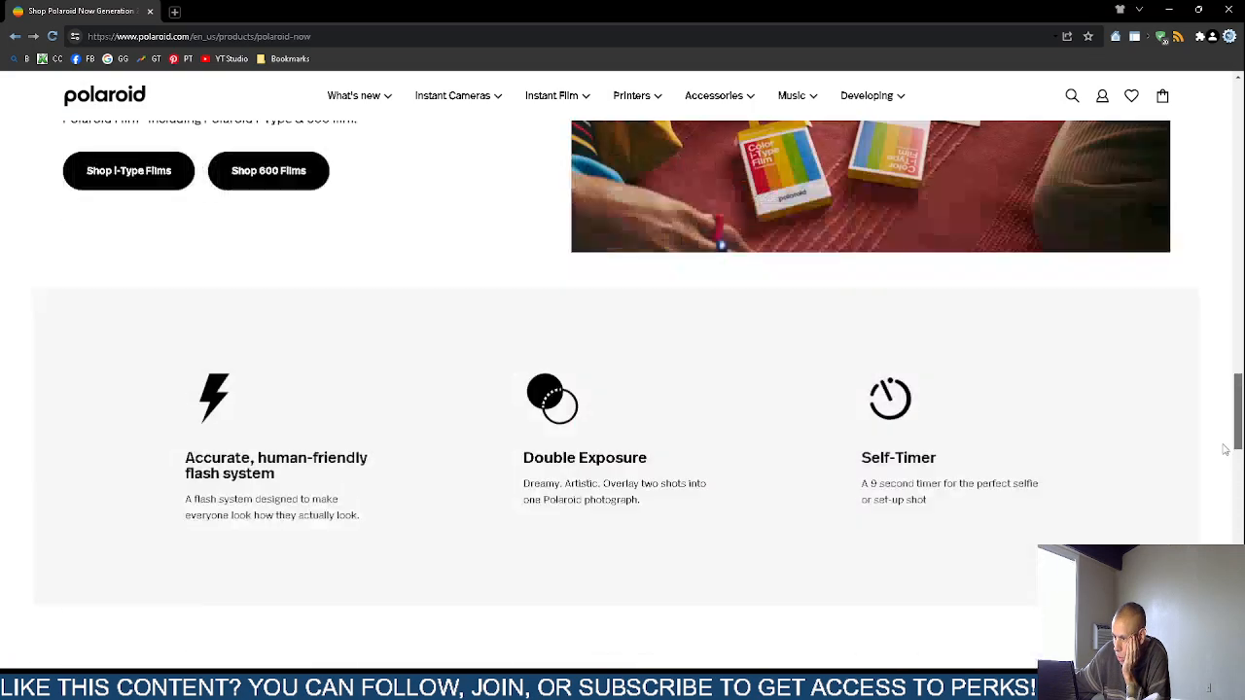
scroll(down, 3)
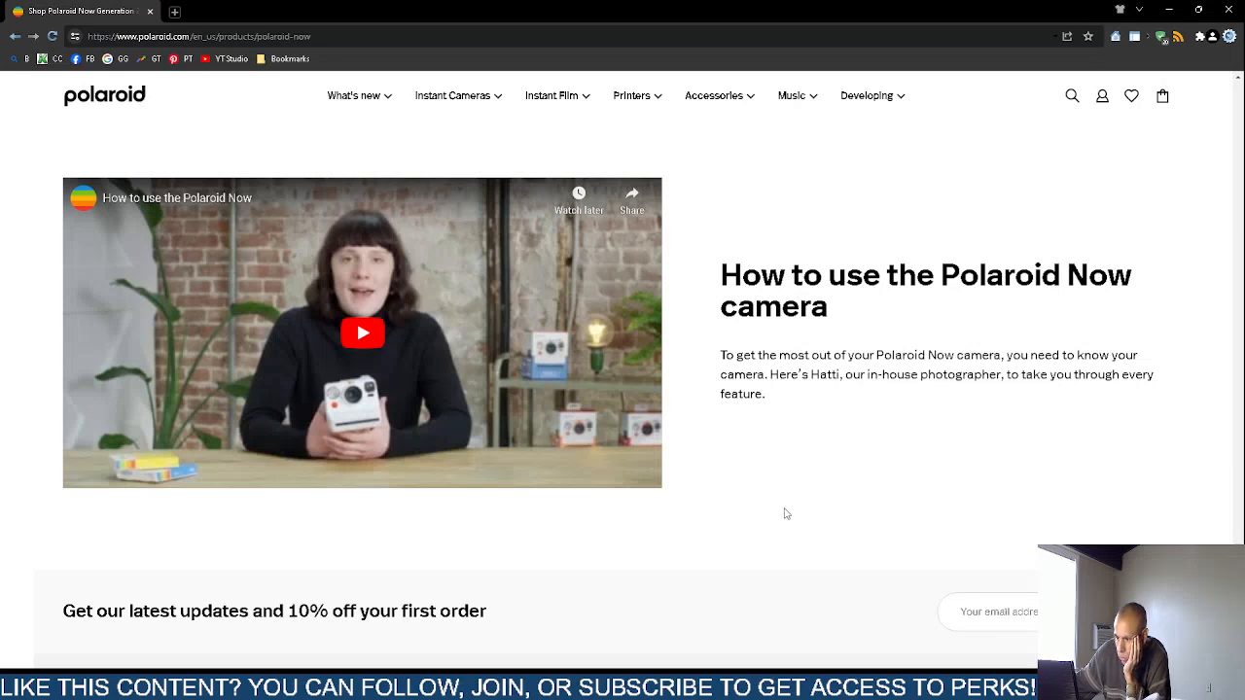
mouse_move(429, 312)
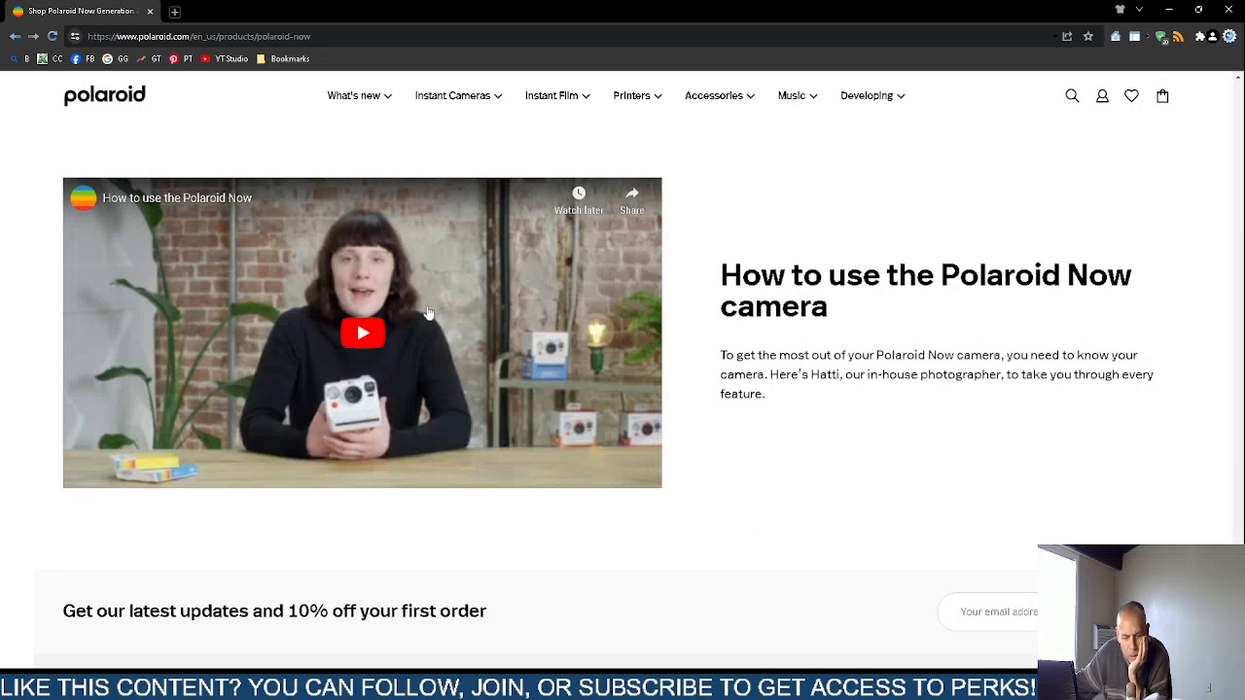
mouse_move(432, 308)
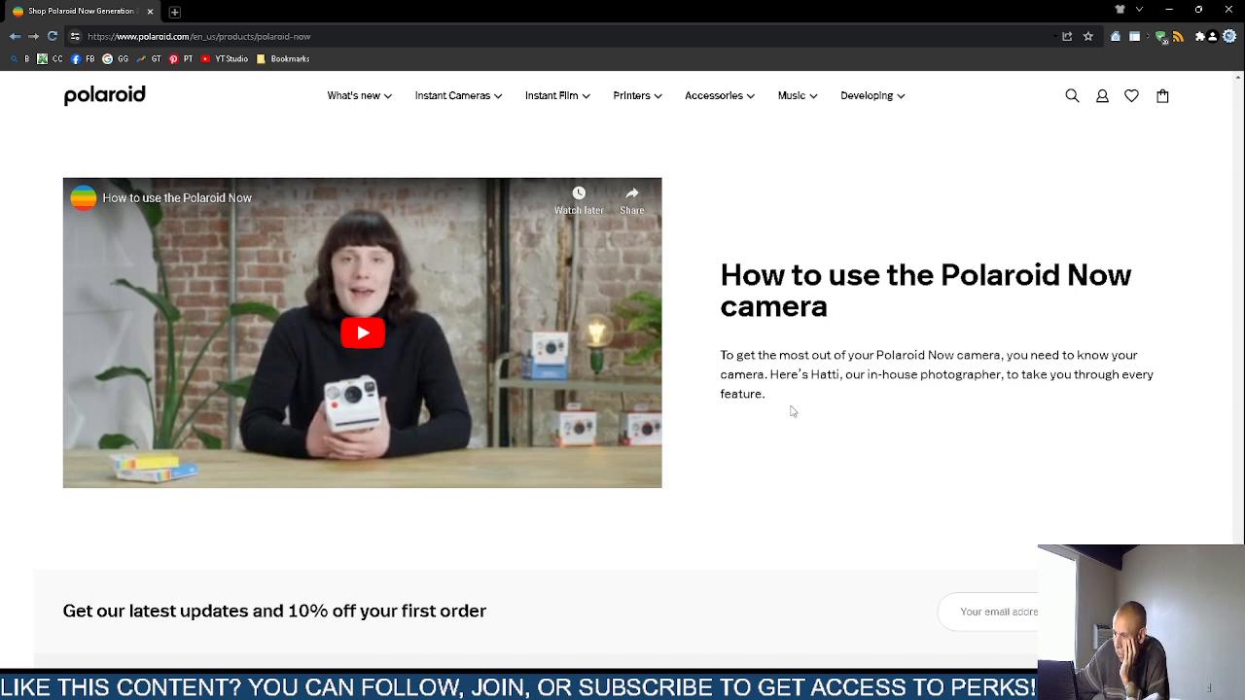
mouse_move(463, 299)
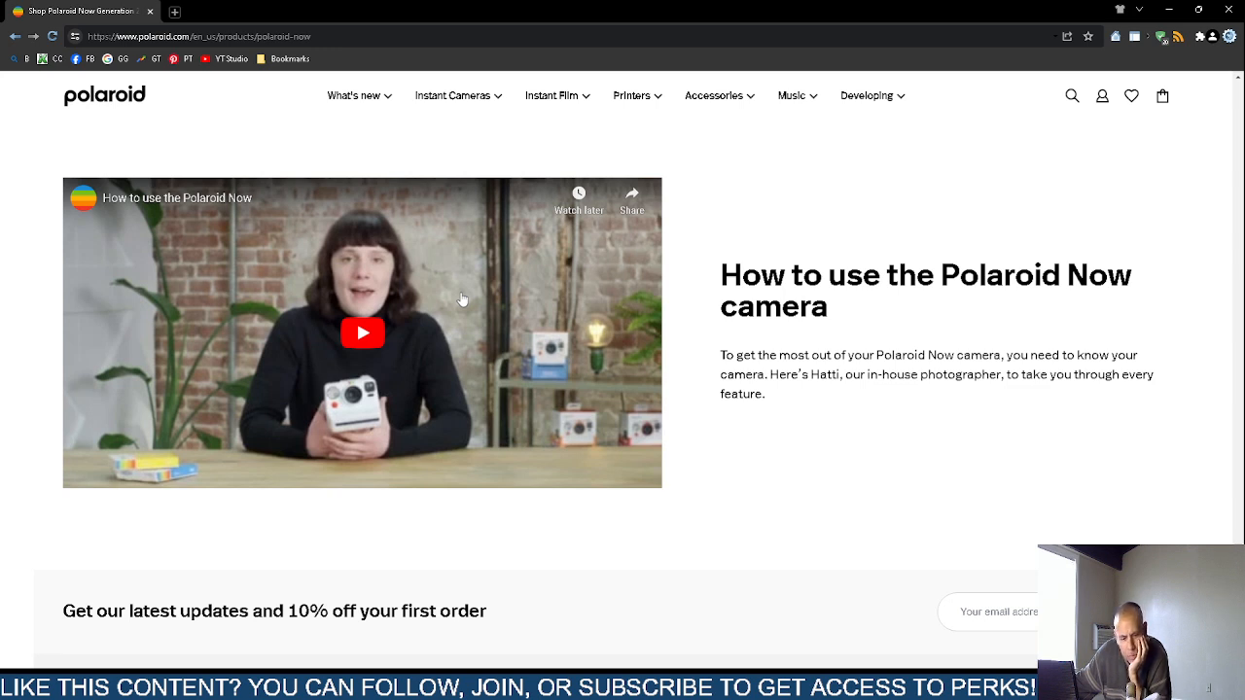
mouse_move(453, 300)
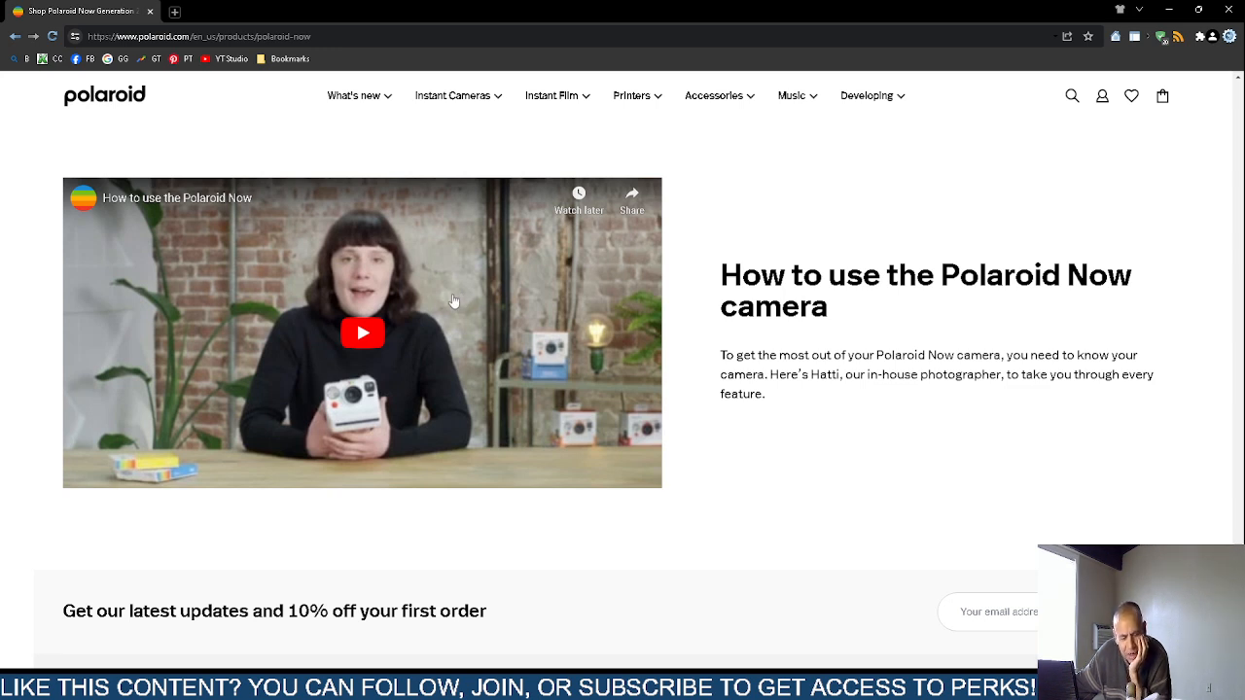
mouse_move(424, 329)
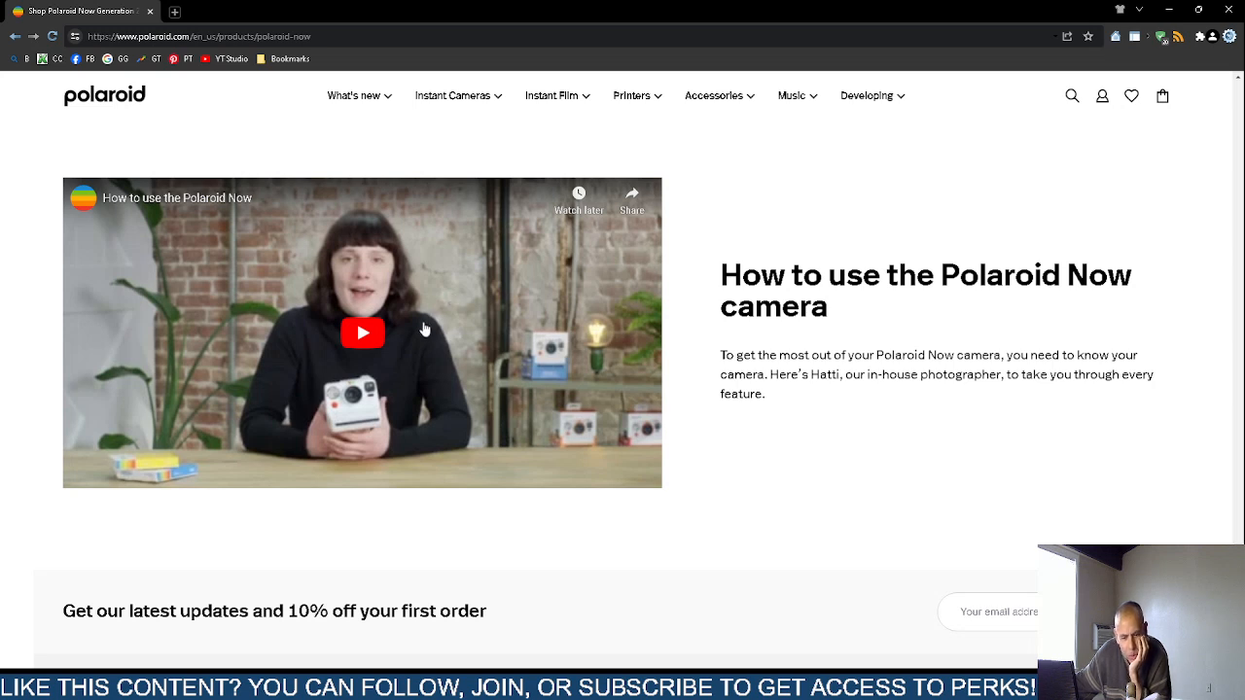
mouse_move(431, 343)
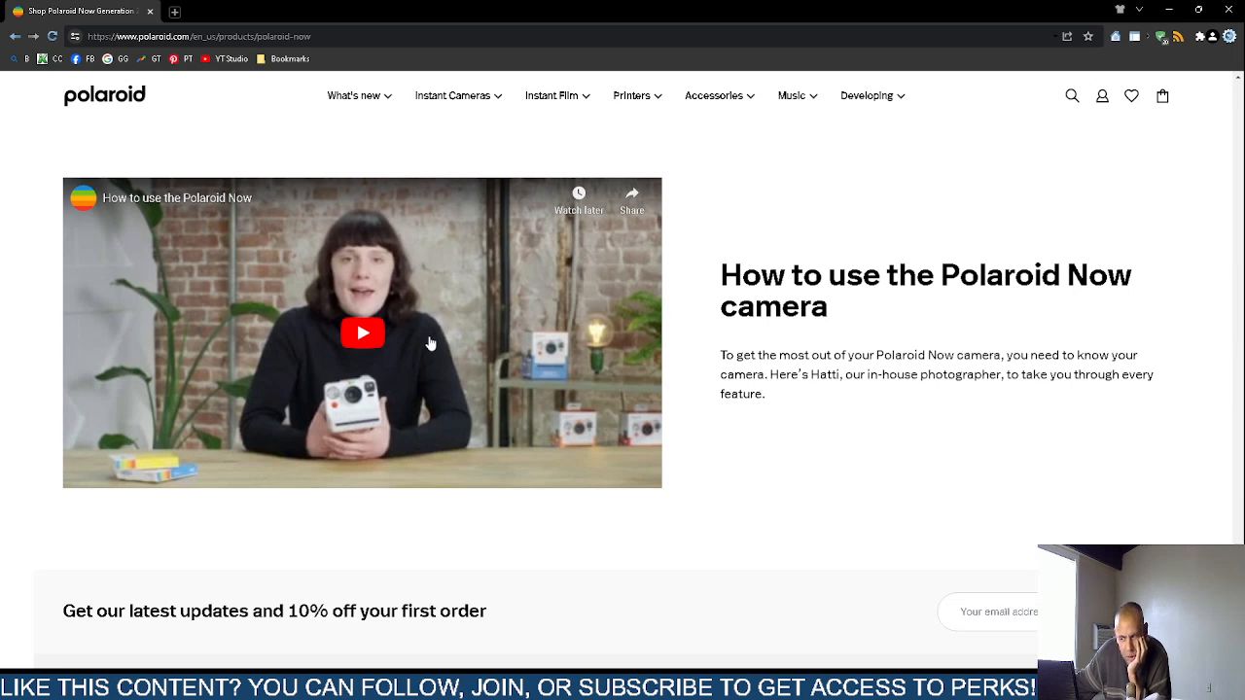
mouse_move(542, 340)
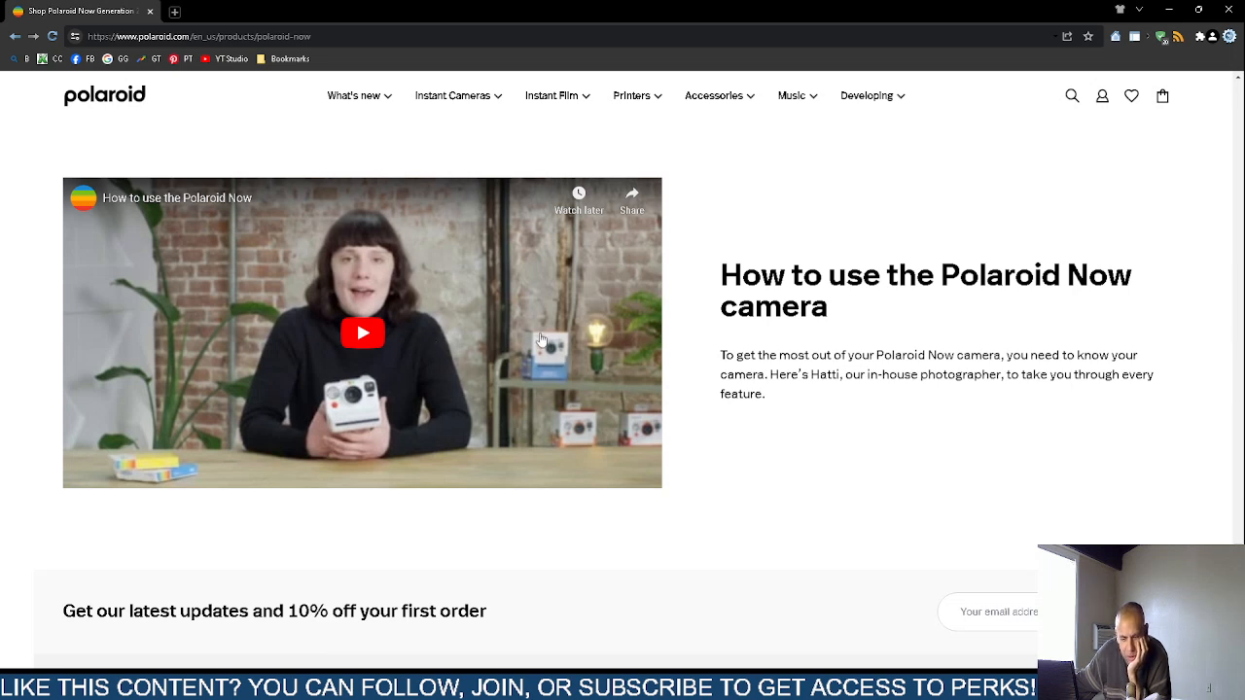
mouse_move(554, 445)
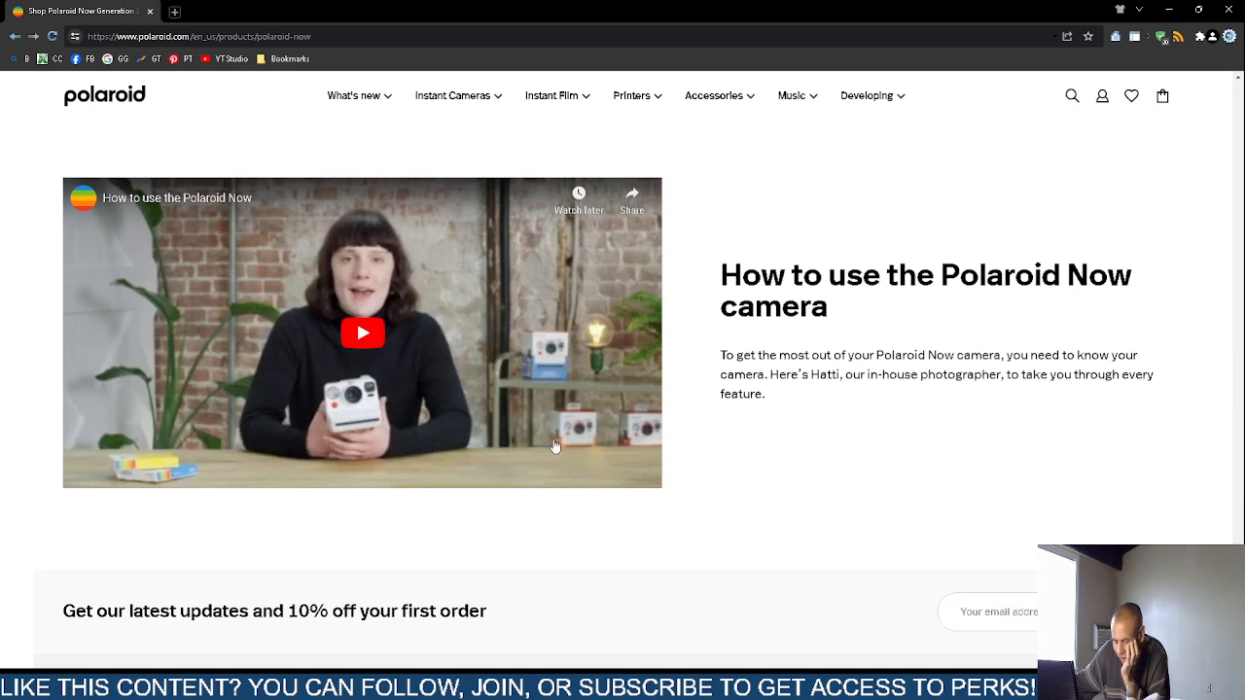
- Search the page for 'selfie', then show the camera's front-view gallery photo
scroll(down, 3)
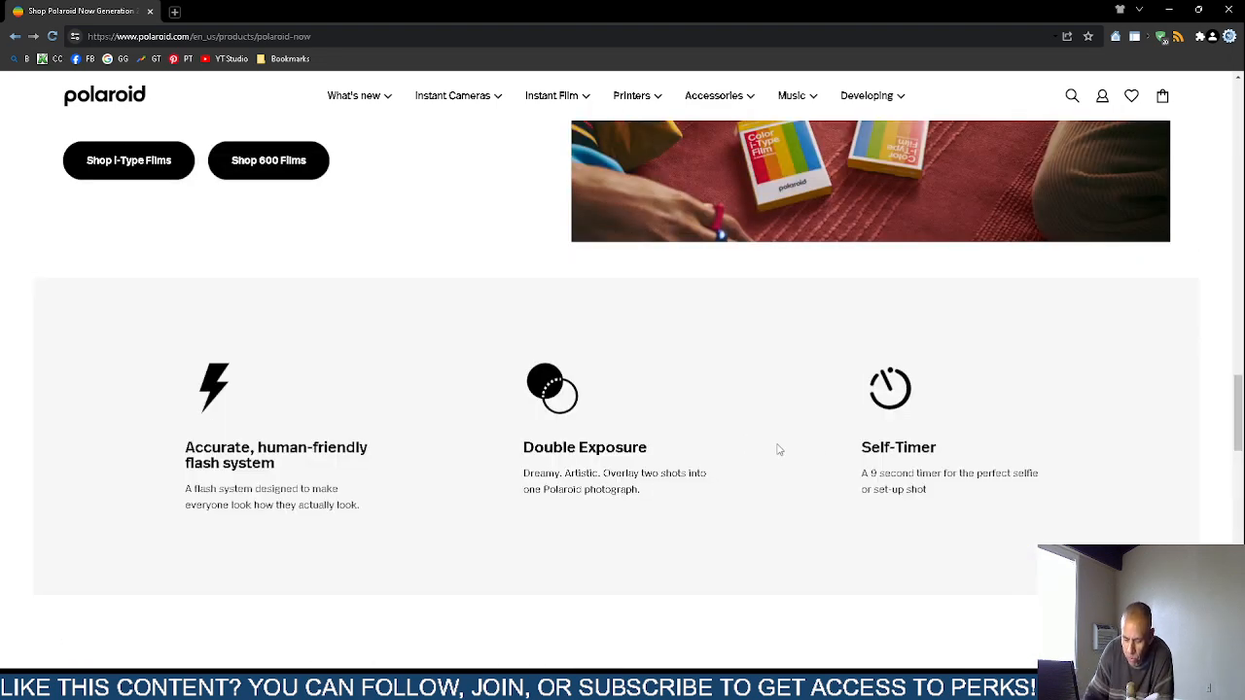
key(ctrl+f)
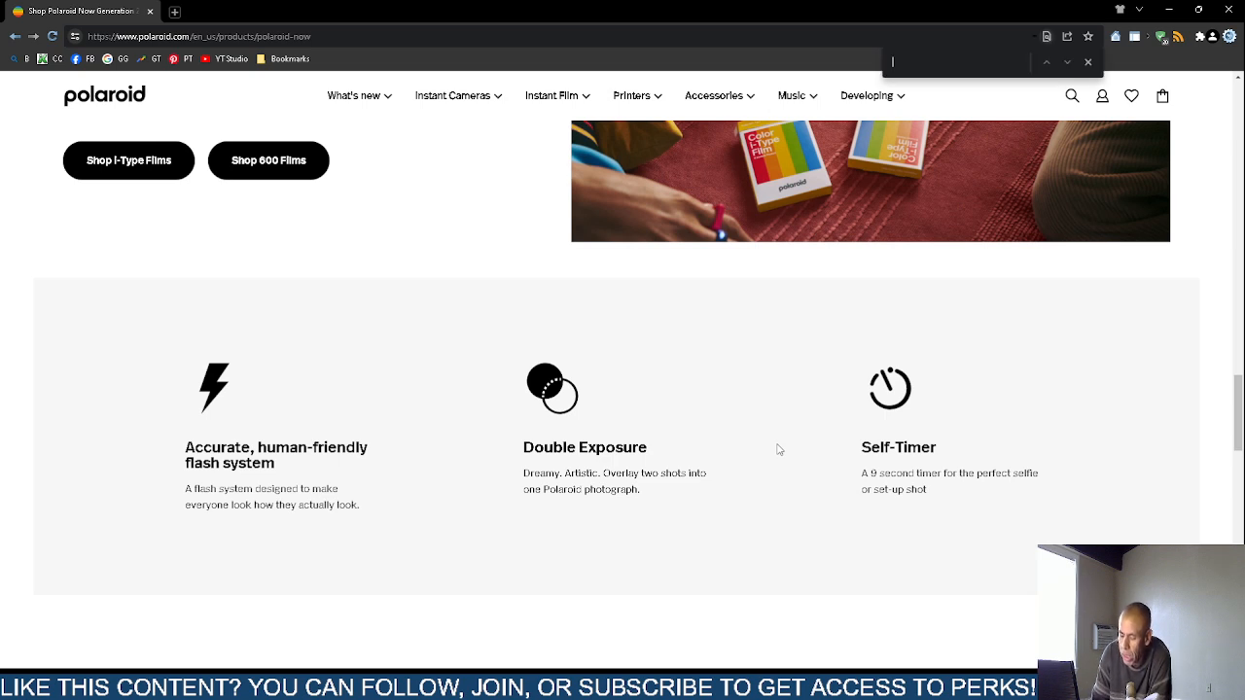
text(selfie)
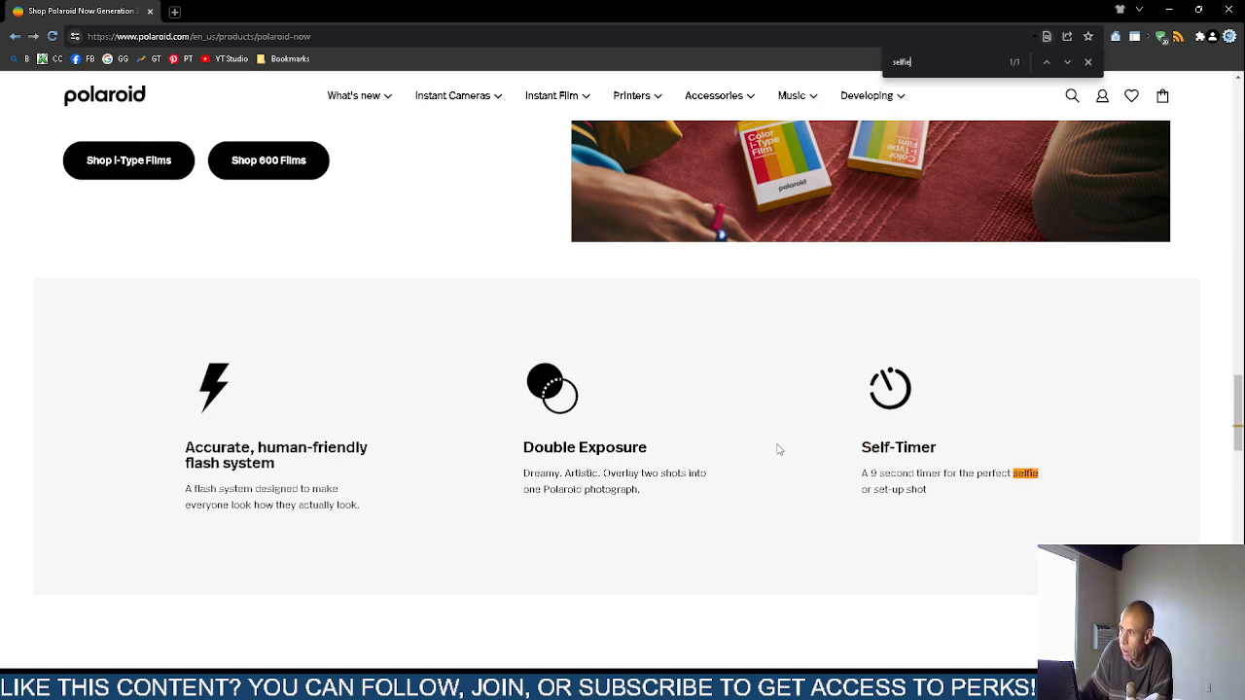
mouse_move(893, 440)
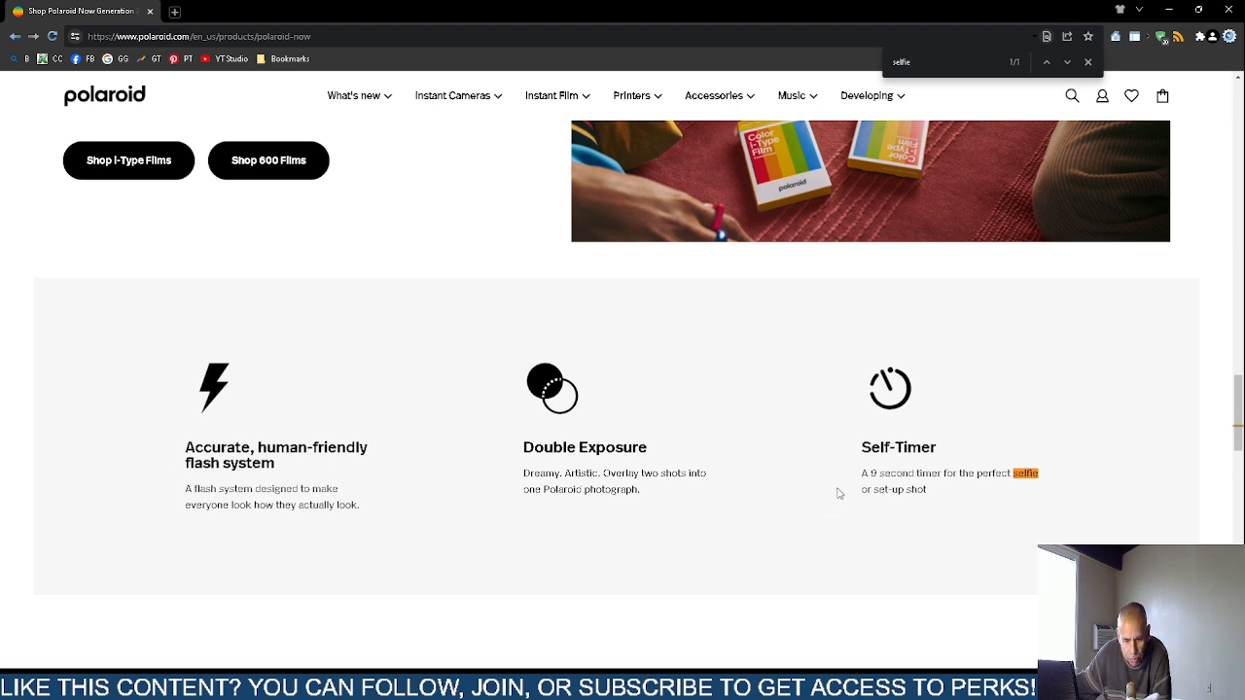
mouse_move(751, 536)
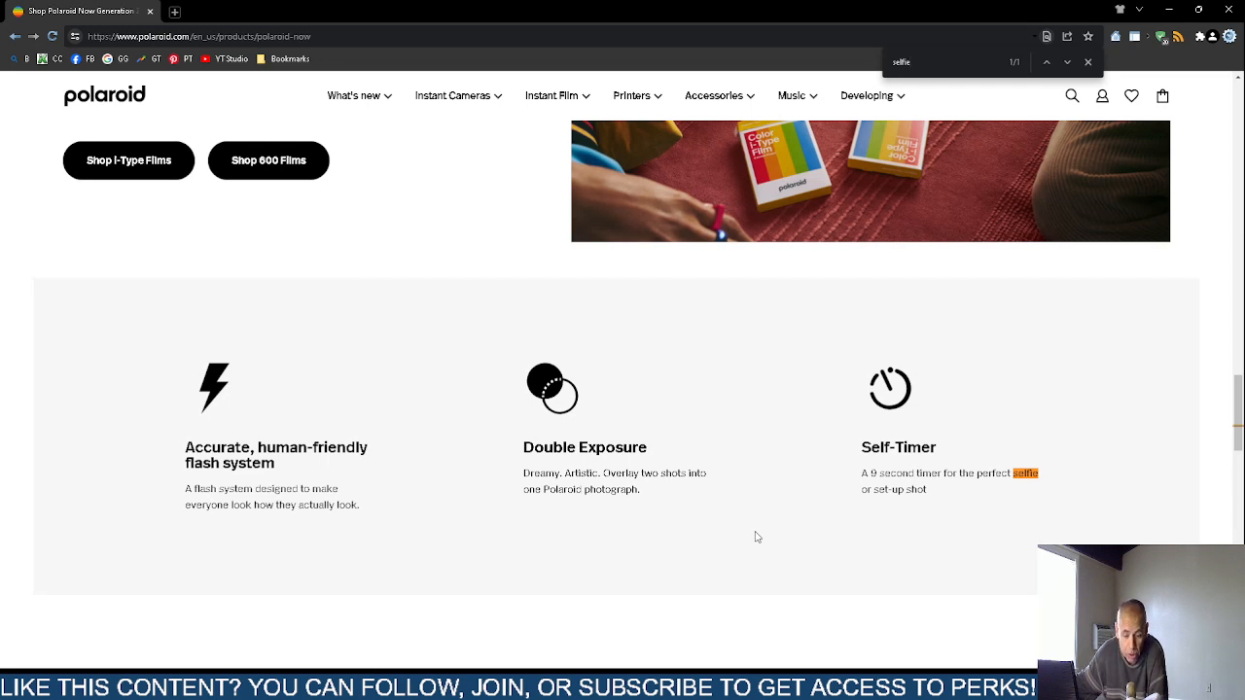
mouse_move(751, 542)
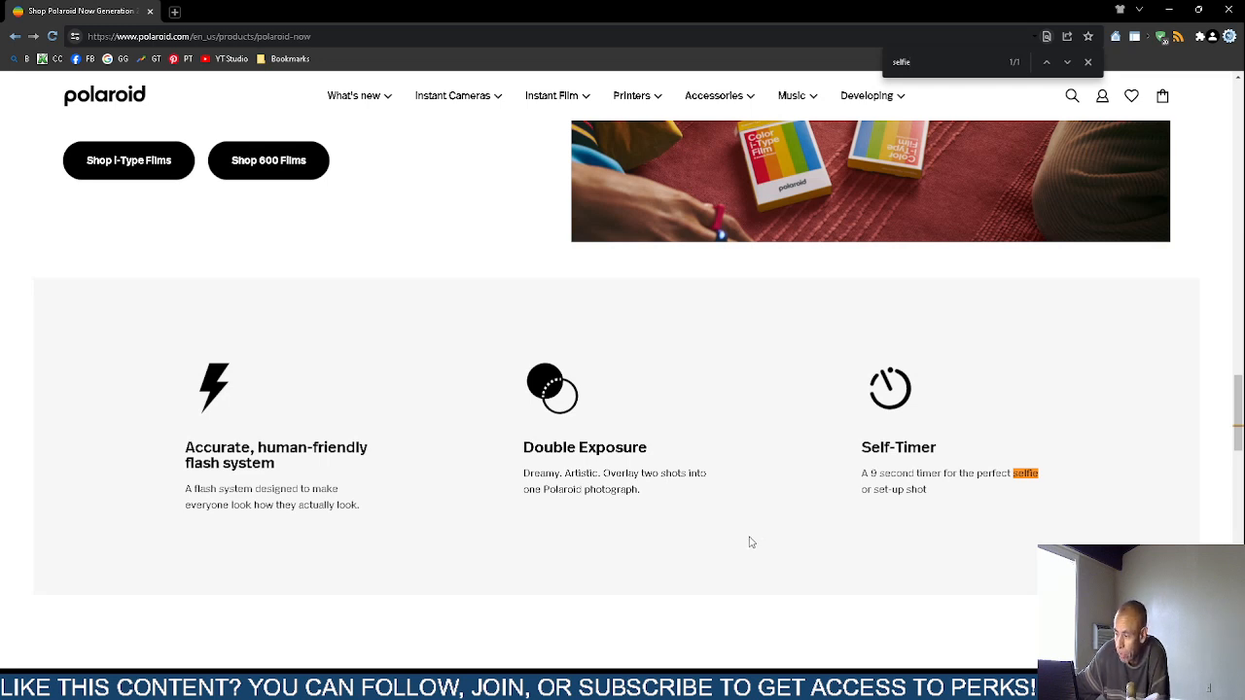
mouse_move(752, 533)
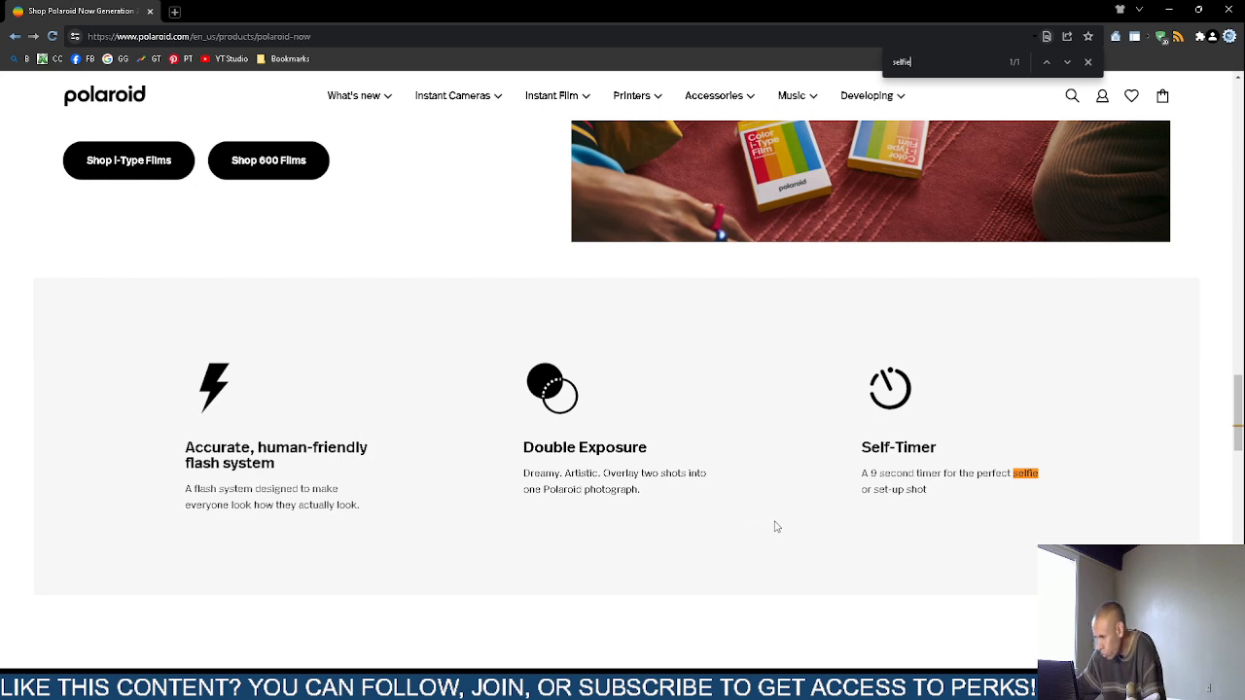
mouse_move(773, 515)
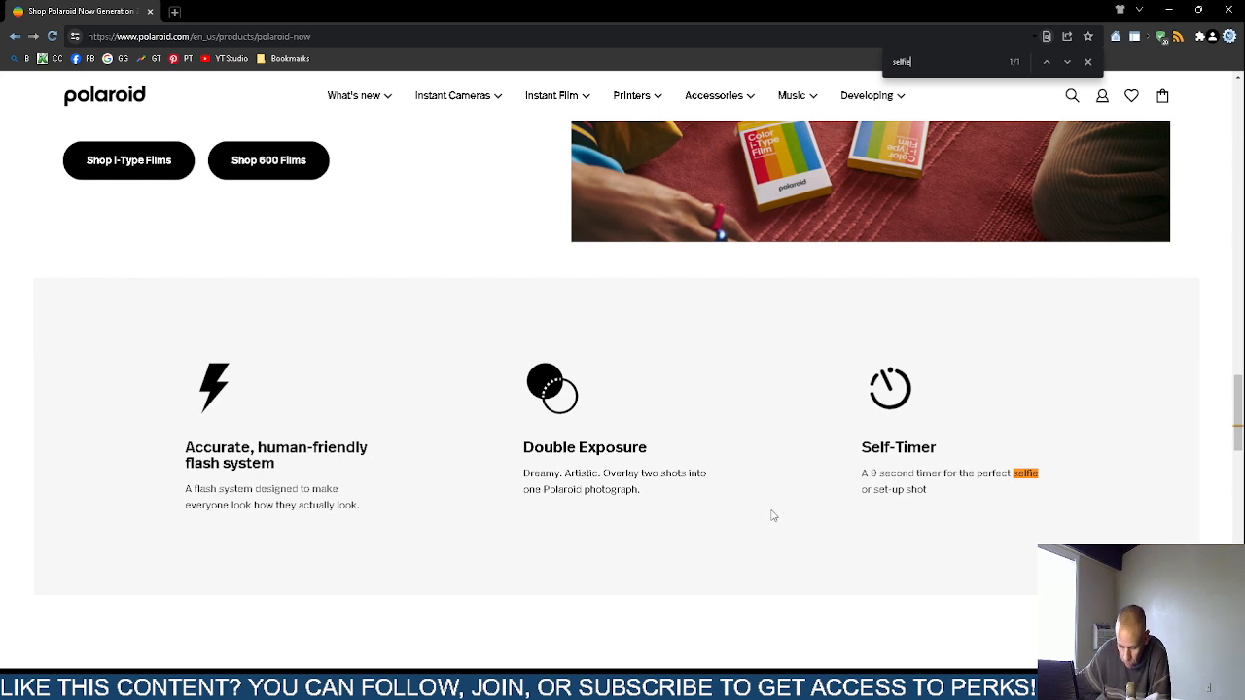
mouse_move(767, 528)
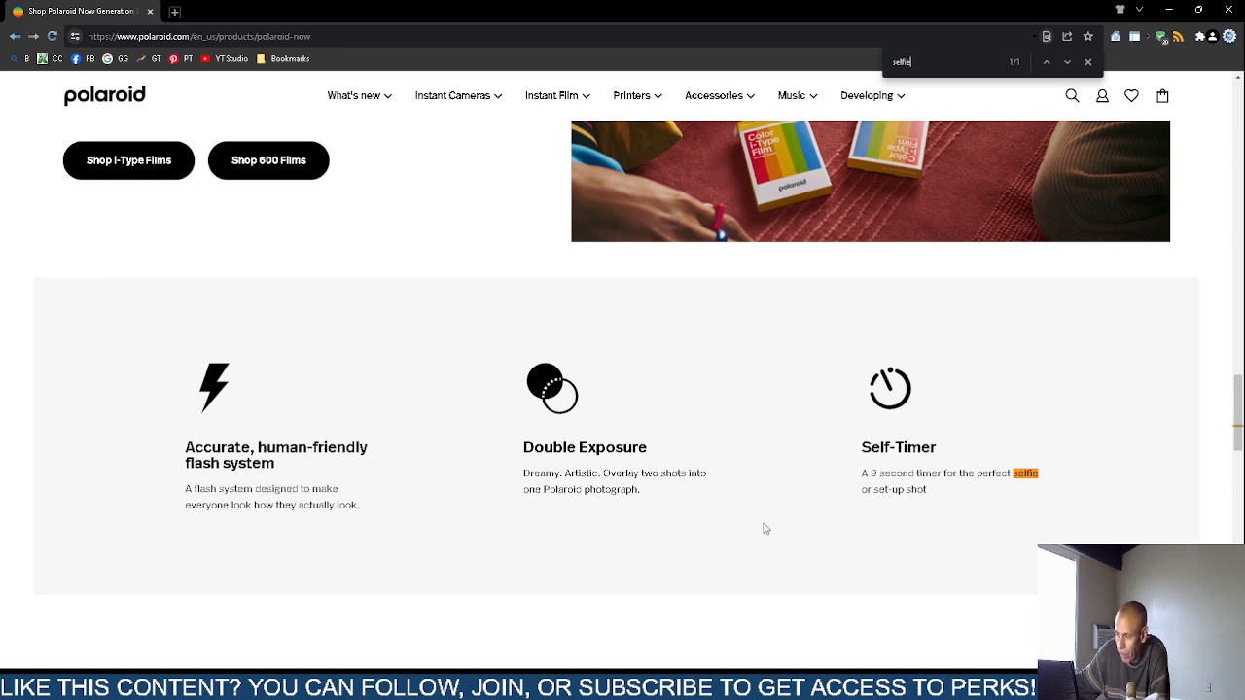
mouse_move(790, 510)
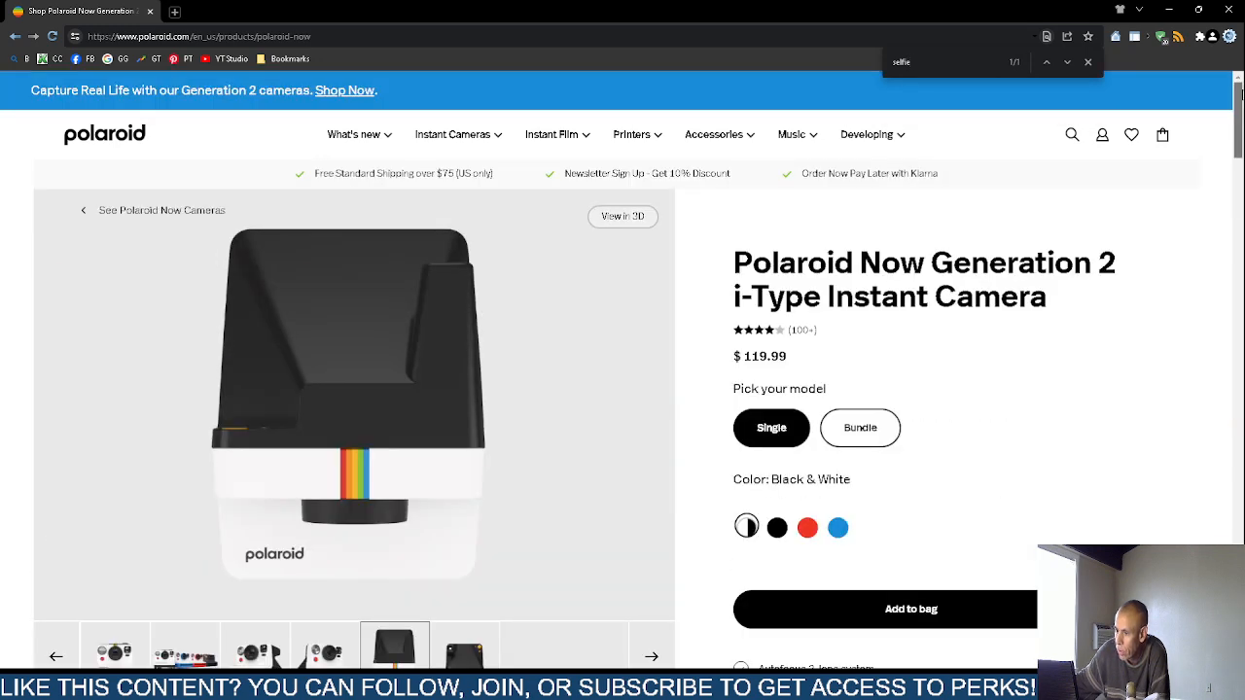
click(255, 654)
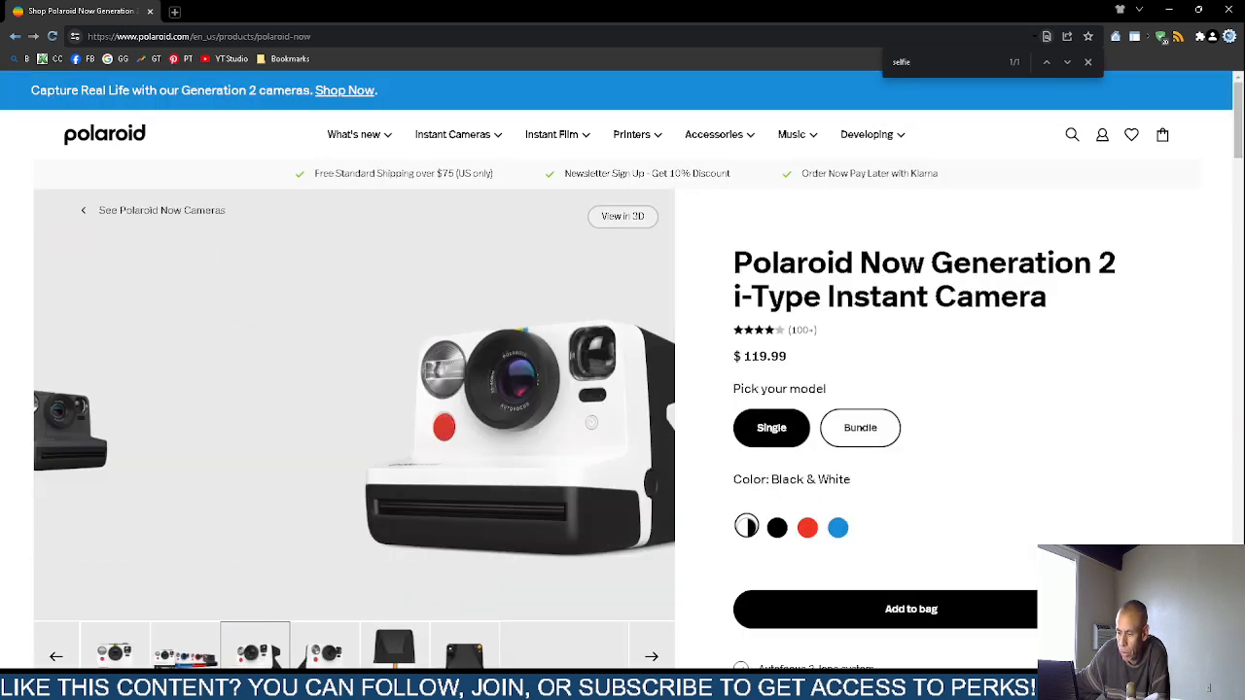
click(115, 656)
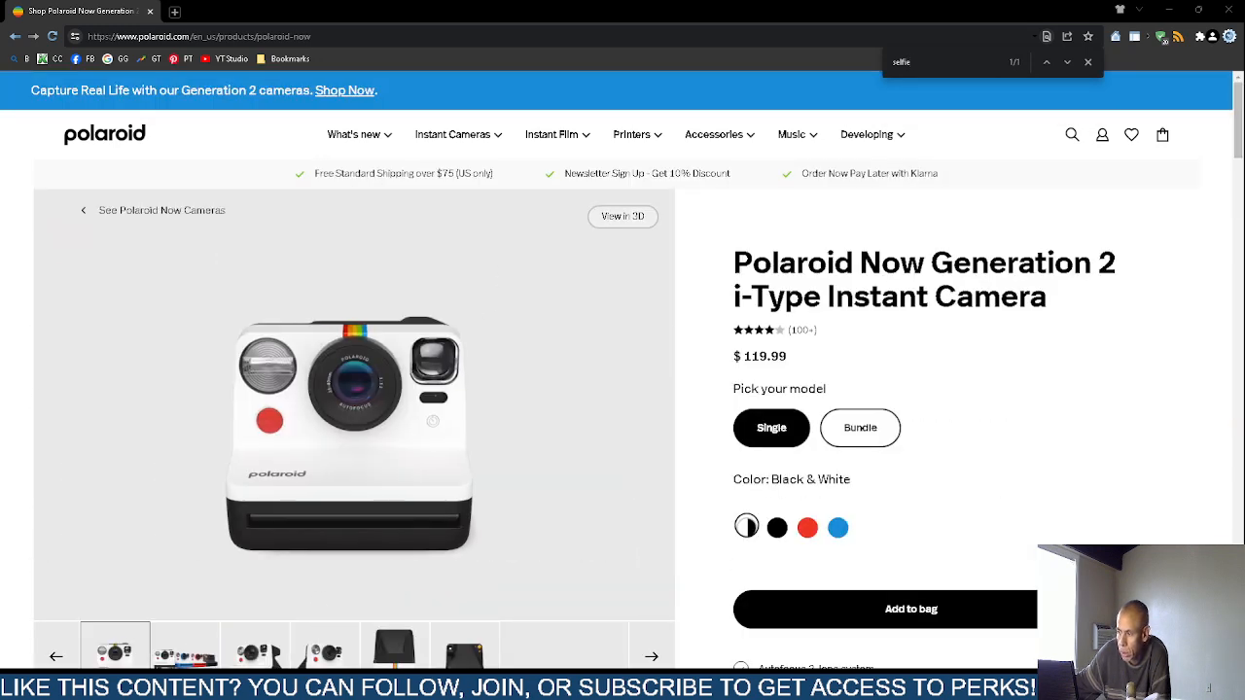